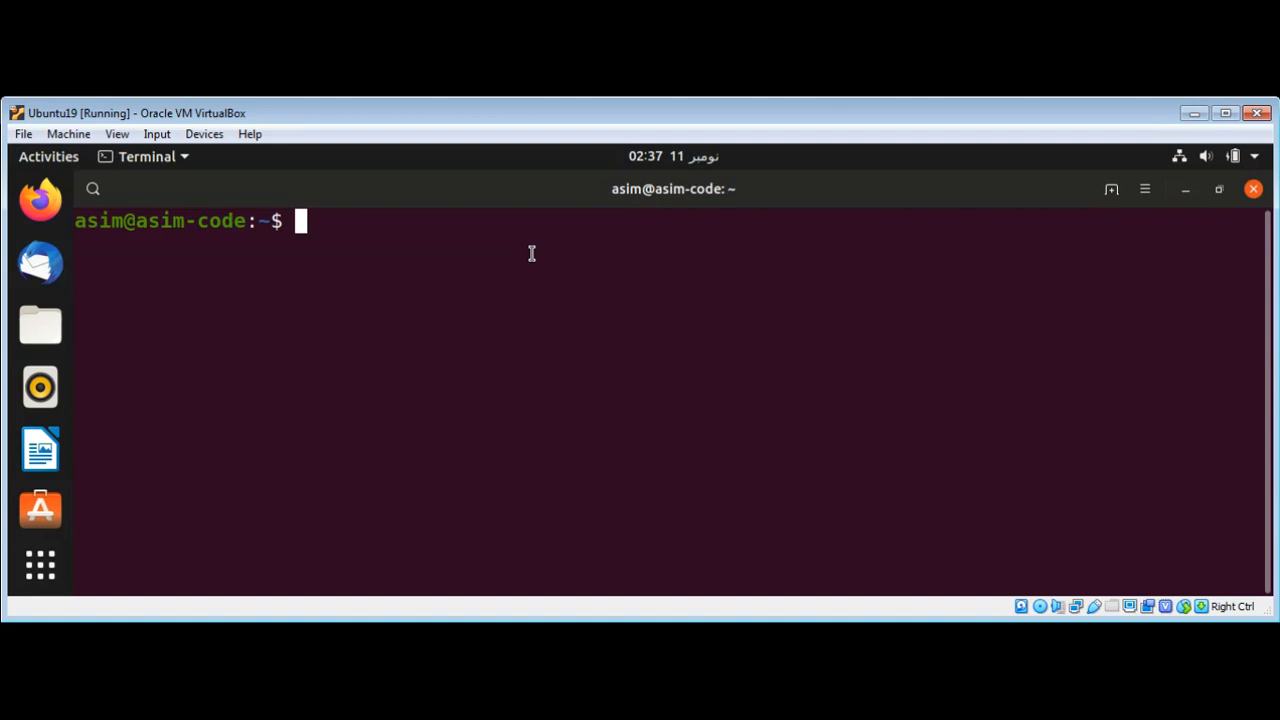
Step: Launch gedit from the terminal with a new file named scrape.py
{"action": "type", "text": "gedit"}
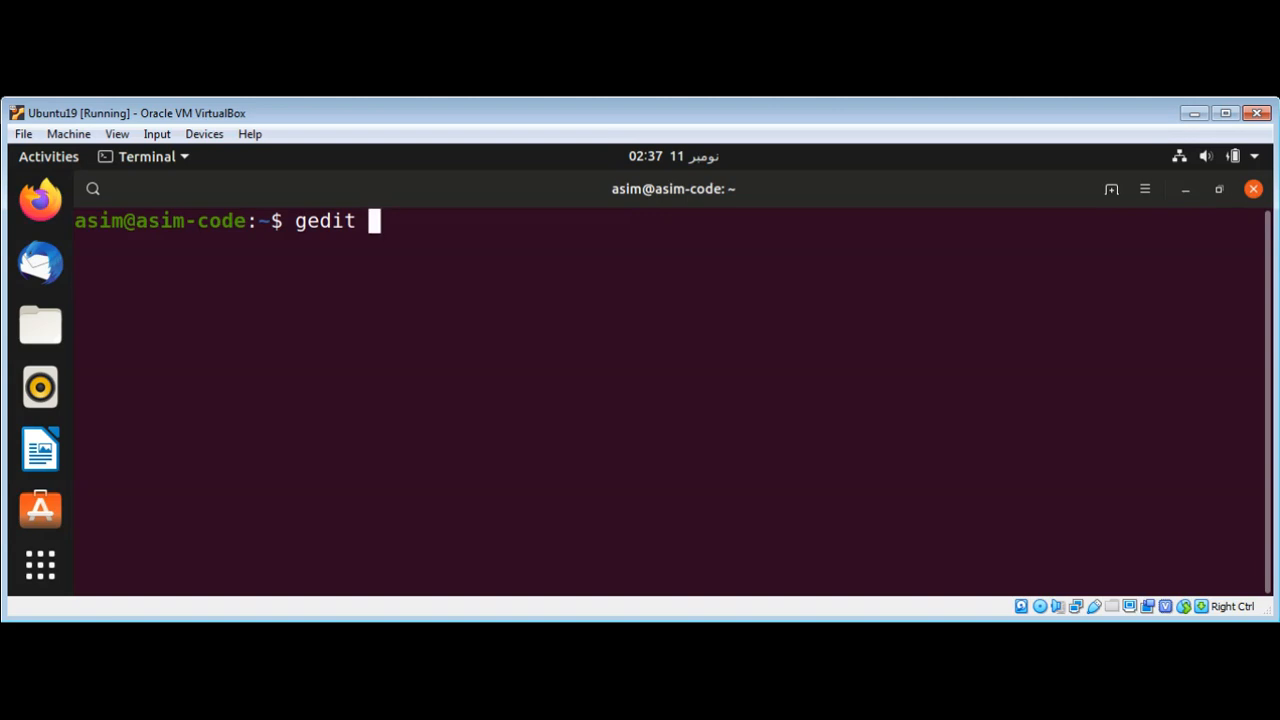
{"action": "type", "text": "scrape"}
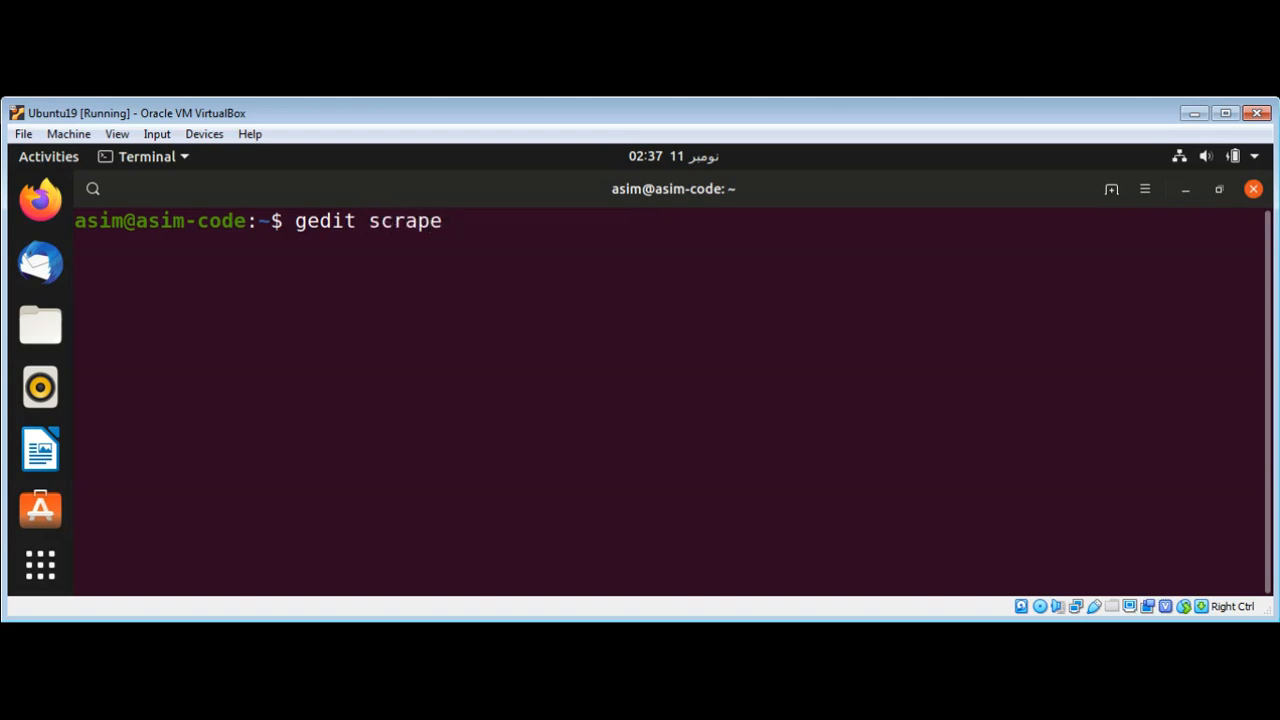
{"action": "type", "text": ".py"}
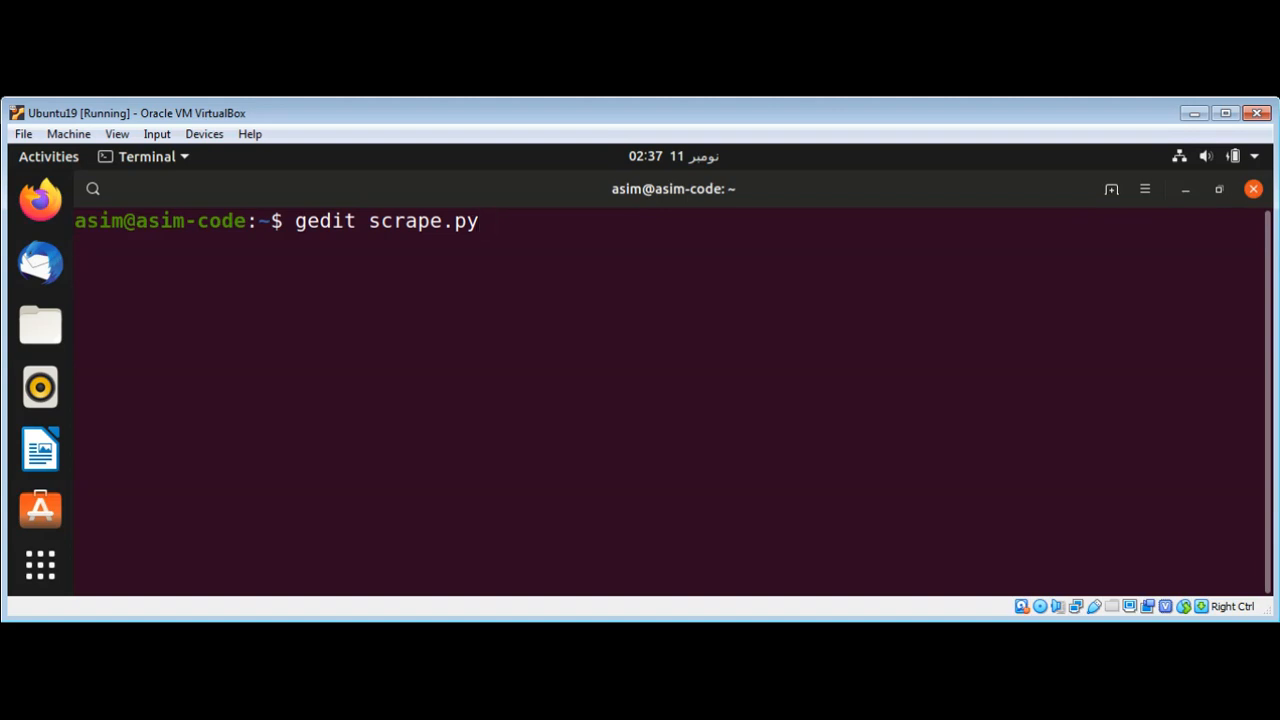
{"action": "mouse_move", "coordinate": [534, 260]}
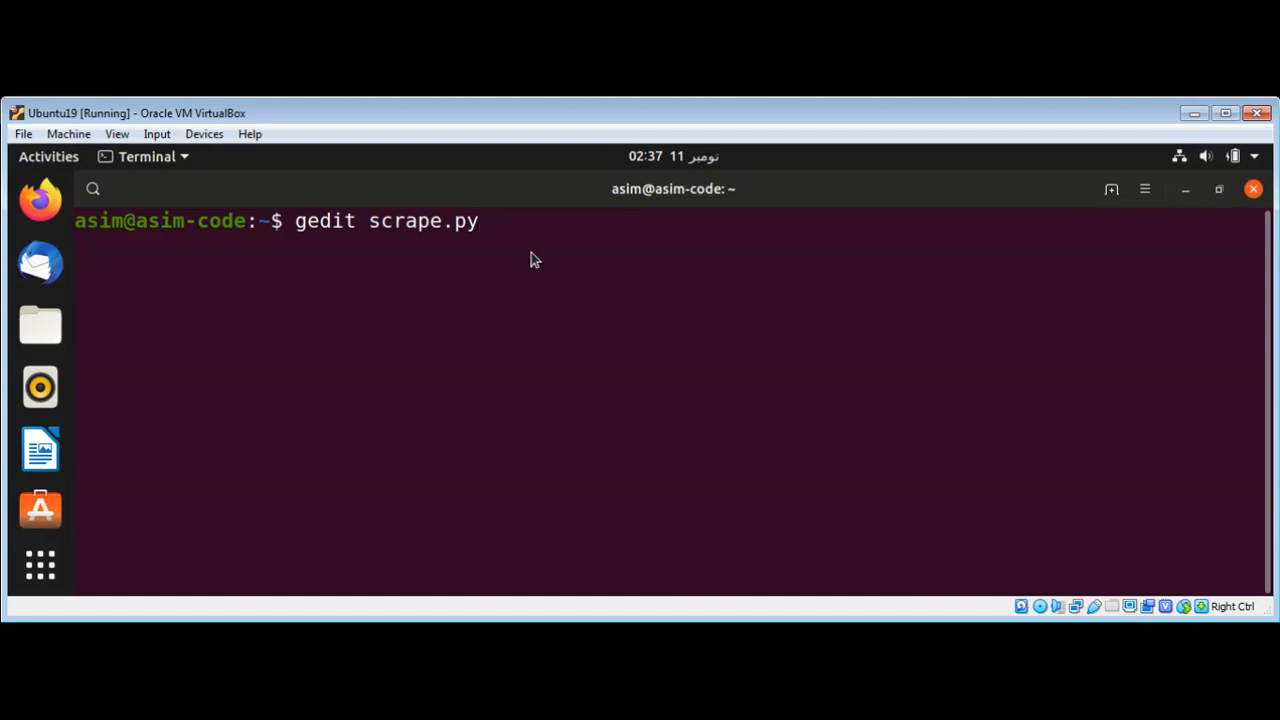
{"action": "key", "text": "Return"}
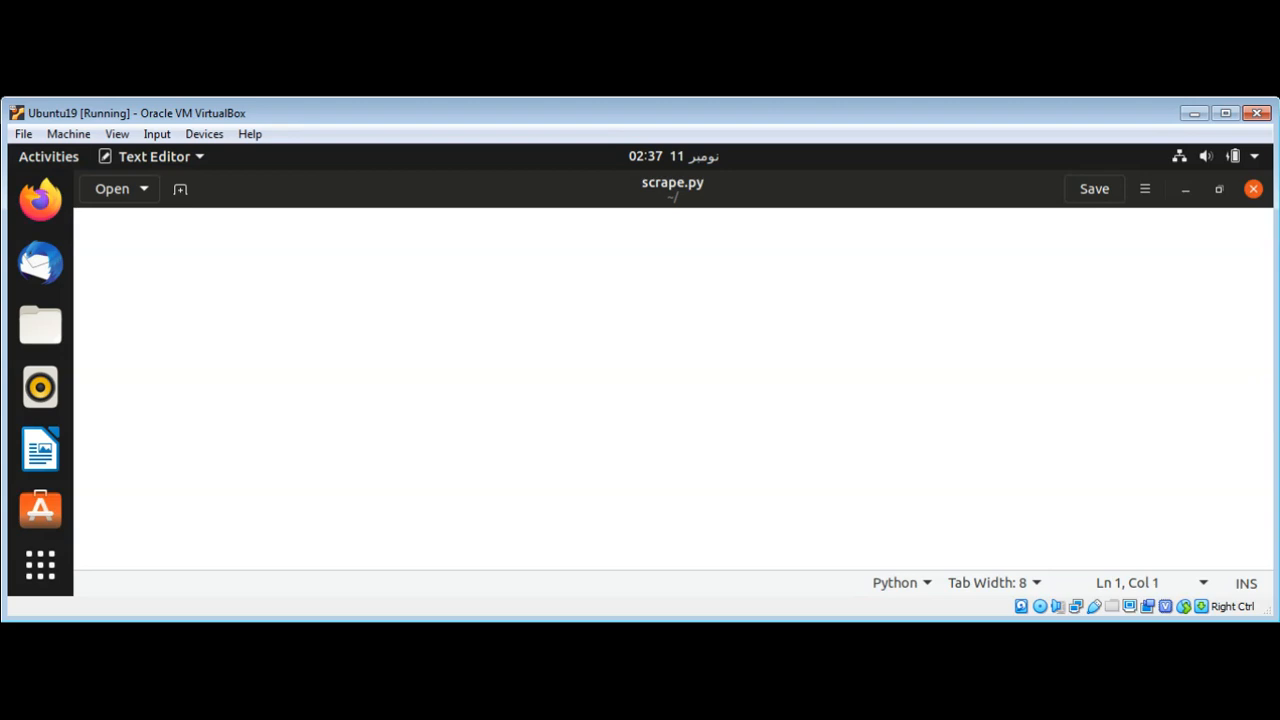
Step: Write the two import lines 'import lxml.html' and 'import requests'
{"action": "type", "text": "import"}
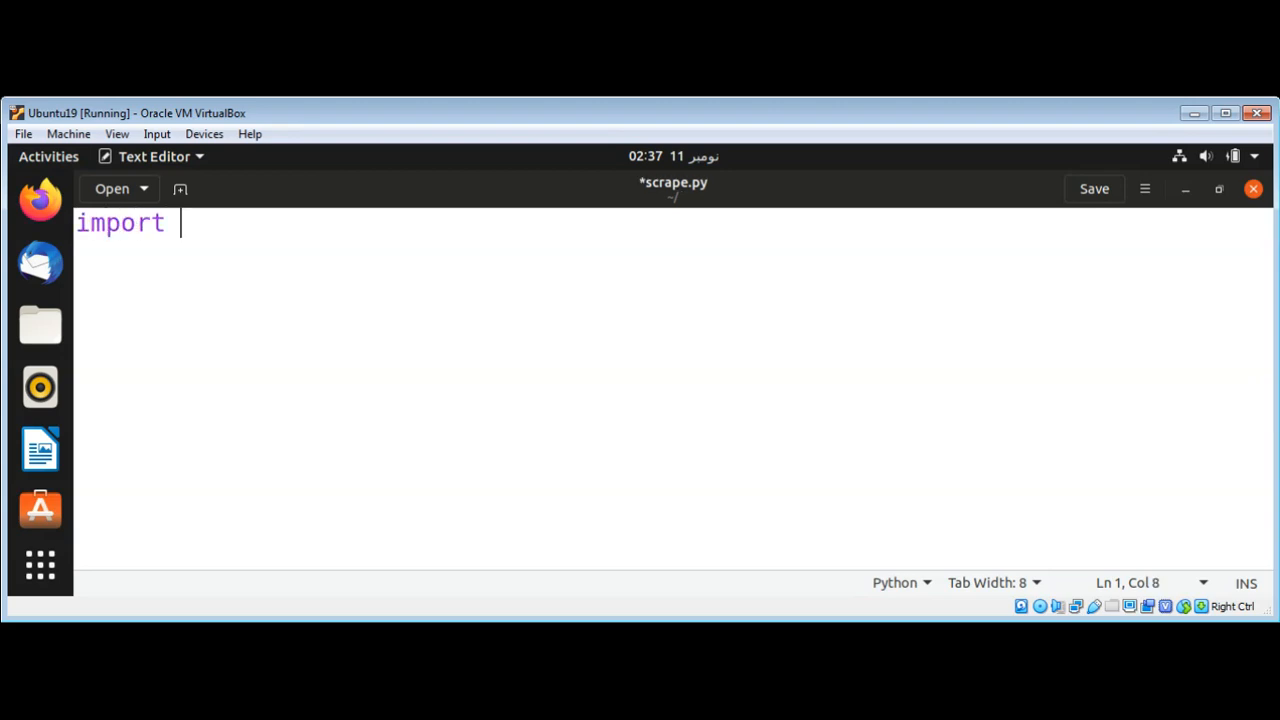
{"action": "type", "text": "lxml"}
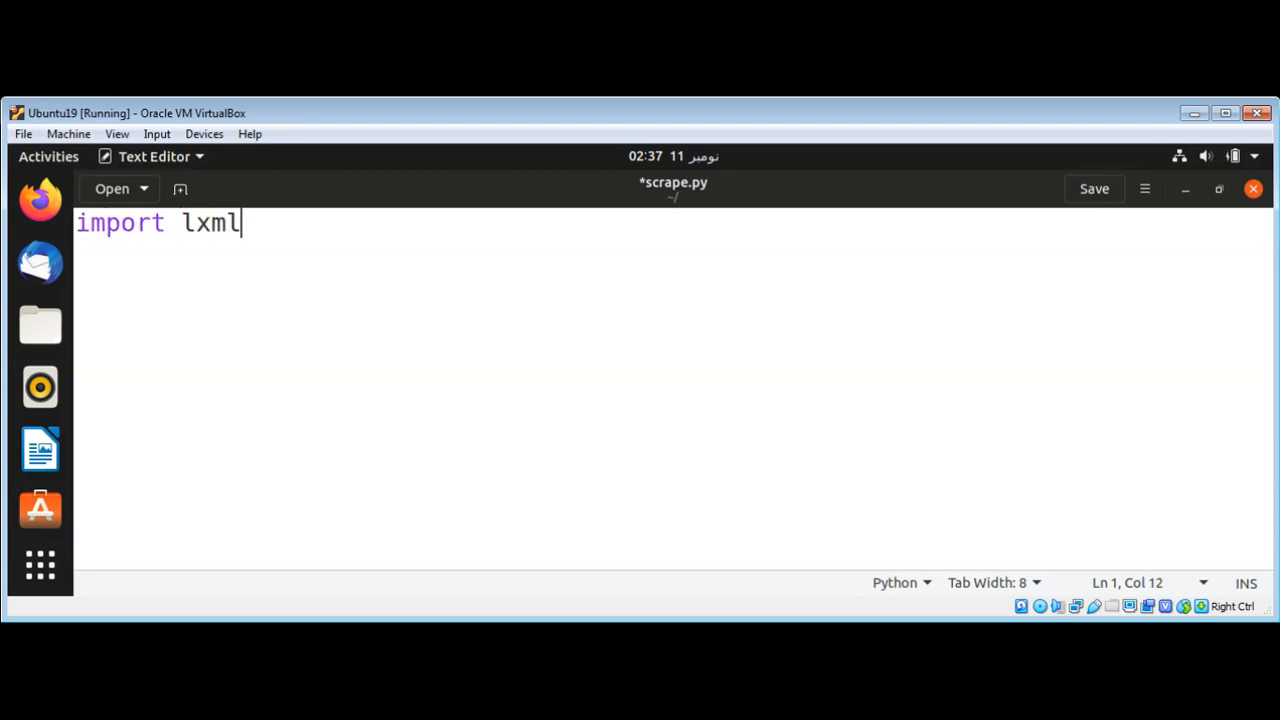
{"action": "type", "text": ".html"}
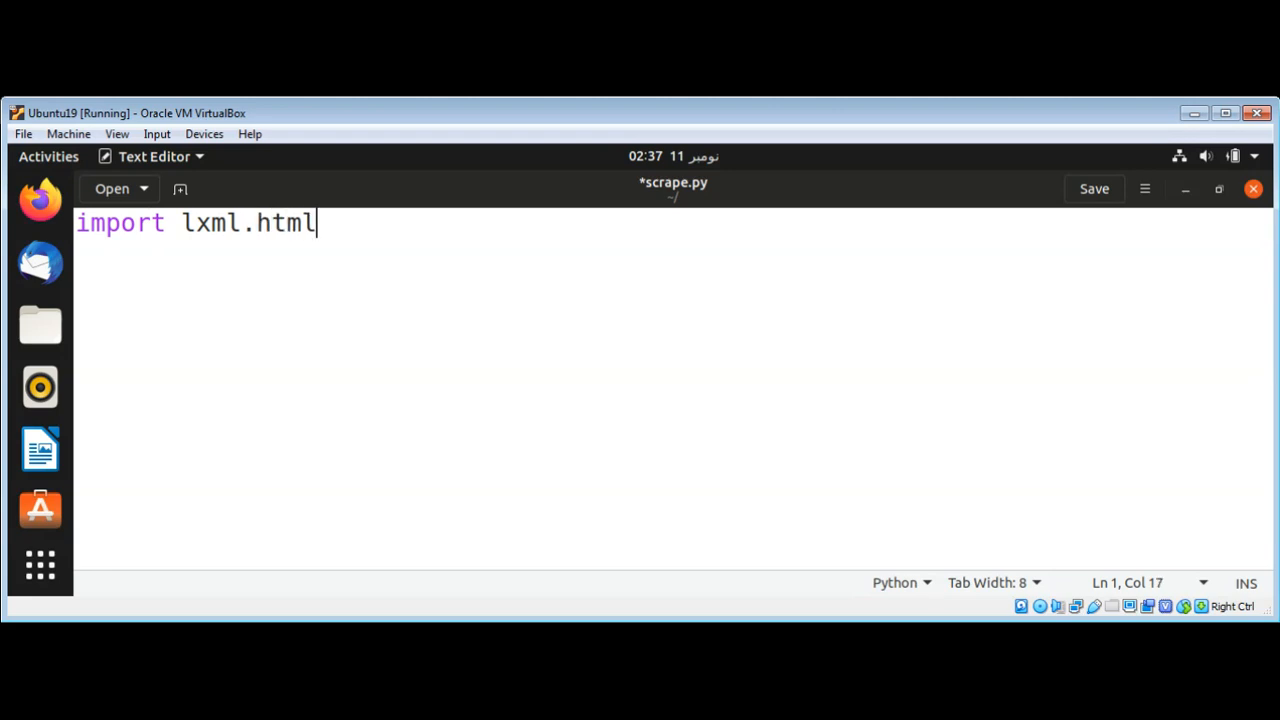
{"action": "key", "text": "Return"}
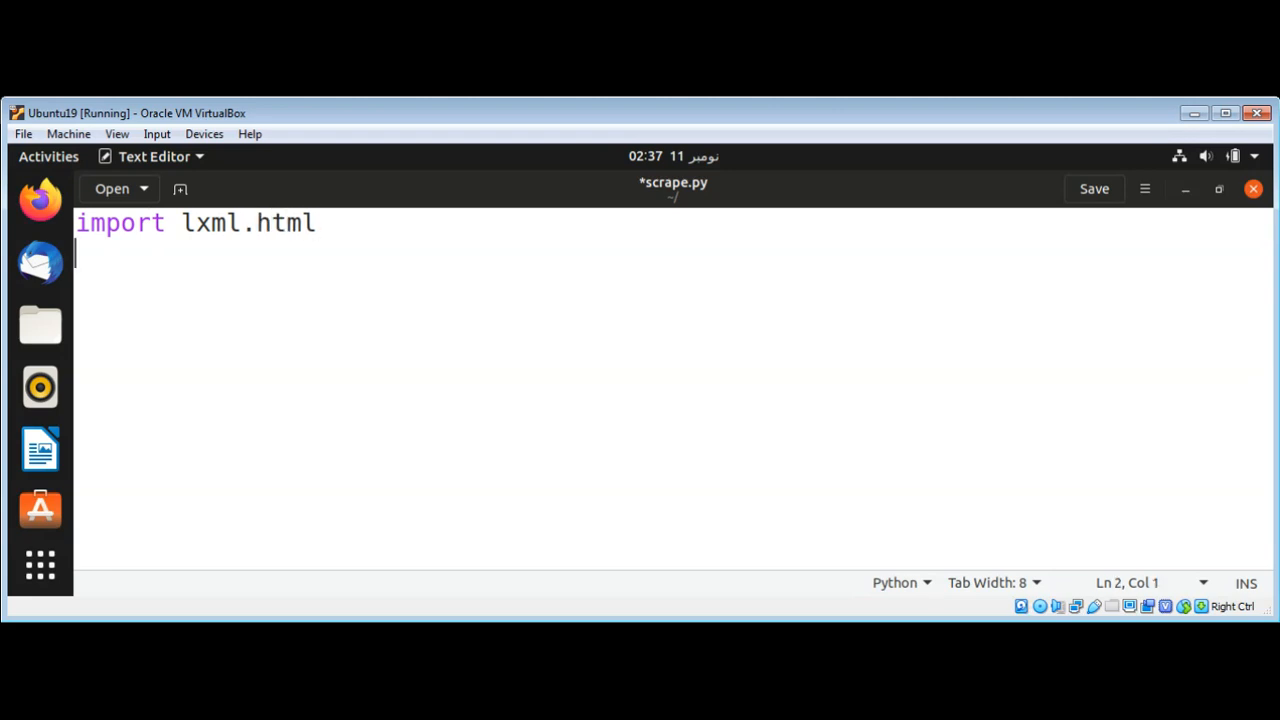
{"action": "type", "text": "import"}
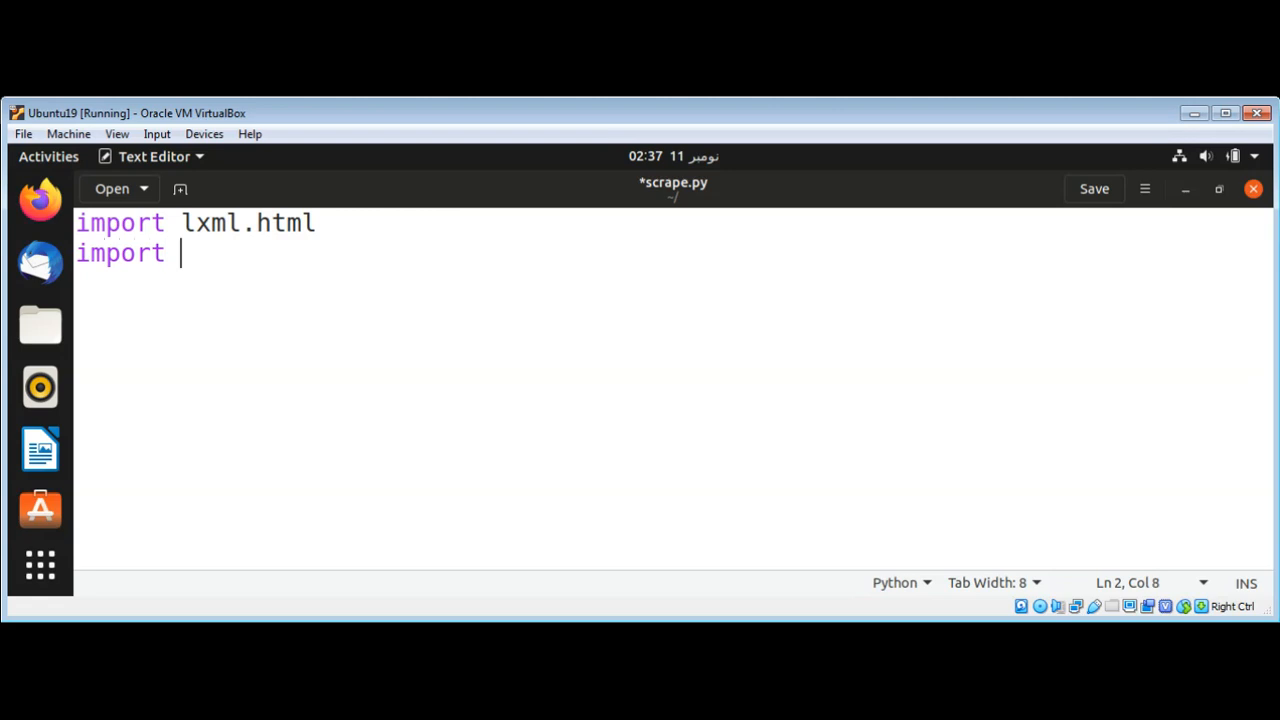
{"action": "type", "text": "requests"}
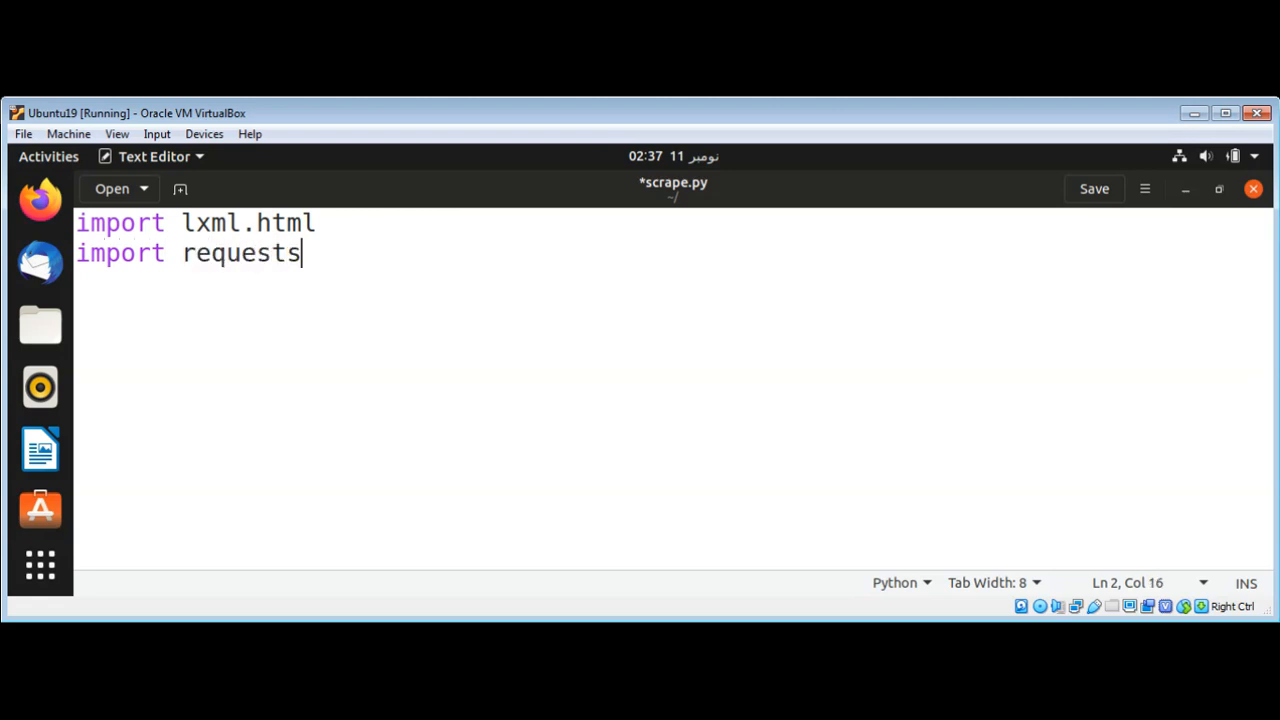
{"action": "key", "text": "Return"}
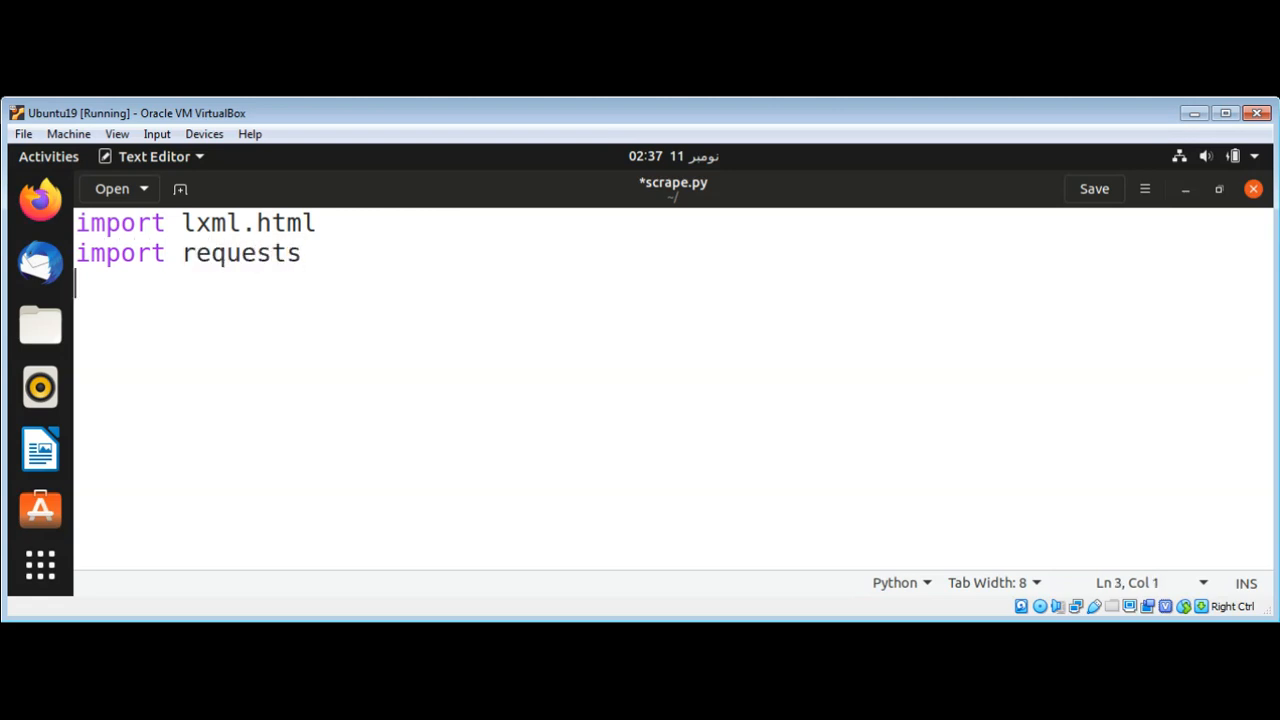
{"action": "mouse_move", "coordinate": [540, 126]}
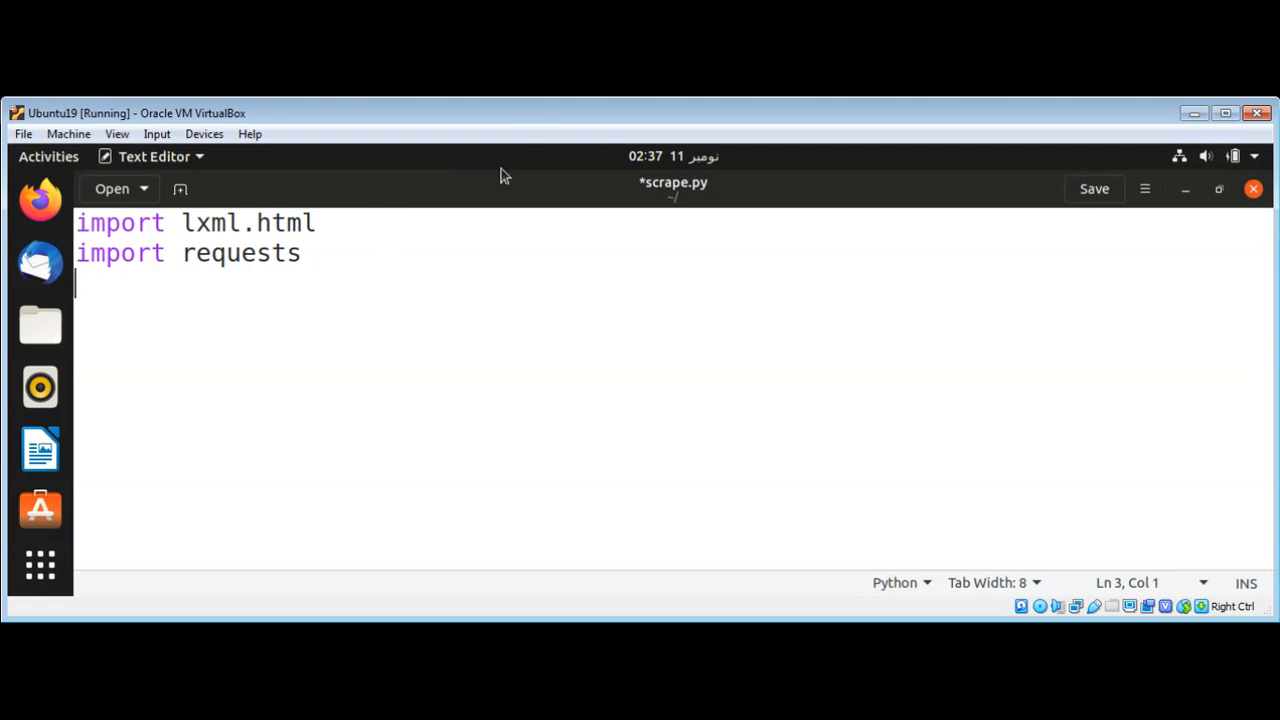
Step: Define 'def main():' and start its indented body
{"action": "type", "text": "def"}
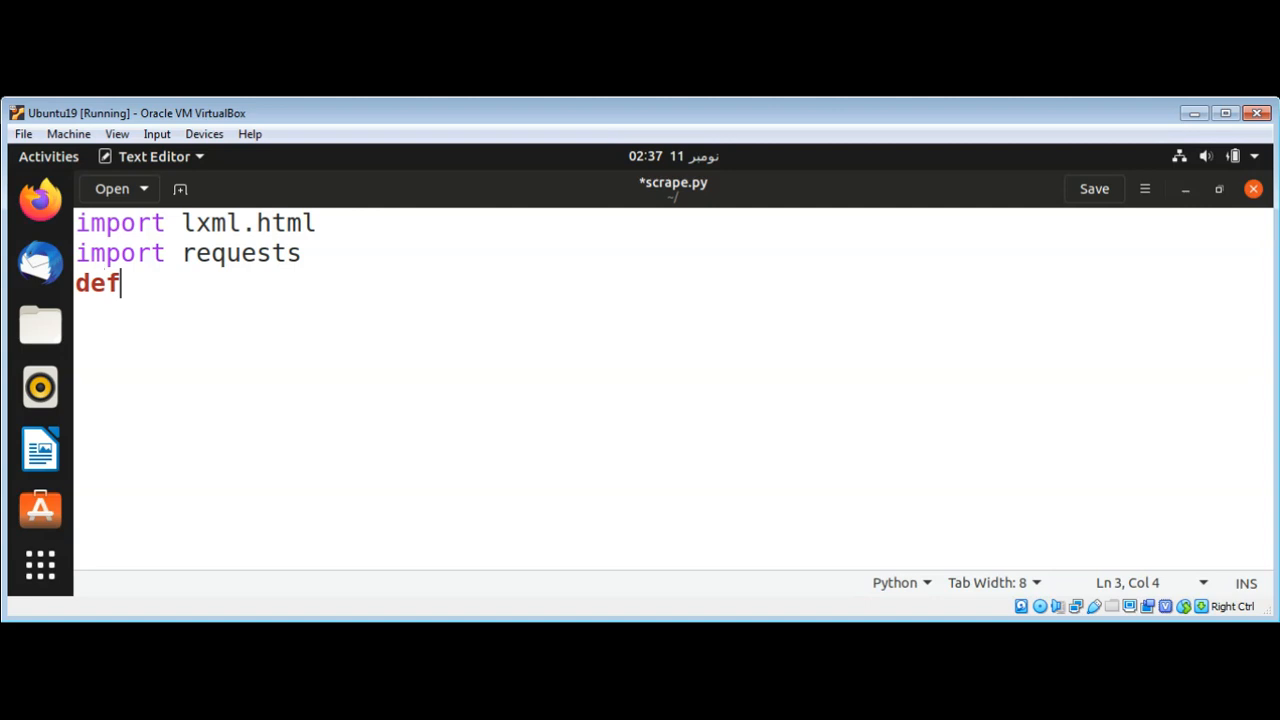
{"action": "type", "text": "main():"}
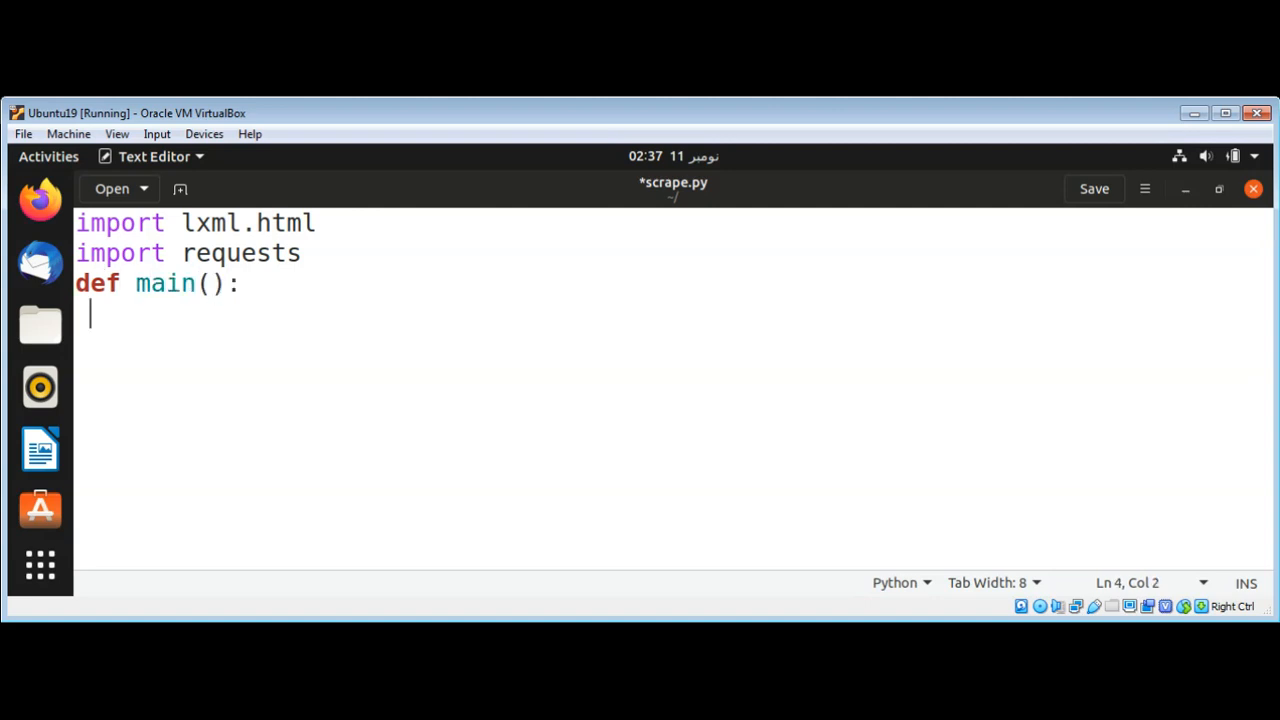
{"action": "key", "text": "Tab"}
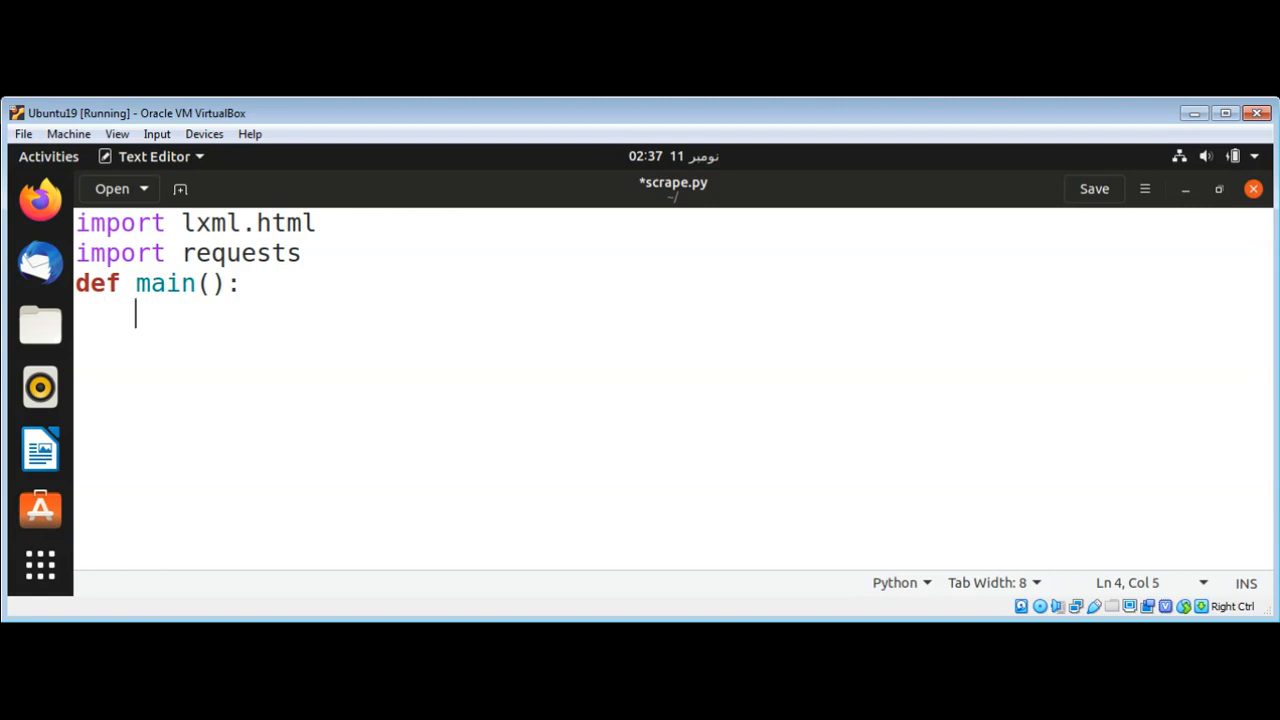
{"action": "type", "text": "res"}
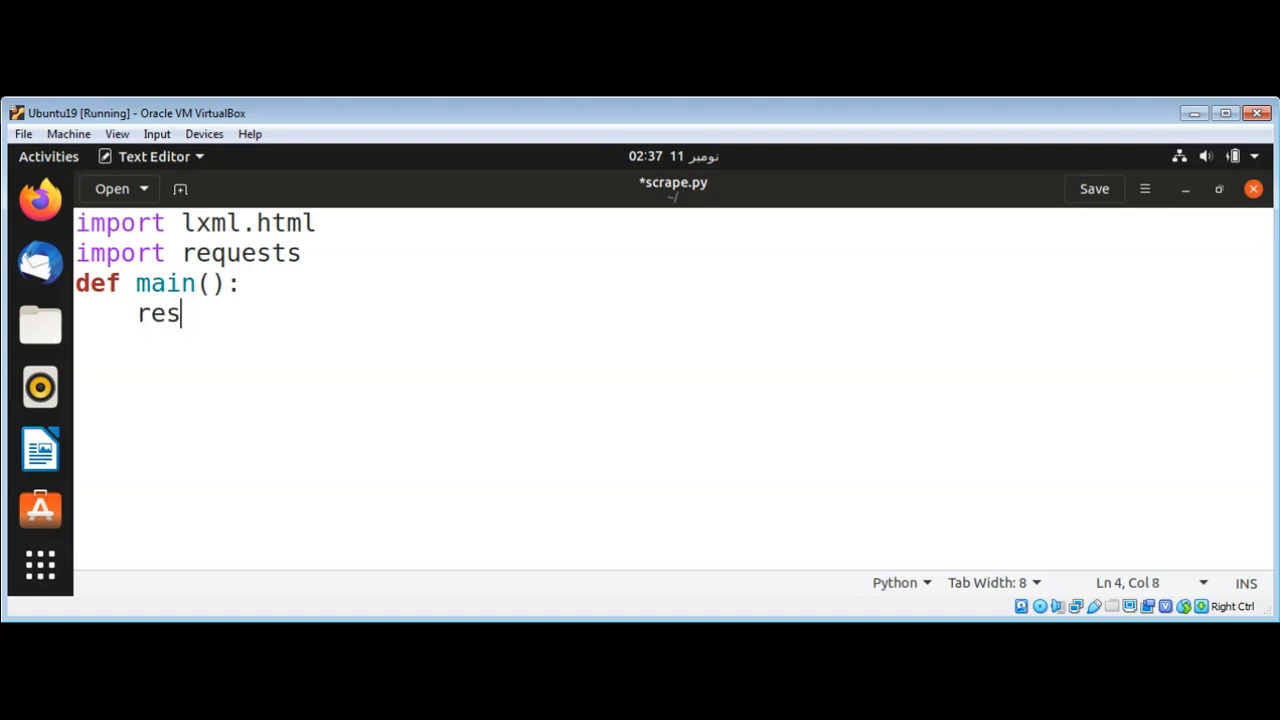
{"action": "type", "text": "p ="}
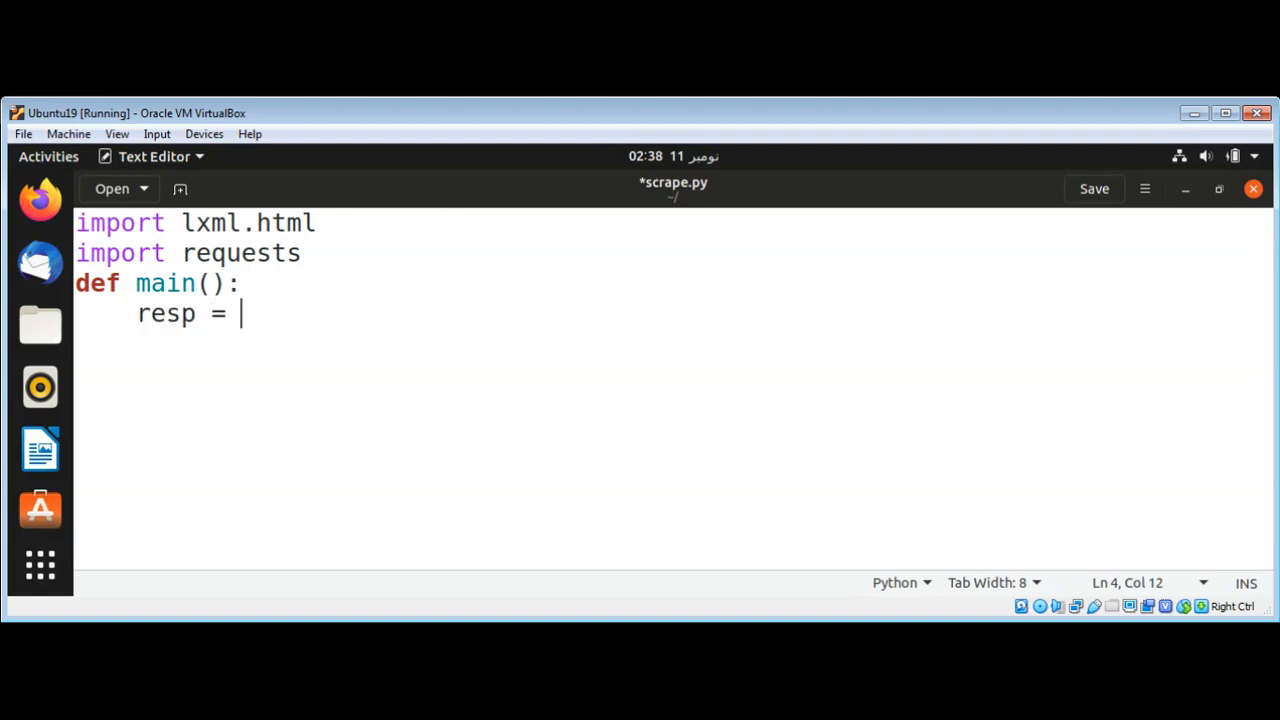
{"action": "type", "text": "reque"}
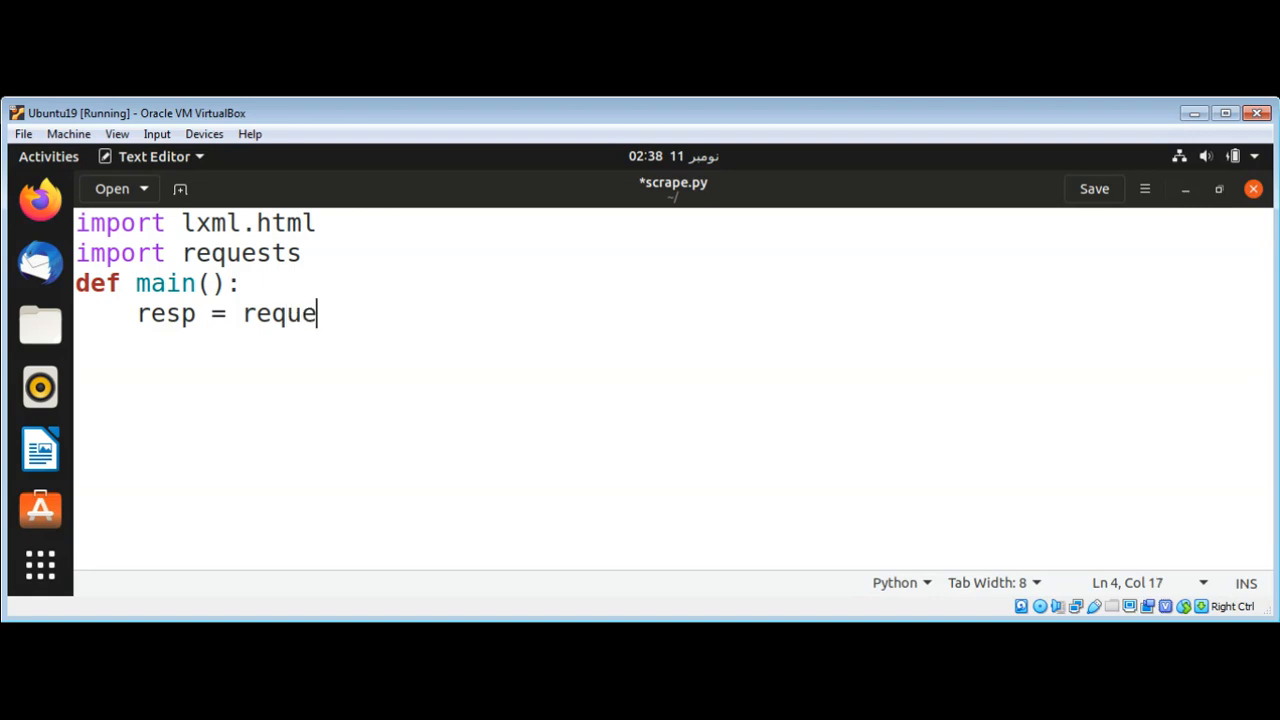
{"action": "type", "text": "sts."}
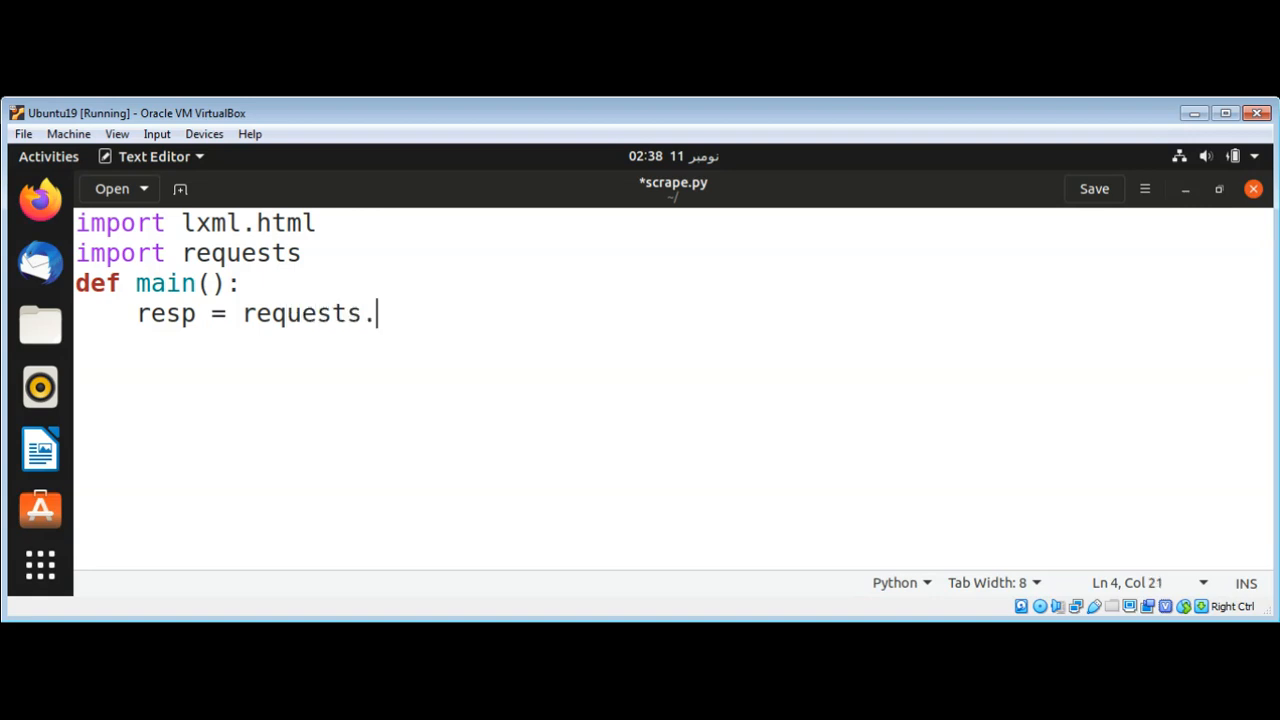
{"action": "type", "text": "get"}
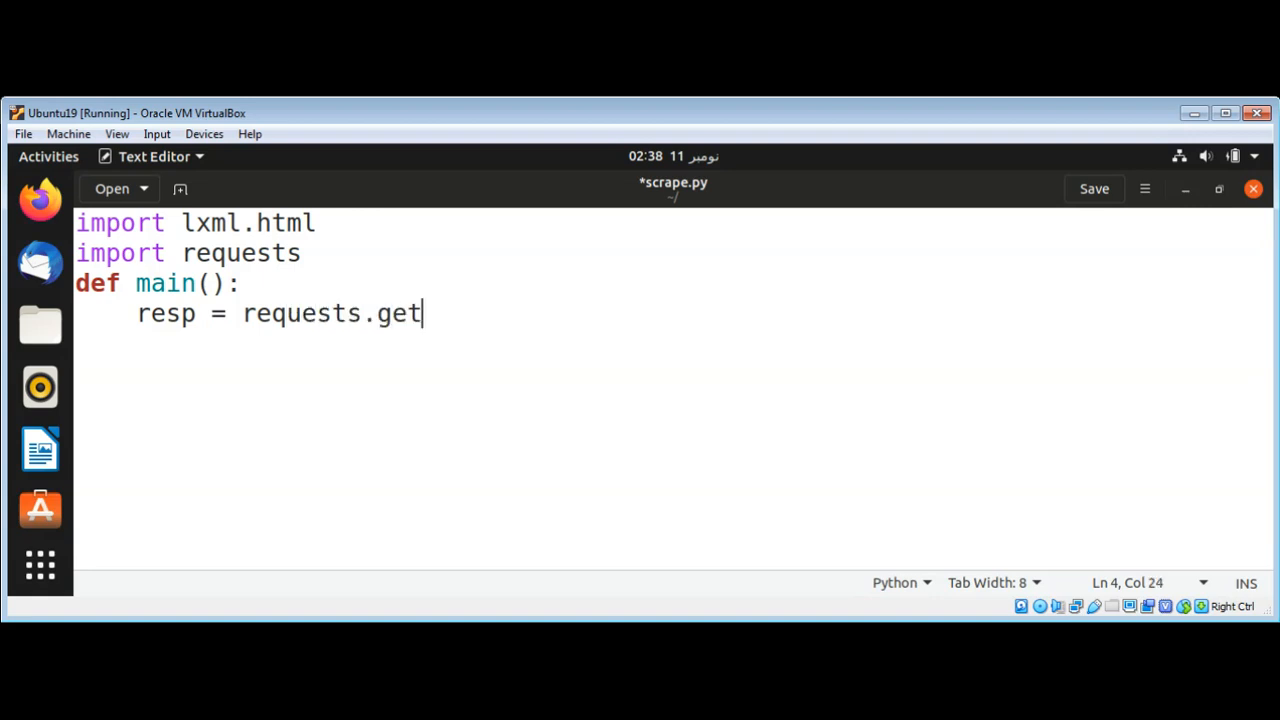
{"action": "type", "text": "(\""}
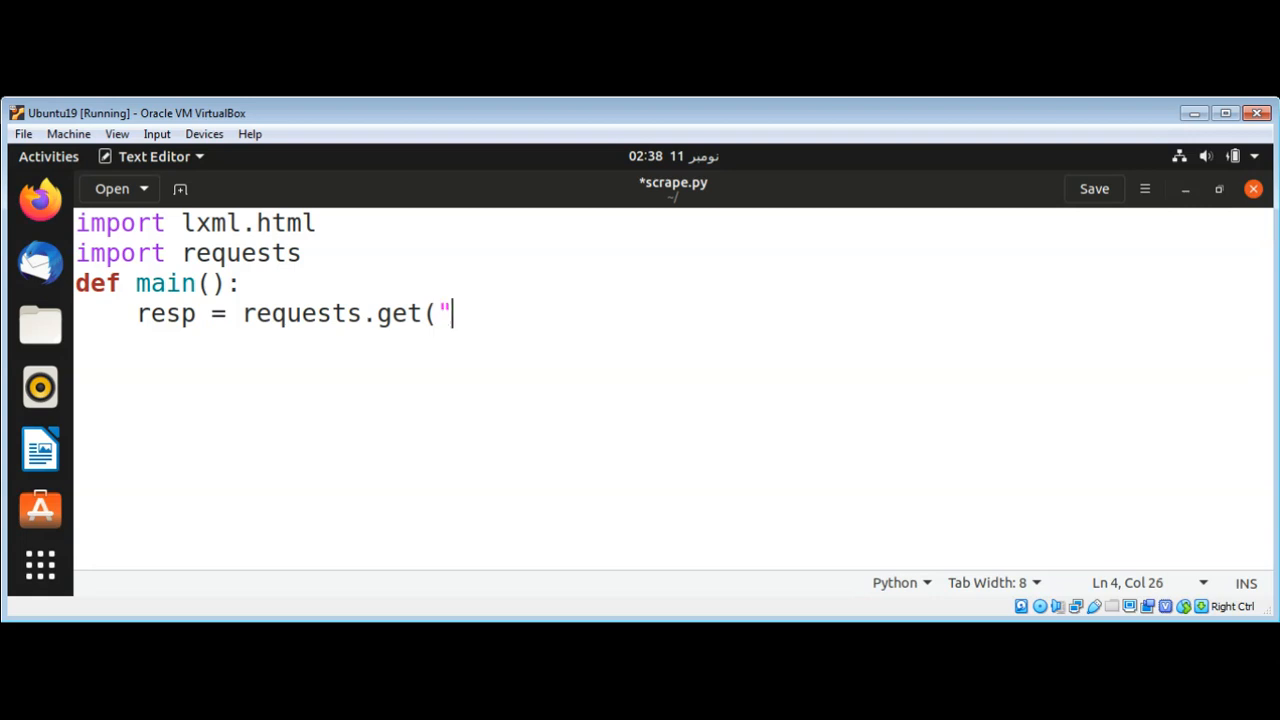
{"action": "type", "text": "https://"}
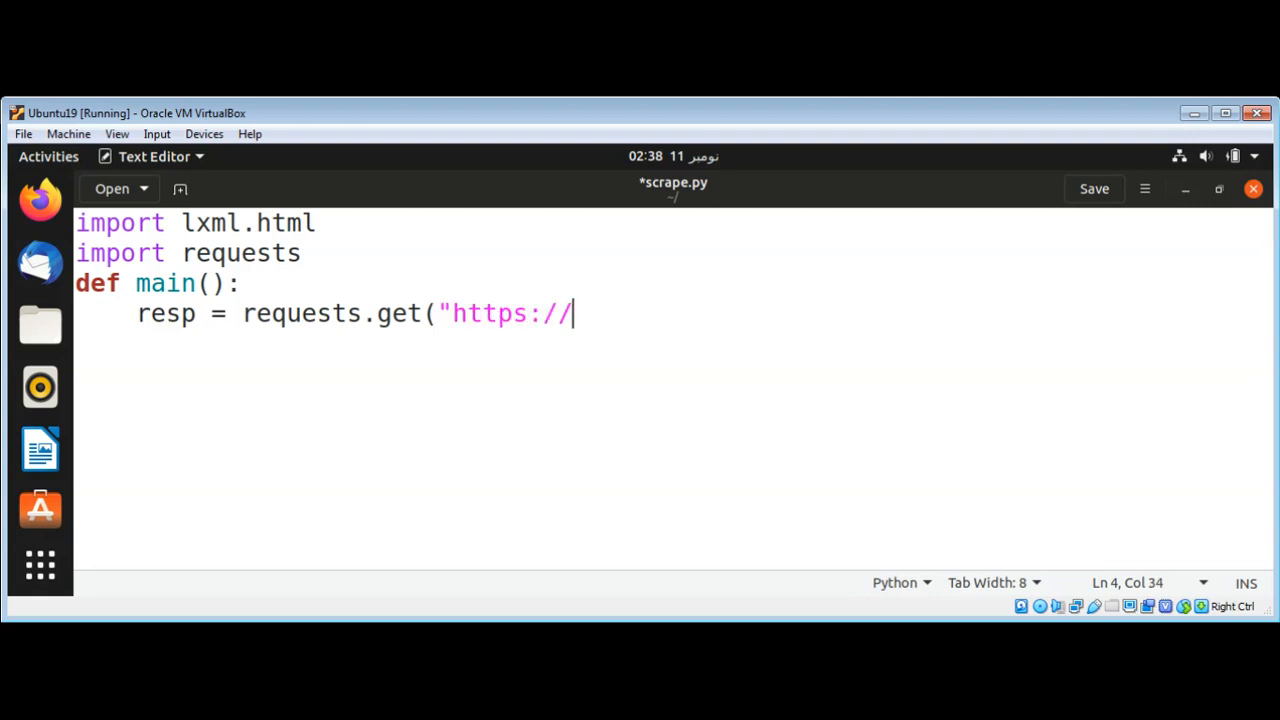
{"action": "type", "text": "google.com"}
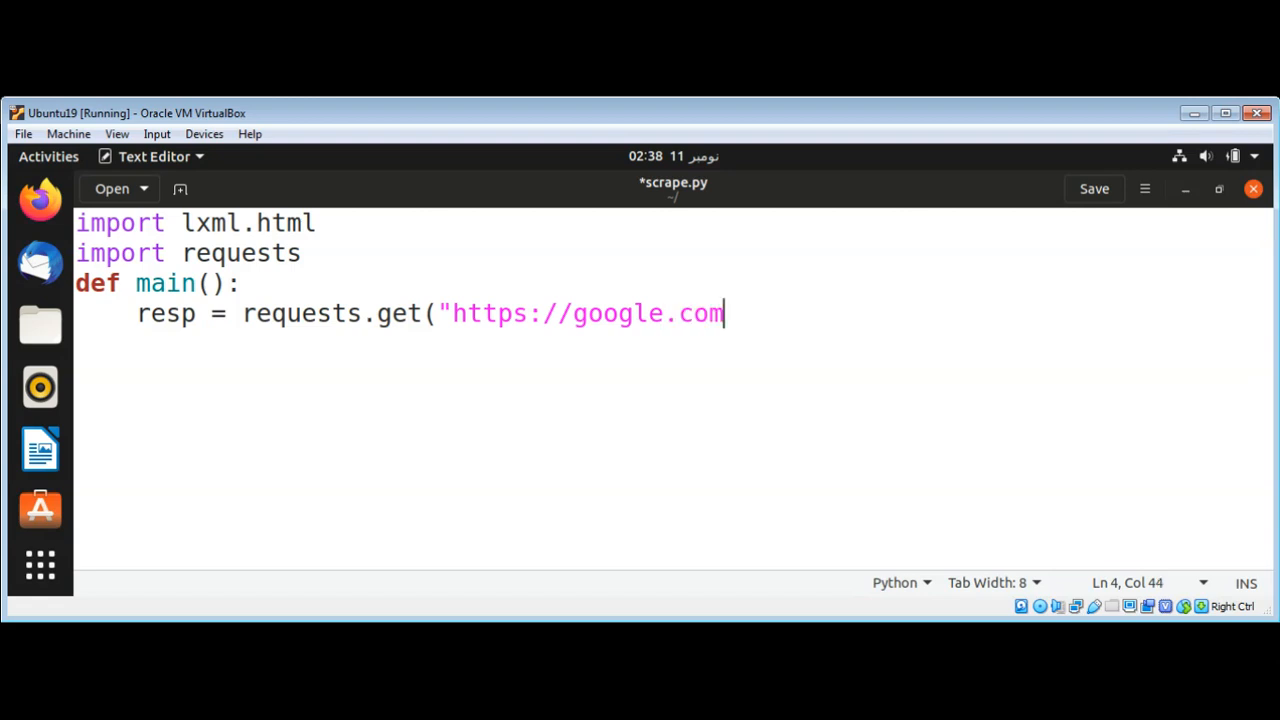
{"action": "type", "text": "\")"}
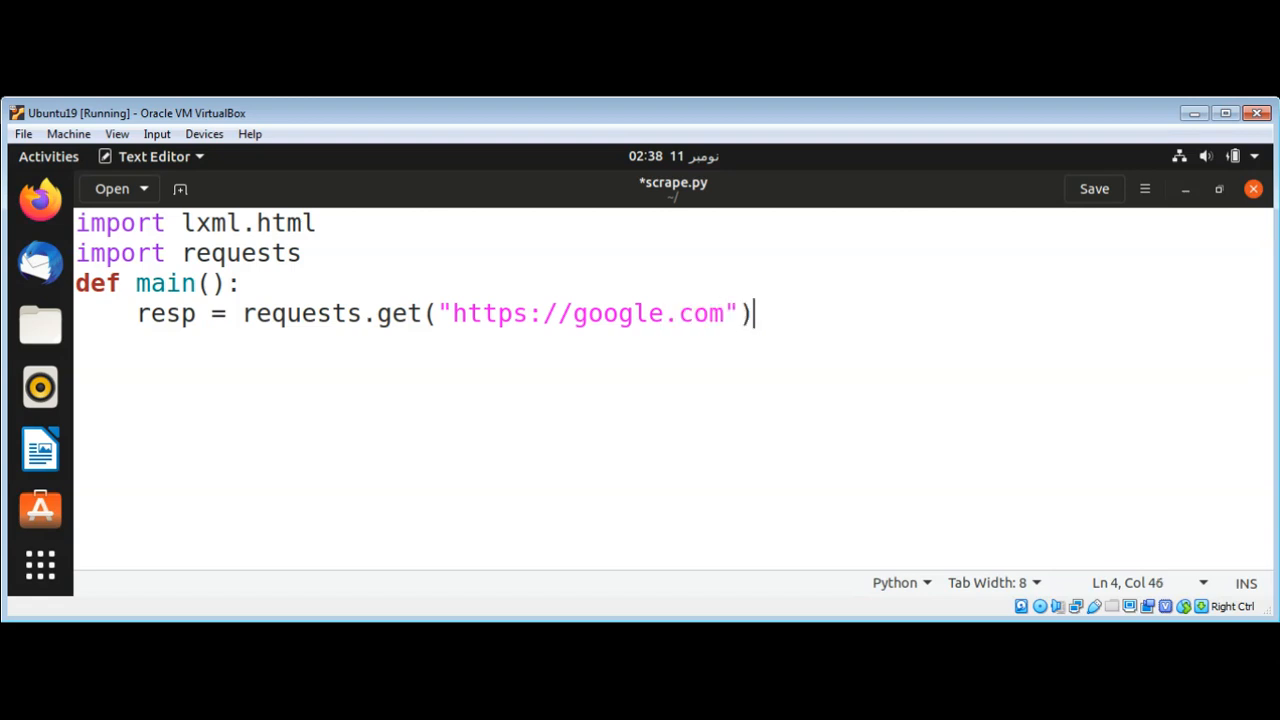
{"action": "key", "text": "Return"}
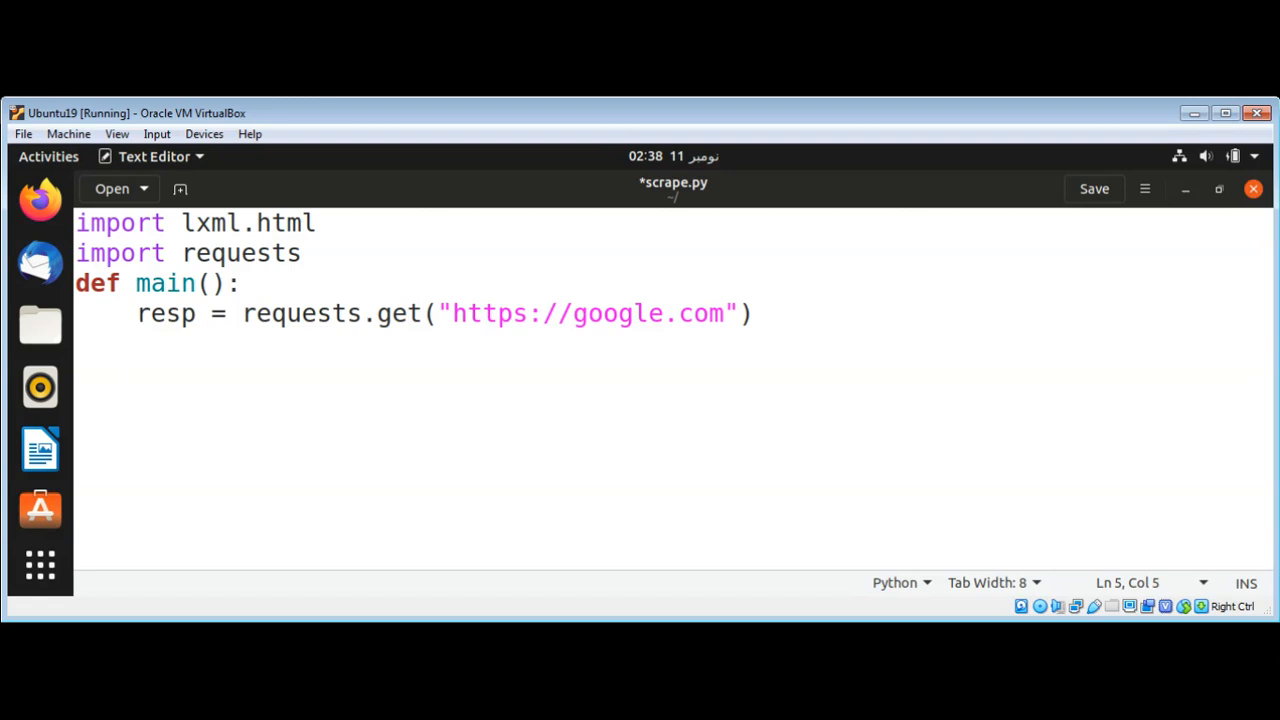
Step: Add the line html_data = resp.text inside main
{"action": "key", "text": "Return"}
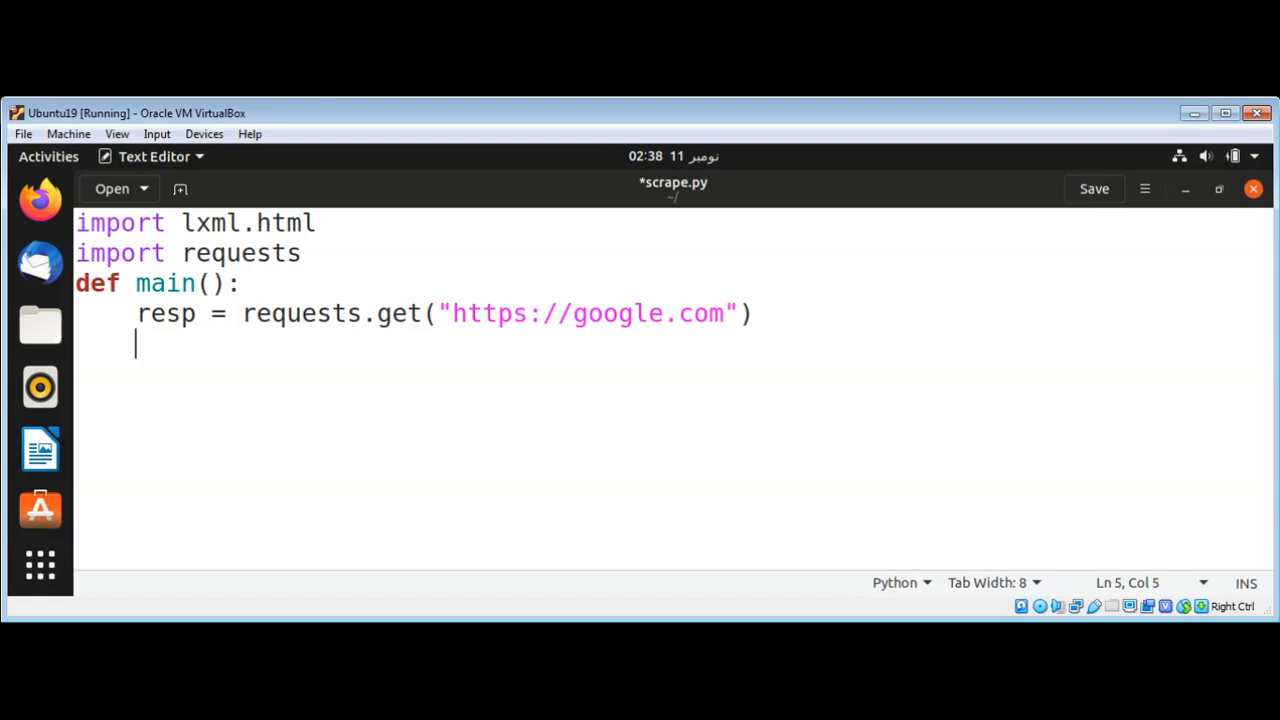
{"action": "type", "text": "html_"}
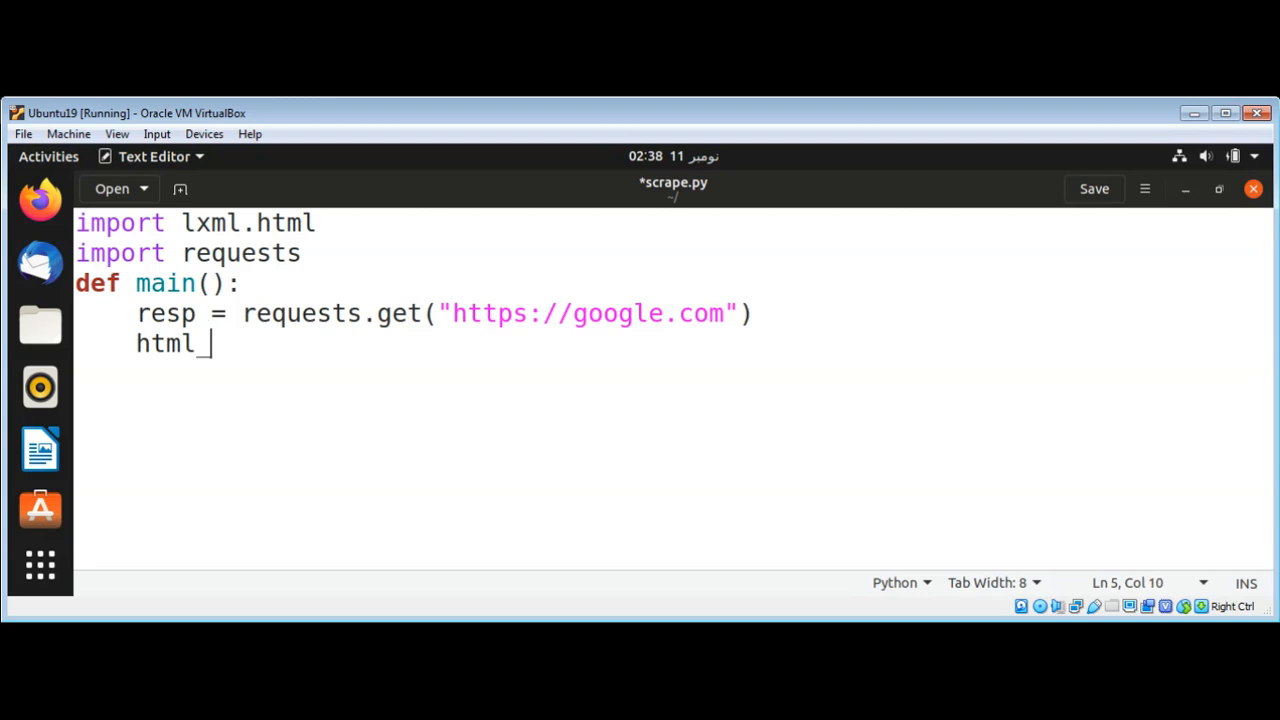
{"action": "type", "text": "data ="}
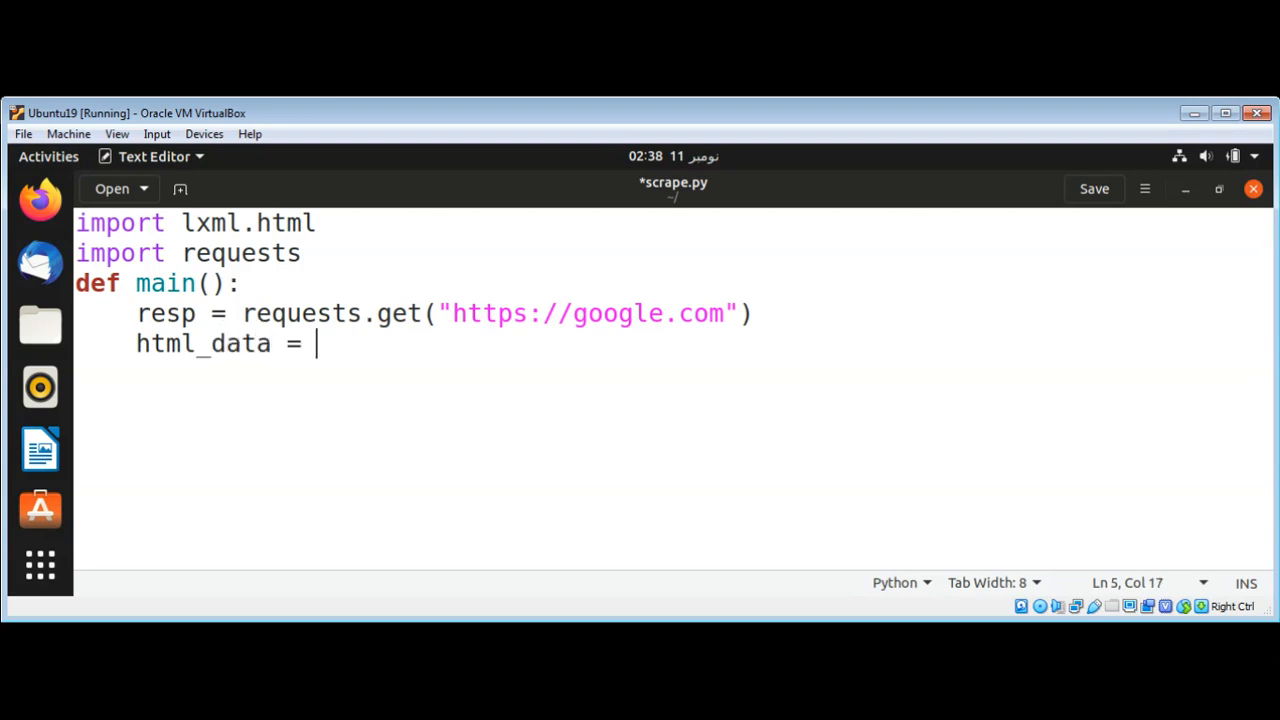
{"action": "type", "text": "res"}
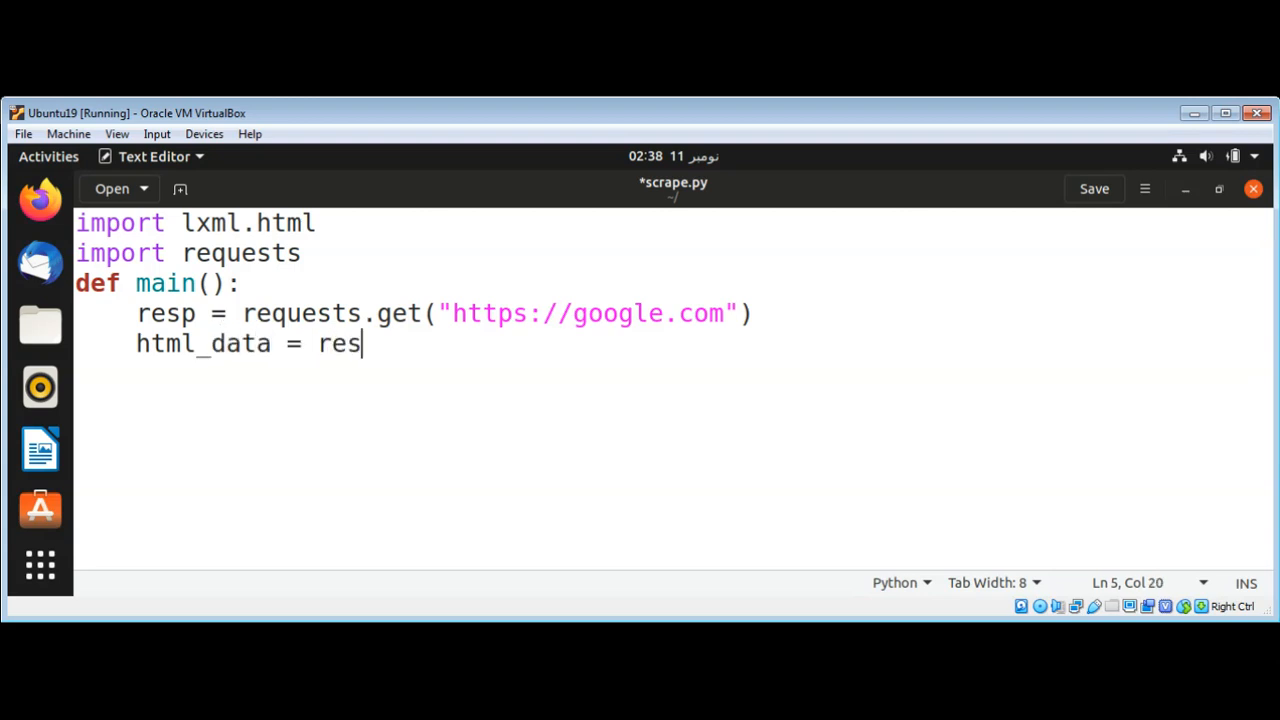
{"action": "type", "text": "p.text"}
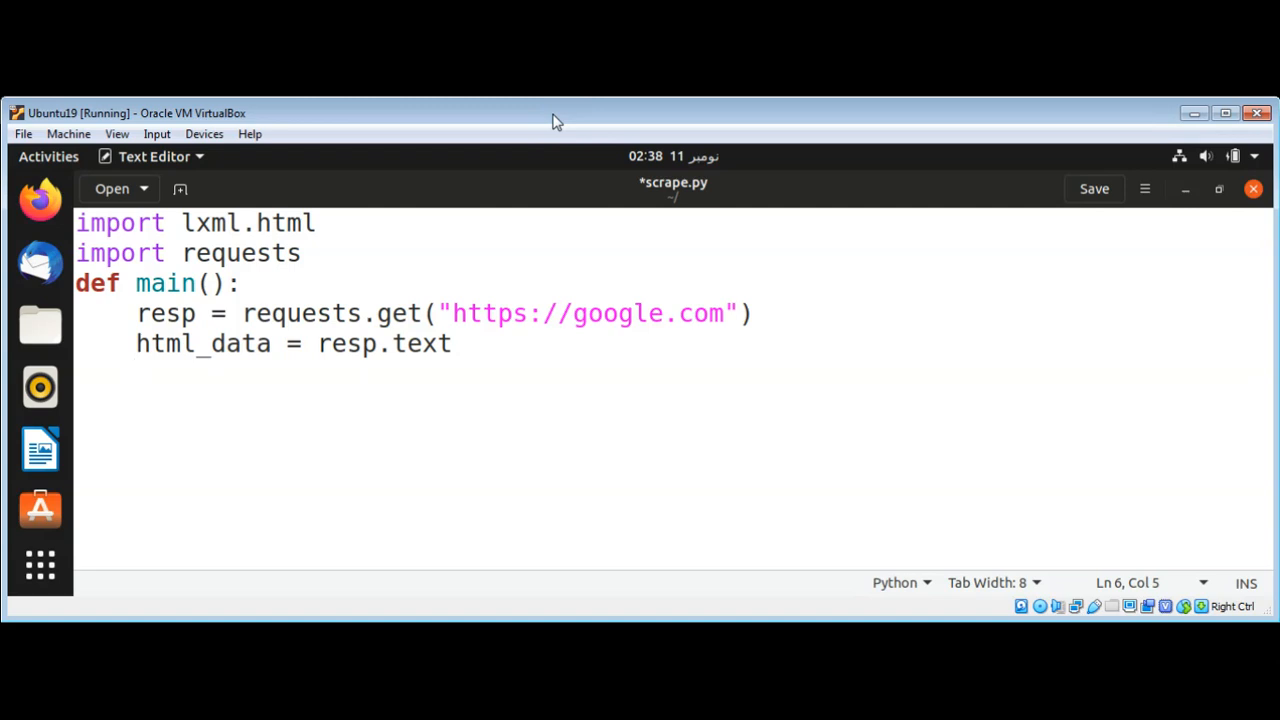
Step: Add the line root_element = lxml.html.fromstring(html_data) inside main
{"action": "type", "text": "root"}
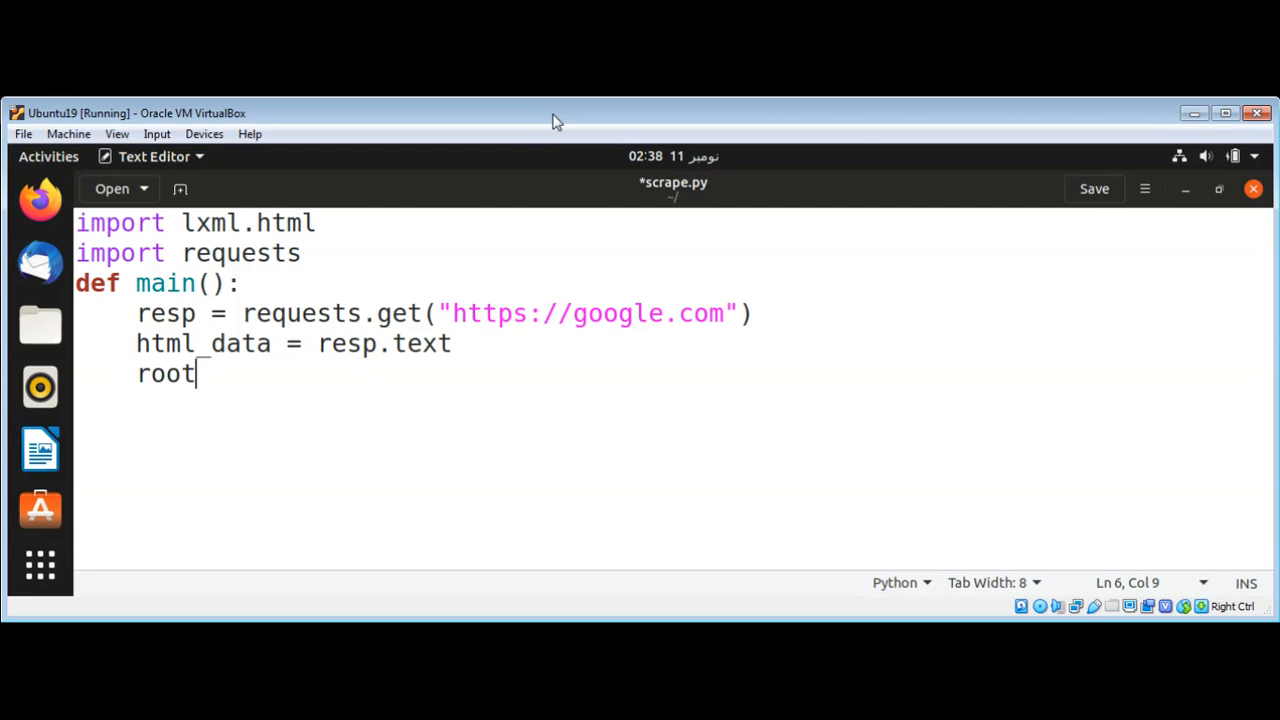
{"action": "type", "text": "_elem"}
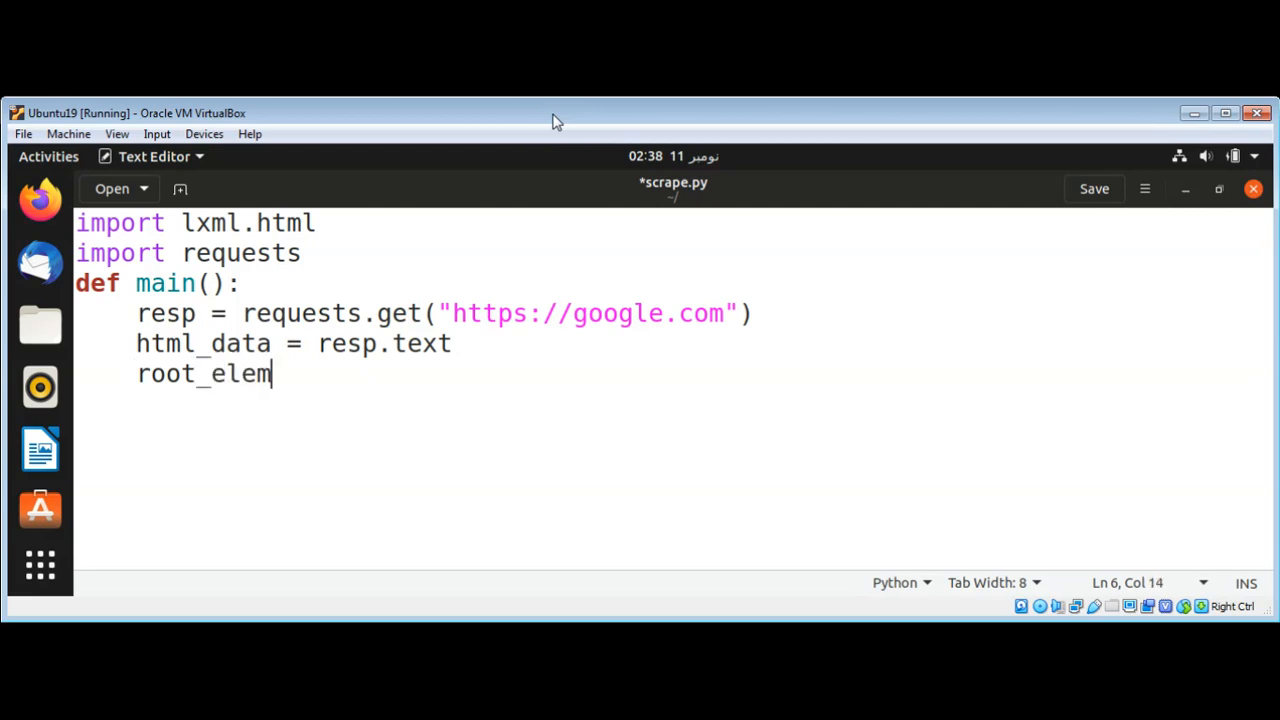
{"action": "type", "text": "ent ="}
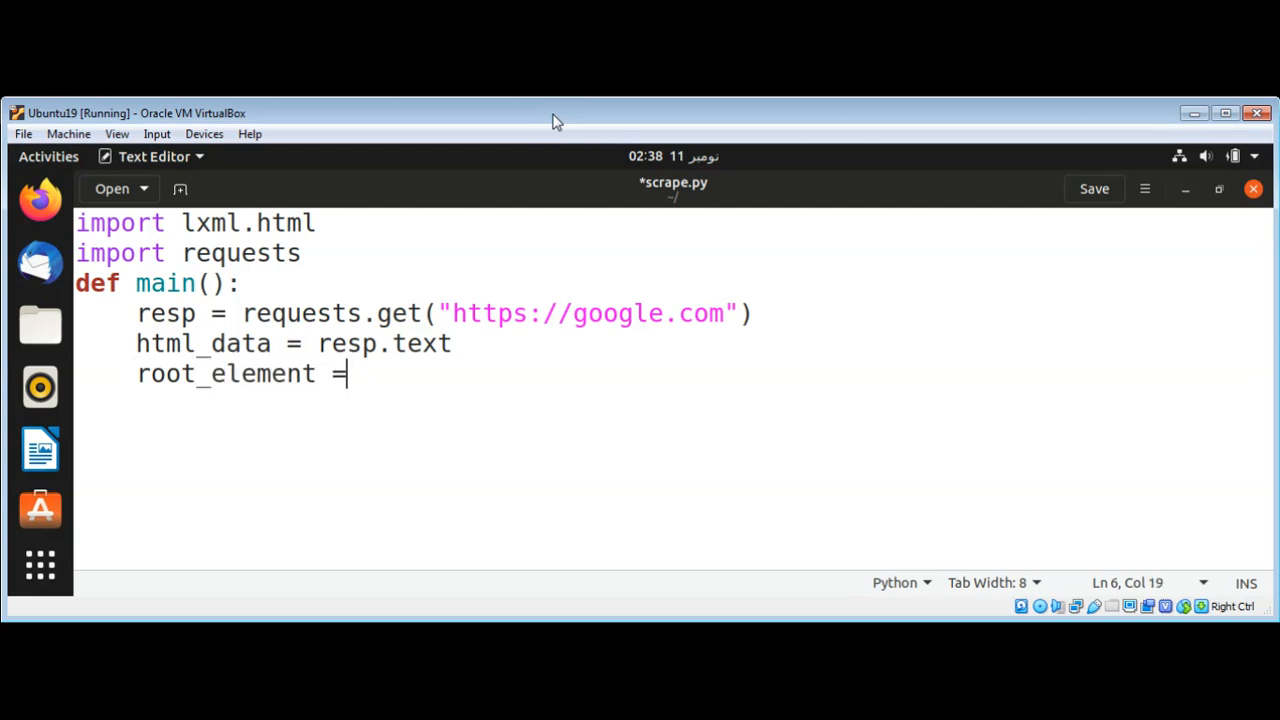
{"action": "type", "text": "lxml."}
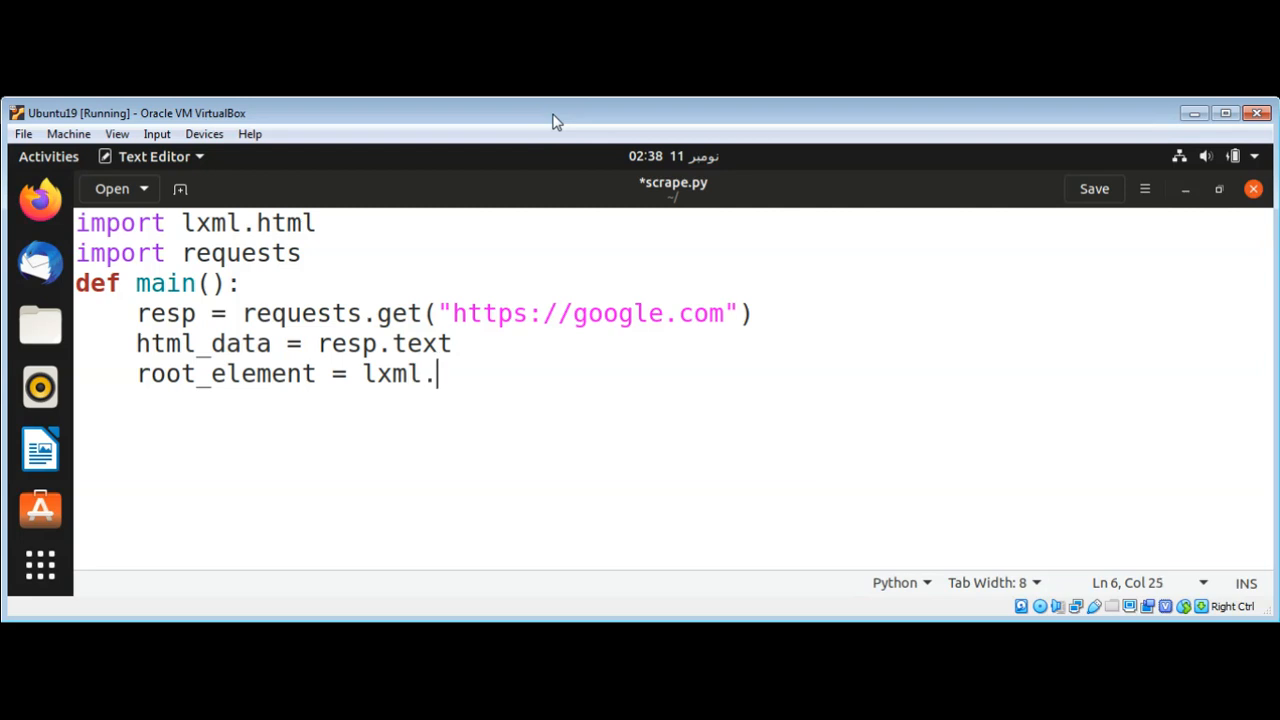
{"action": "type", "text": "html.f"}
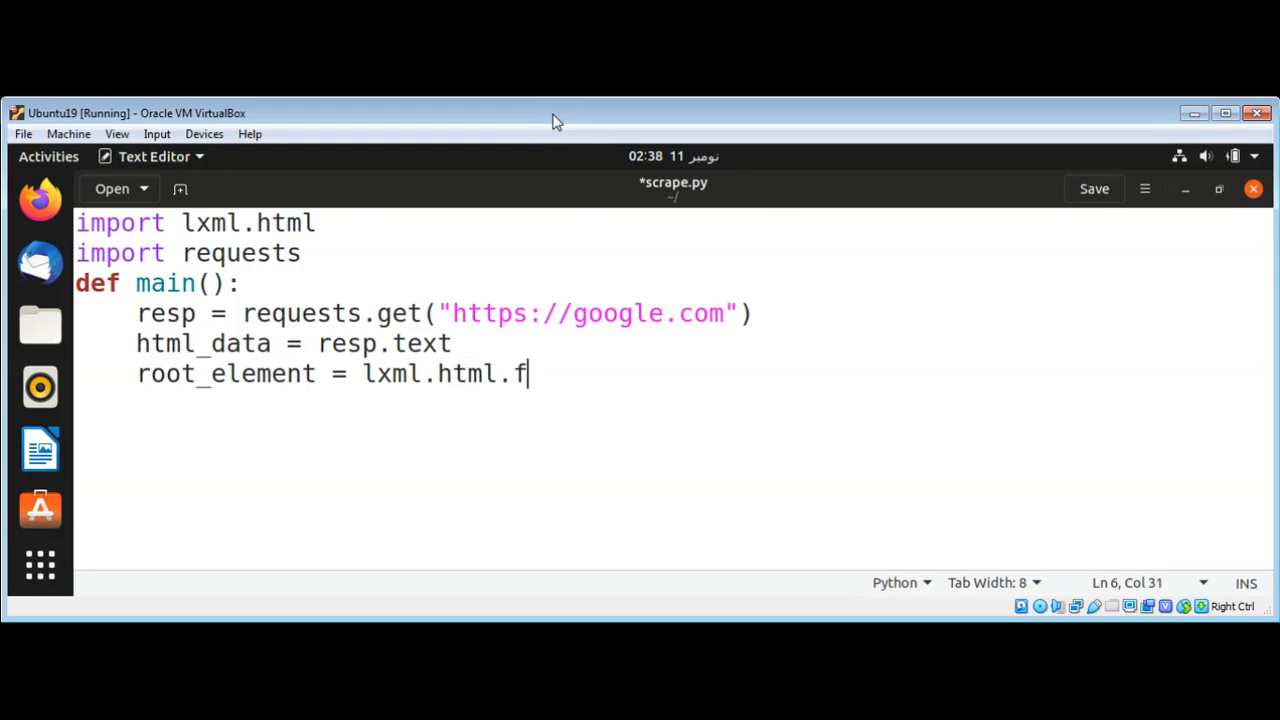
{"action": "type", "text": "romstring"}
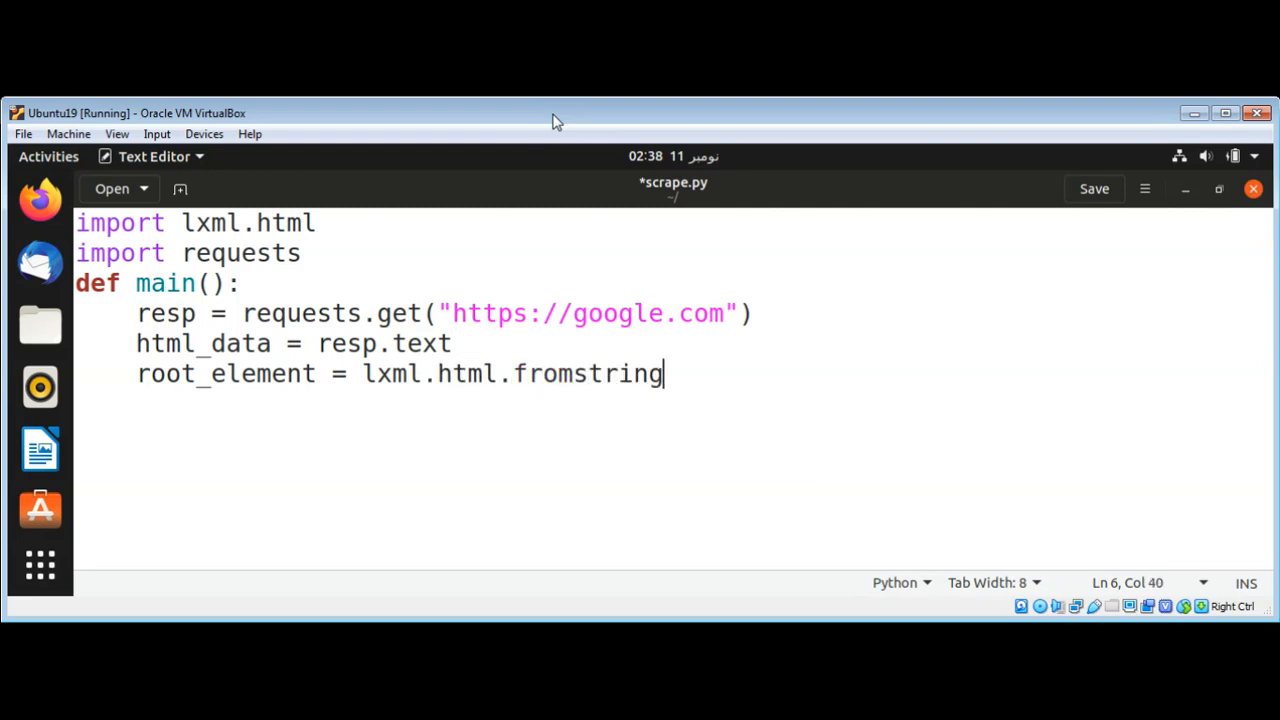
{"action": "type", "text": "("}
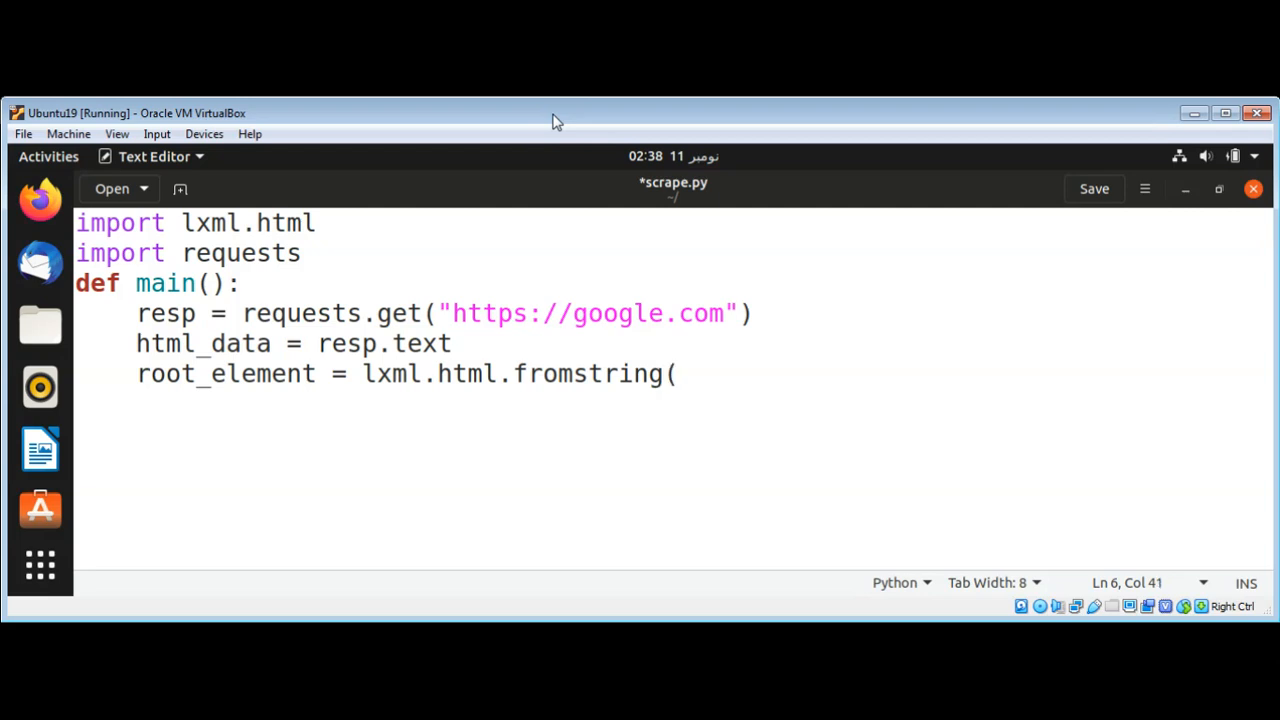
{"action": "type", "text": "ht"}
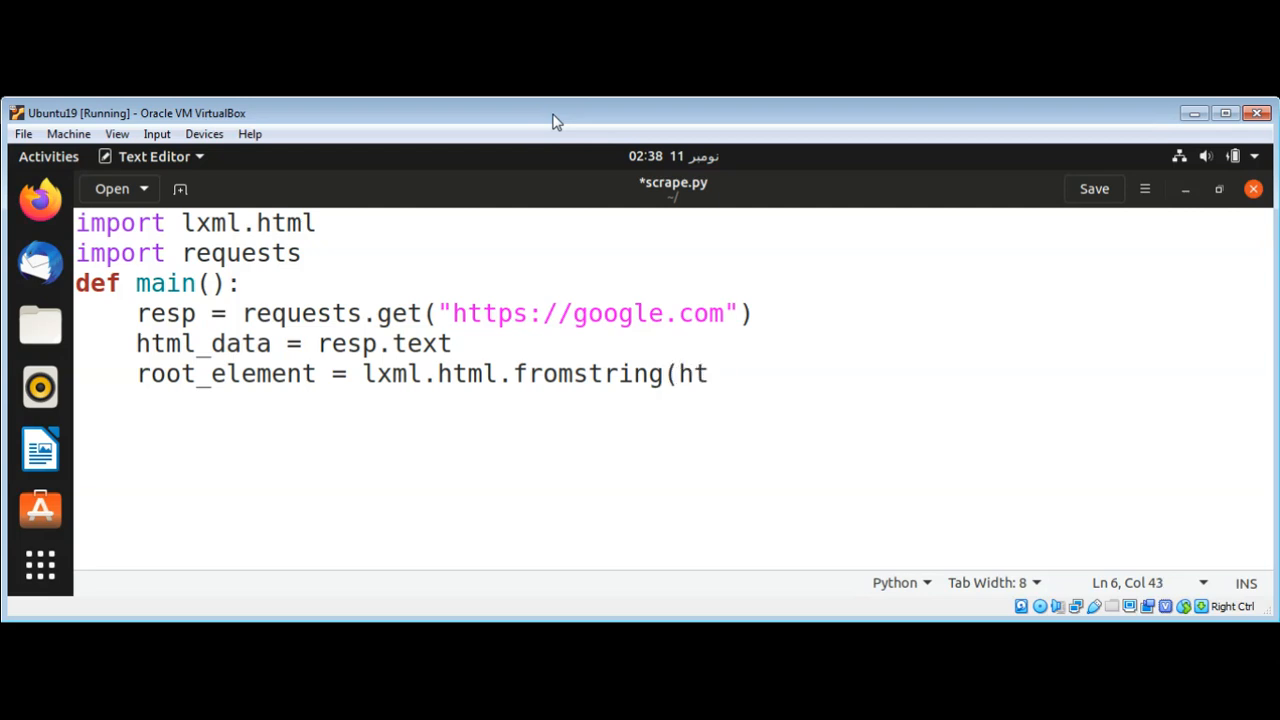
{"action": "type", "text": "ml"}
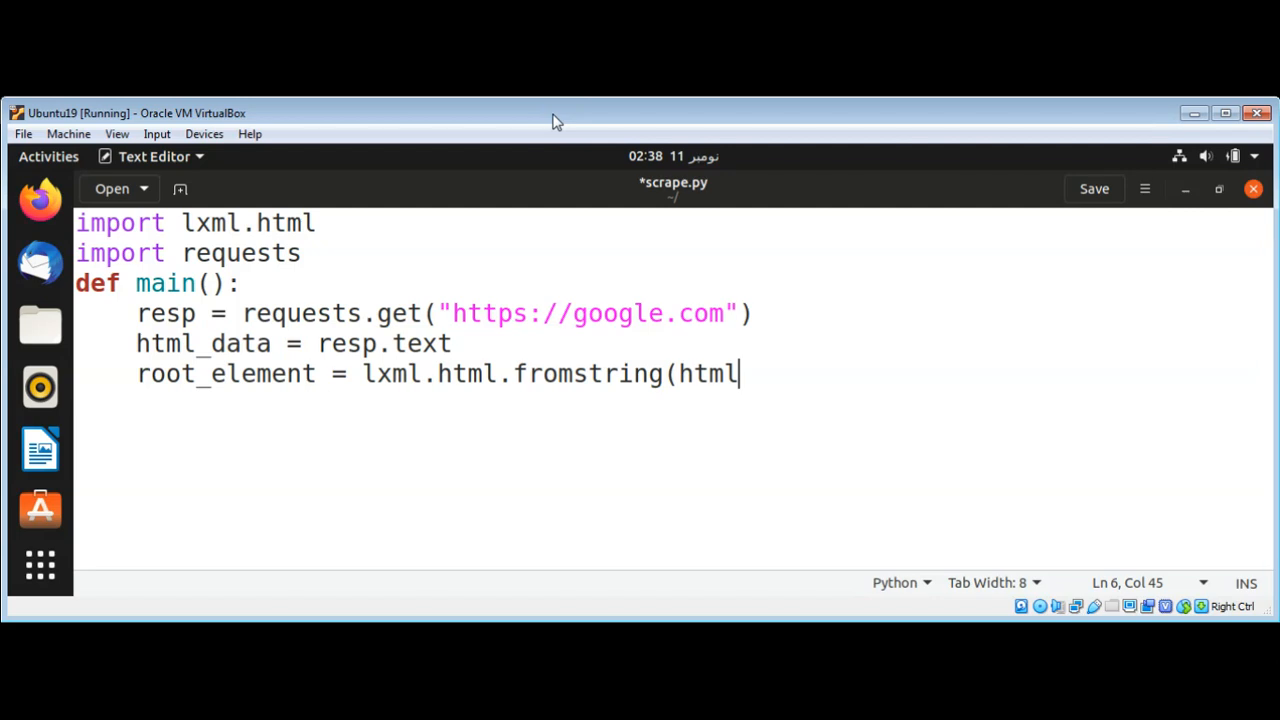
{"action": "type", "text": "_data"}
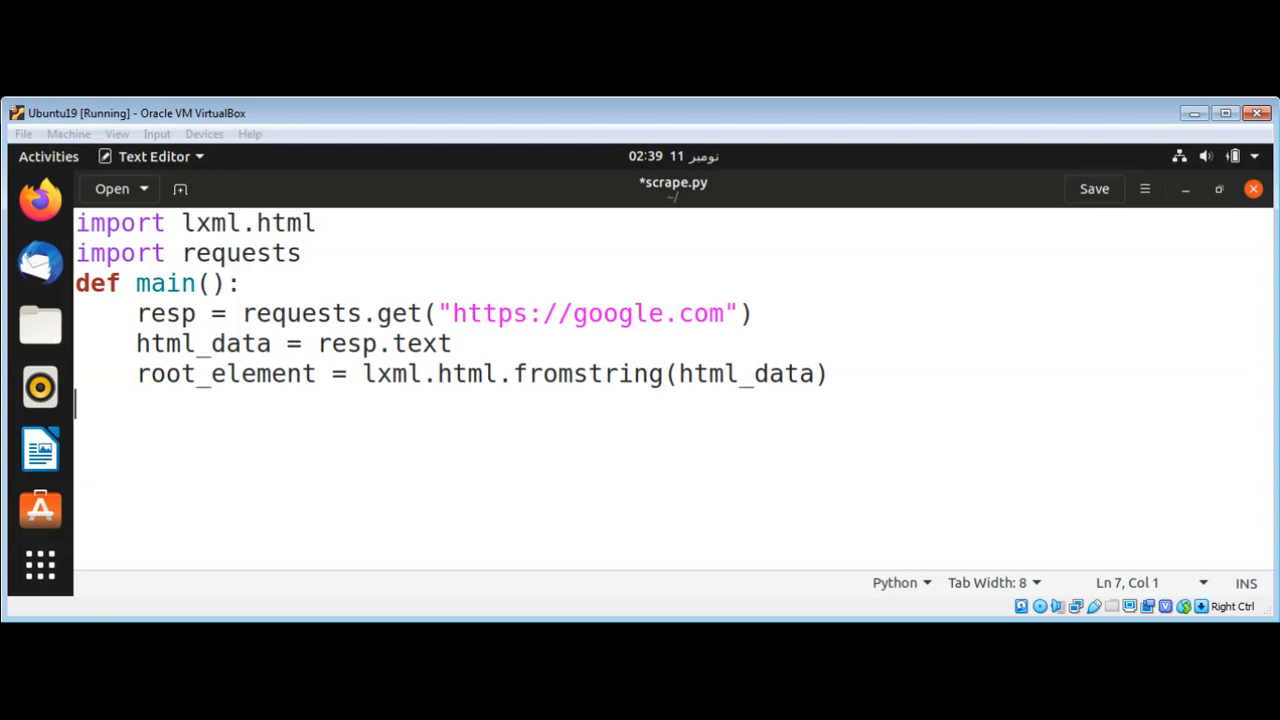
{"action": "mouse_move", "coordinate": [770, 322]}
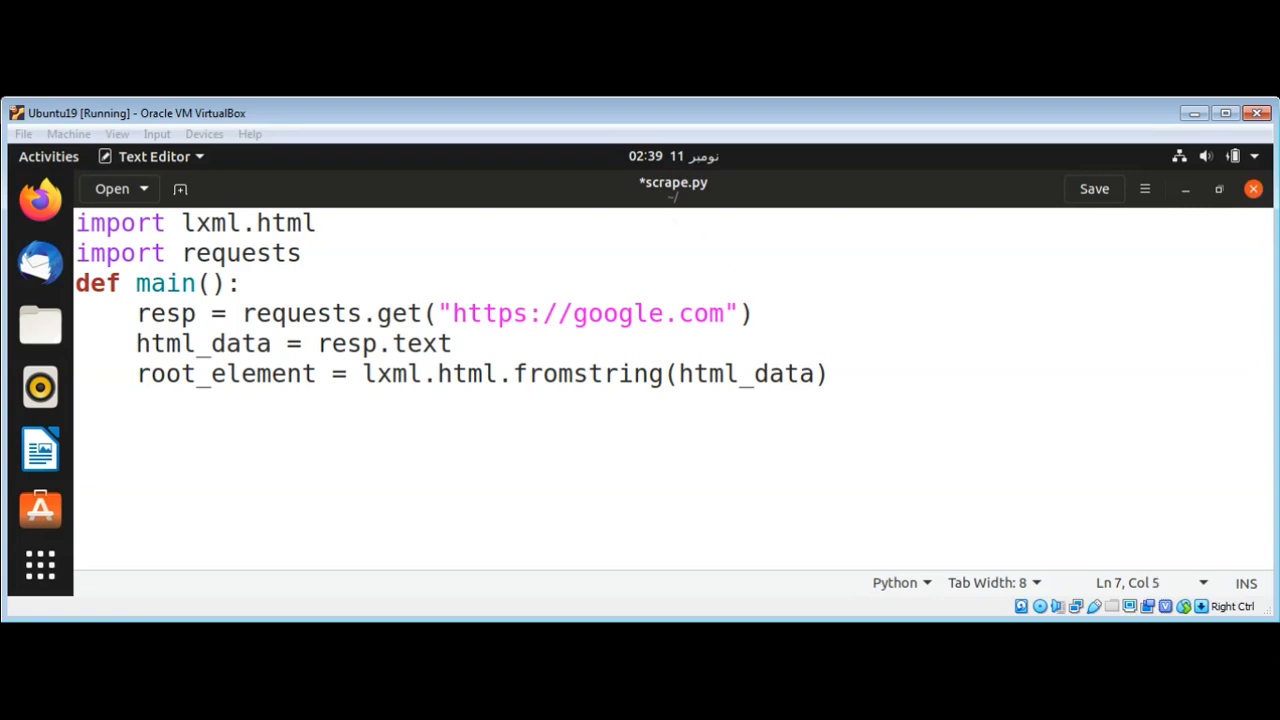
Step: Start the line title = root_element.xpath(' inside main
{"action": "key", "text": "Return"}
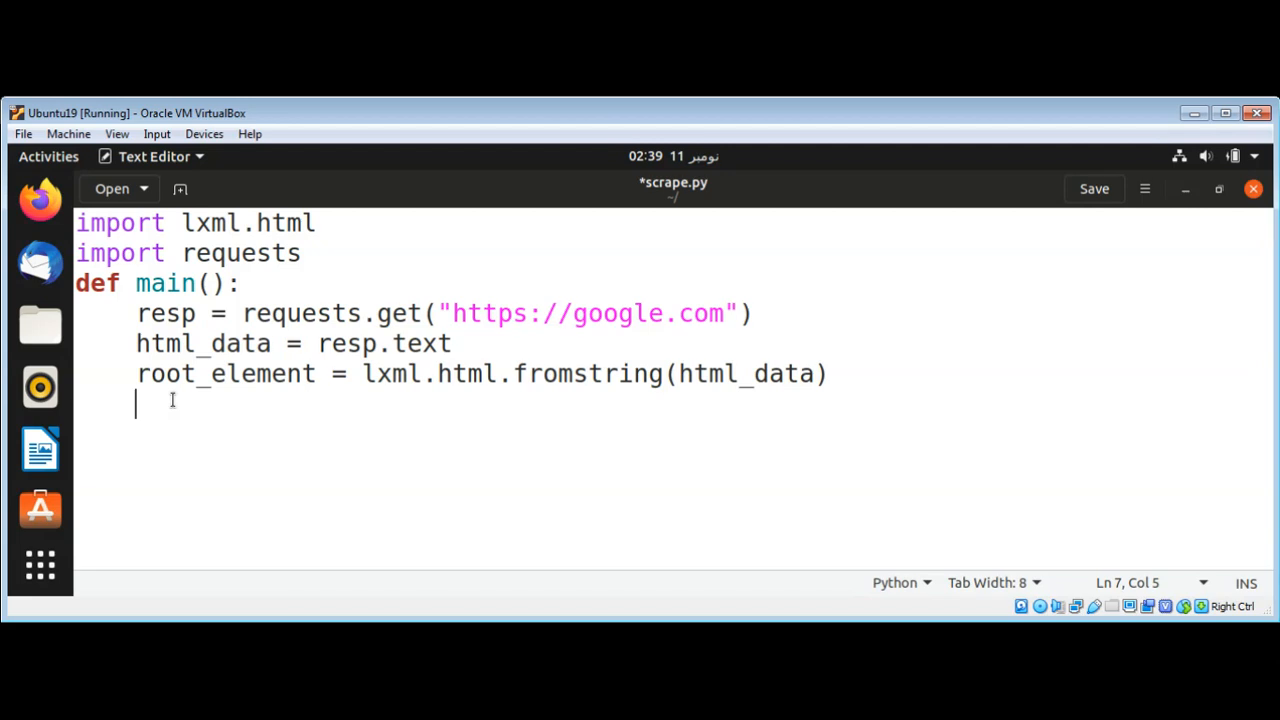
{"action": "type", "text": "title"}
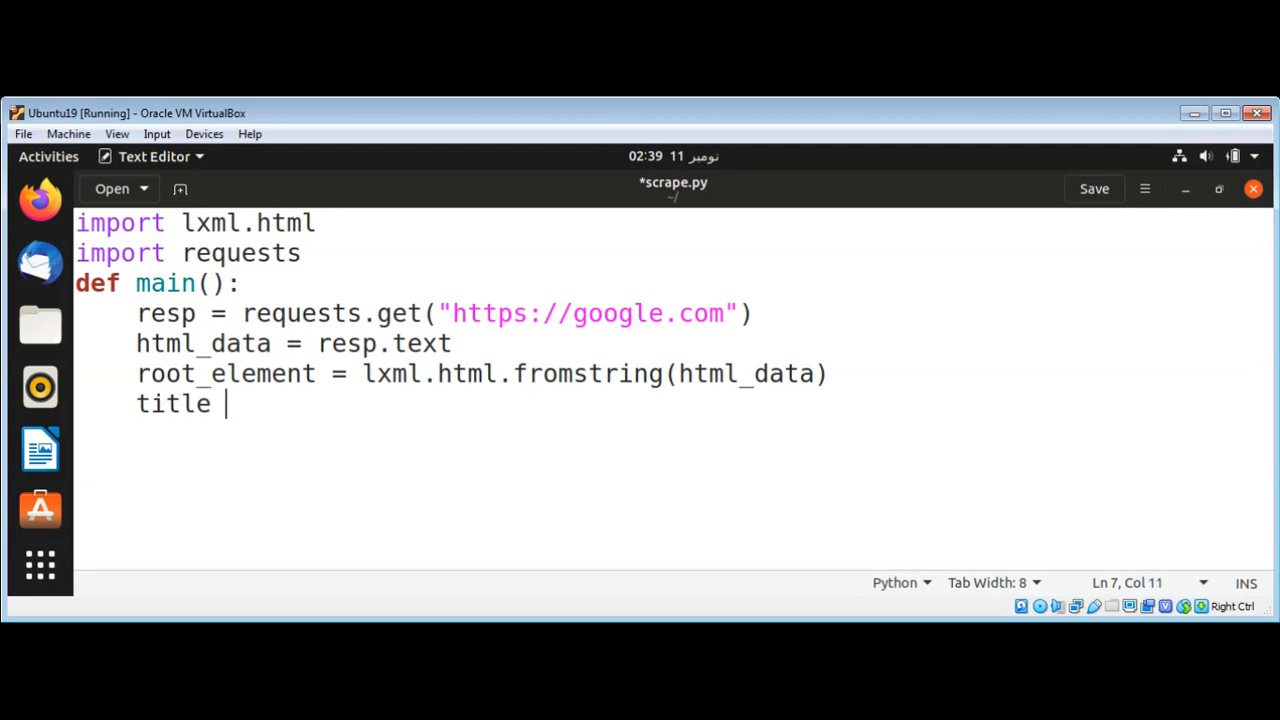
{"action": "type", "text": "= r"}
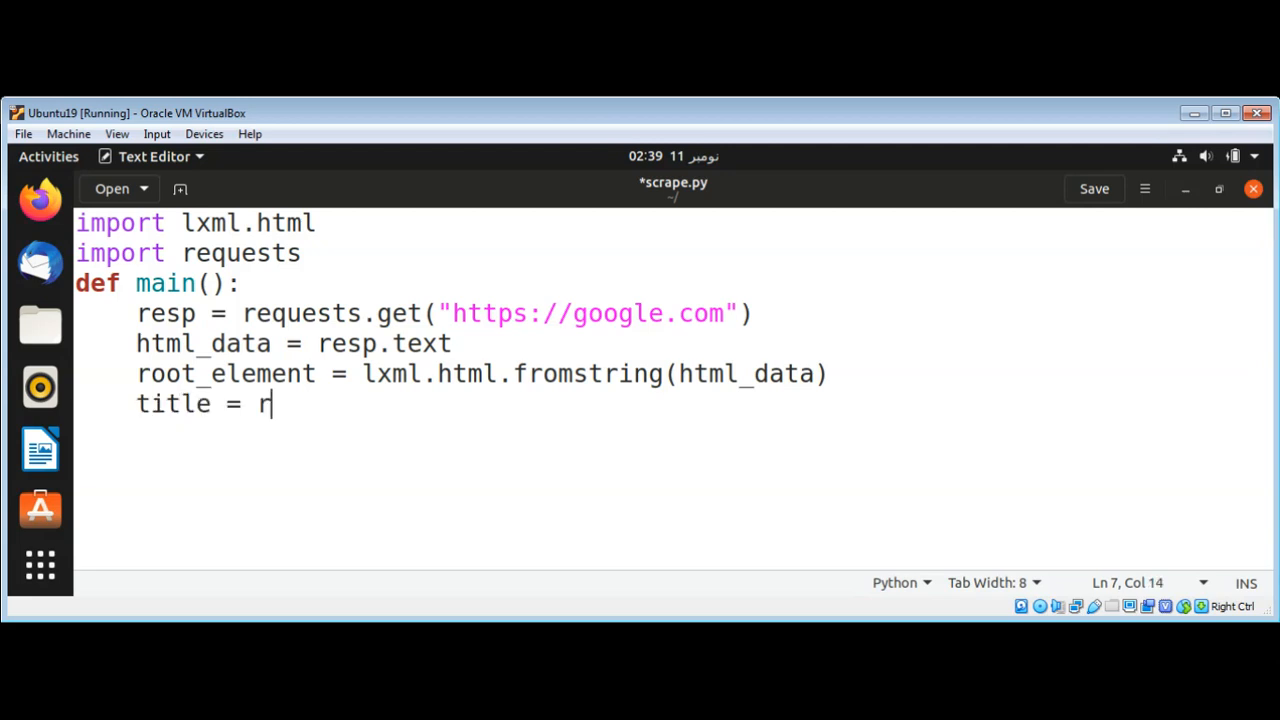
{"action": "type", "text": "oot_element.xpa"}
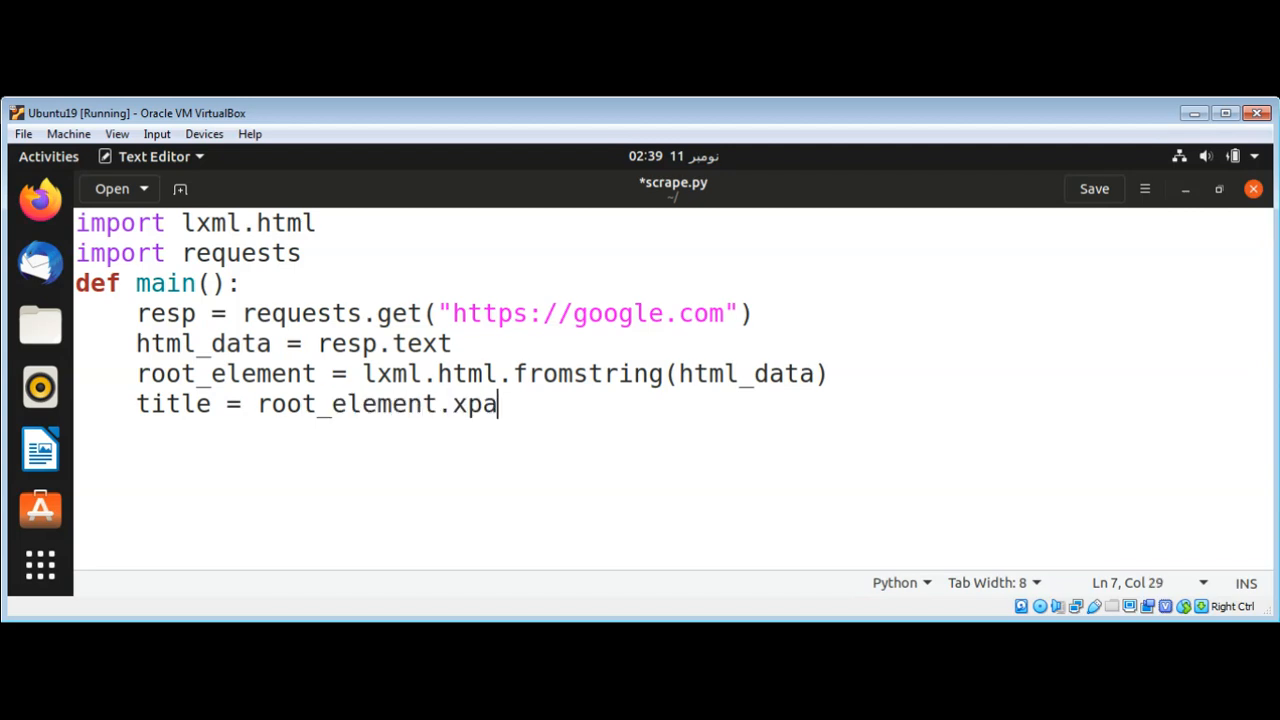
{"action": "type", "text": "th('"}
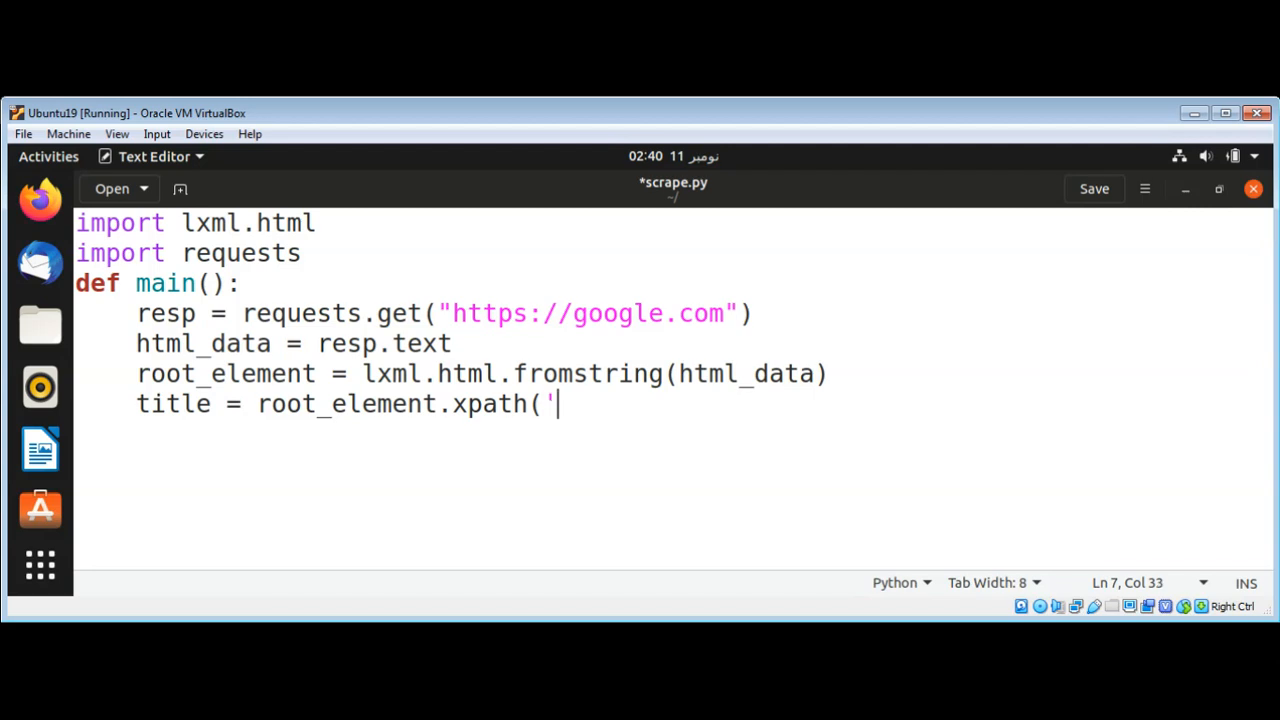
Step: Complete the XPath query '/html/head/title/text()' and take its first result with [0]
{"action": "type", "text": "/ht"}
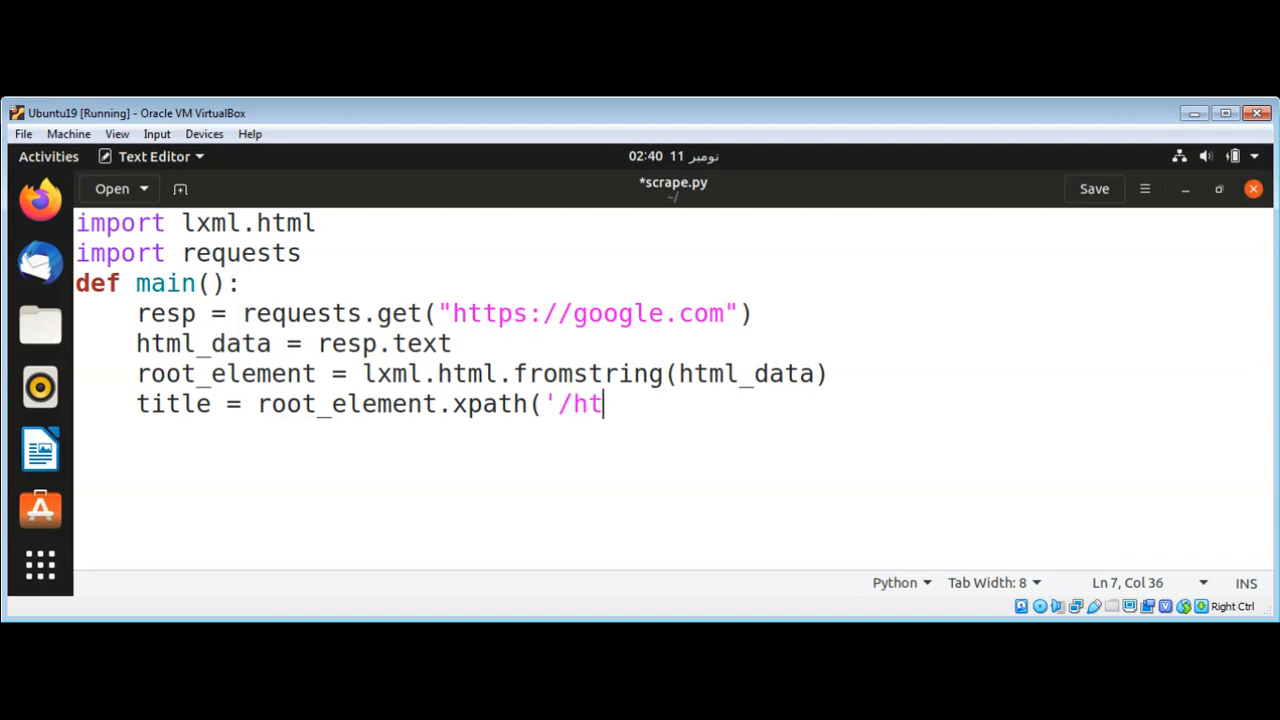
{"action": "type", "text": "ml/"}
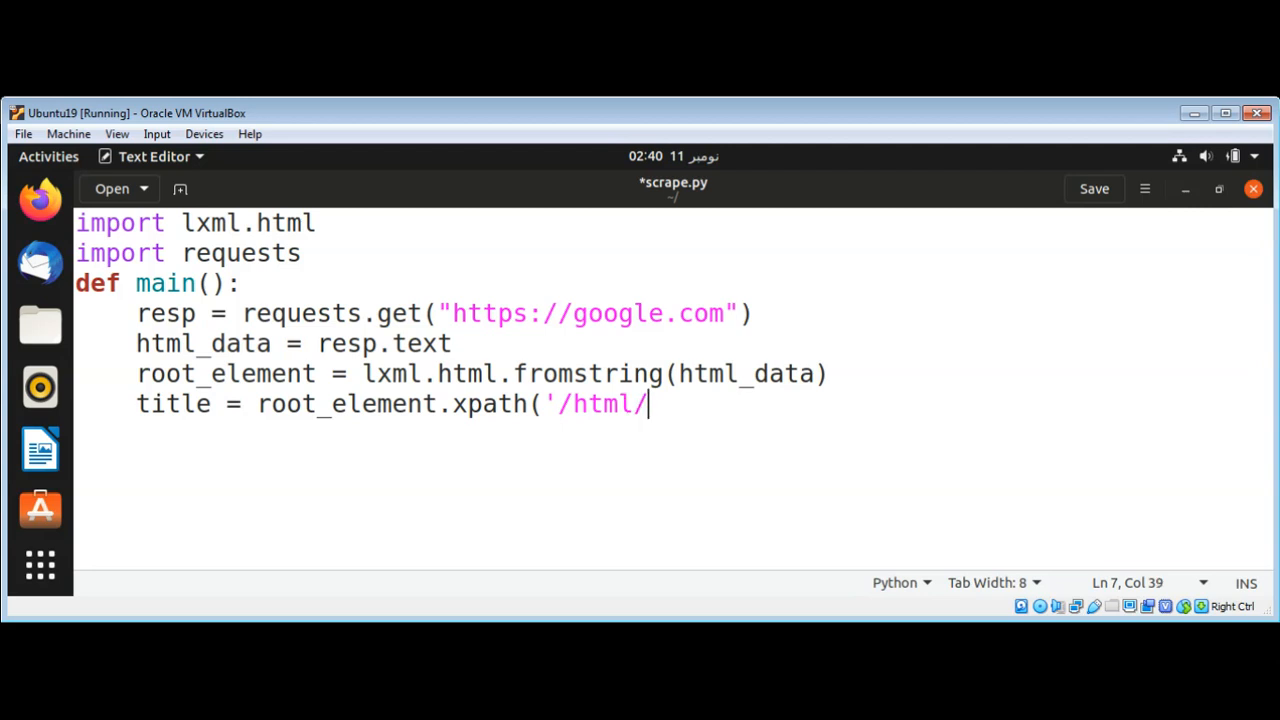
{"action": "type", "text": "head"}
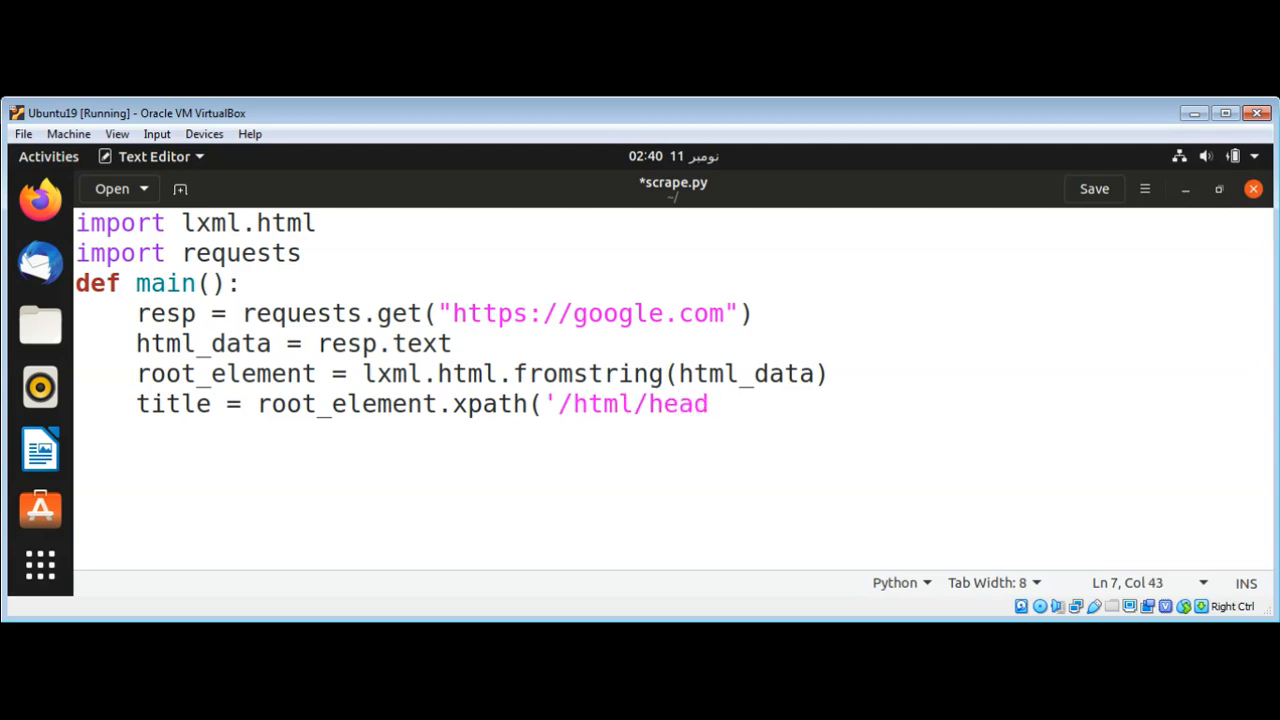
{"action": "type", "text": "/title"}
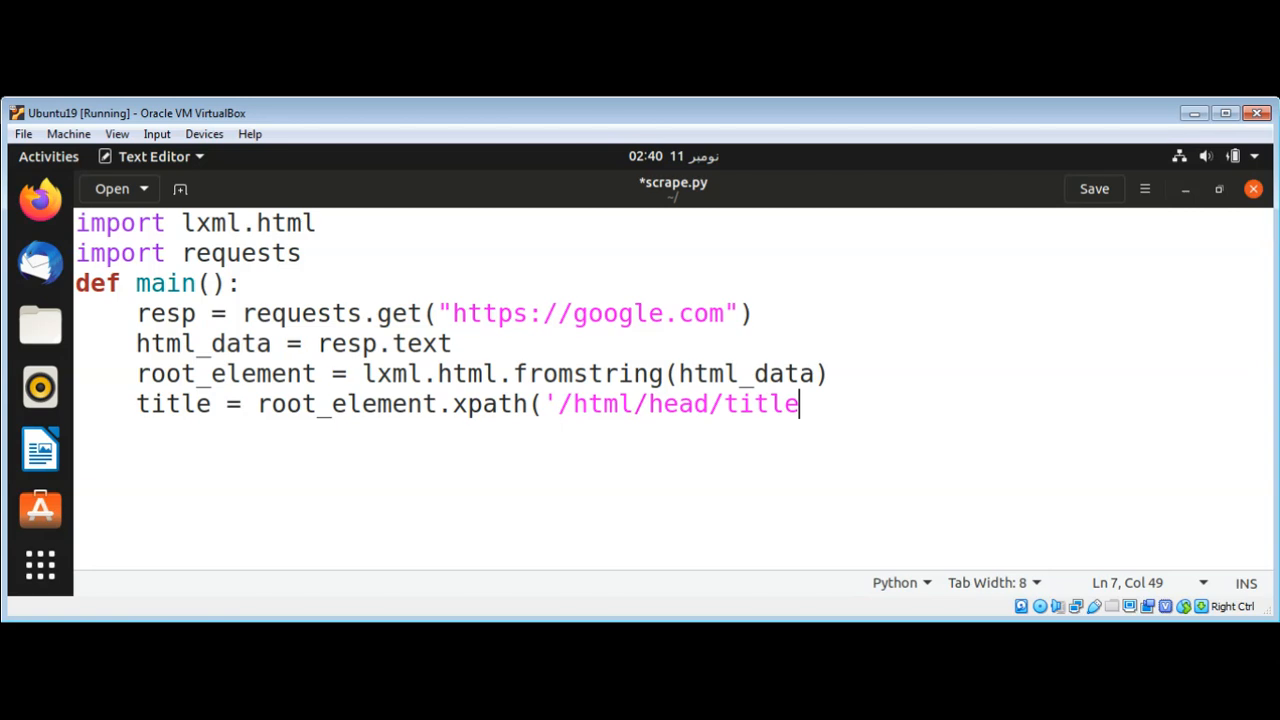
{"action": "type", "text": "/text"}
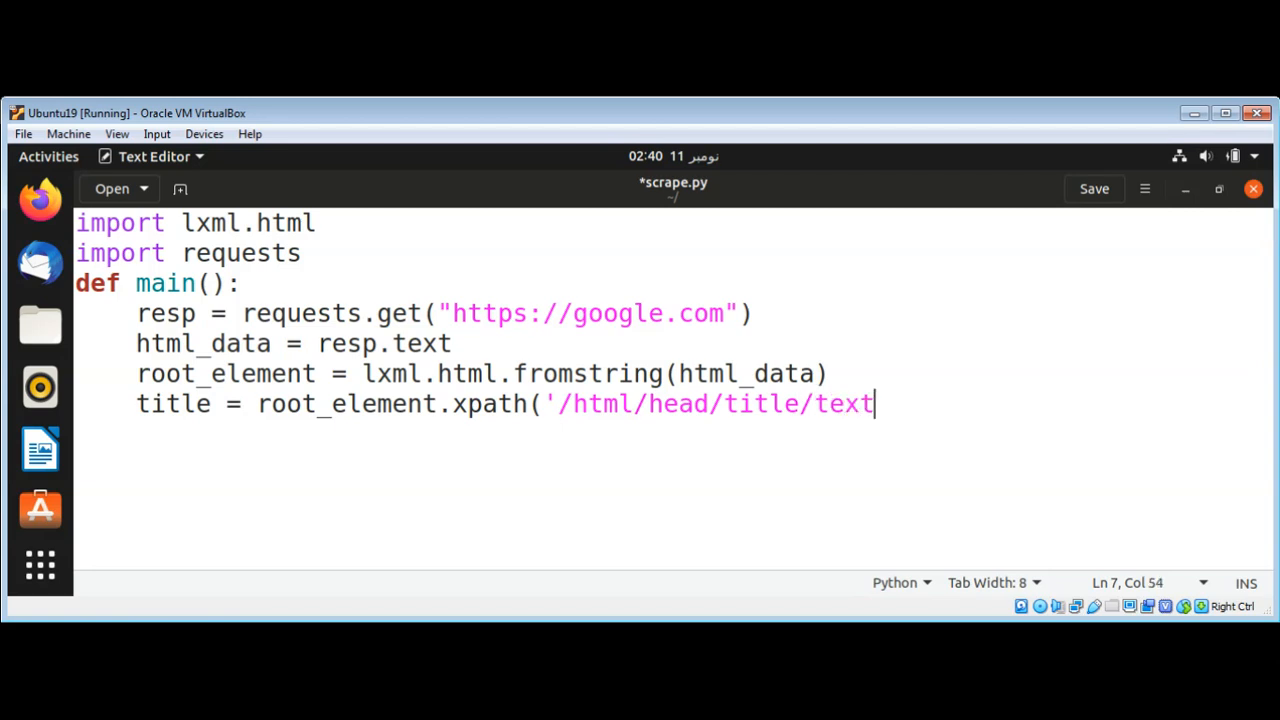
{"action": "type", "text": "()"}
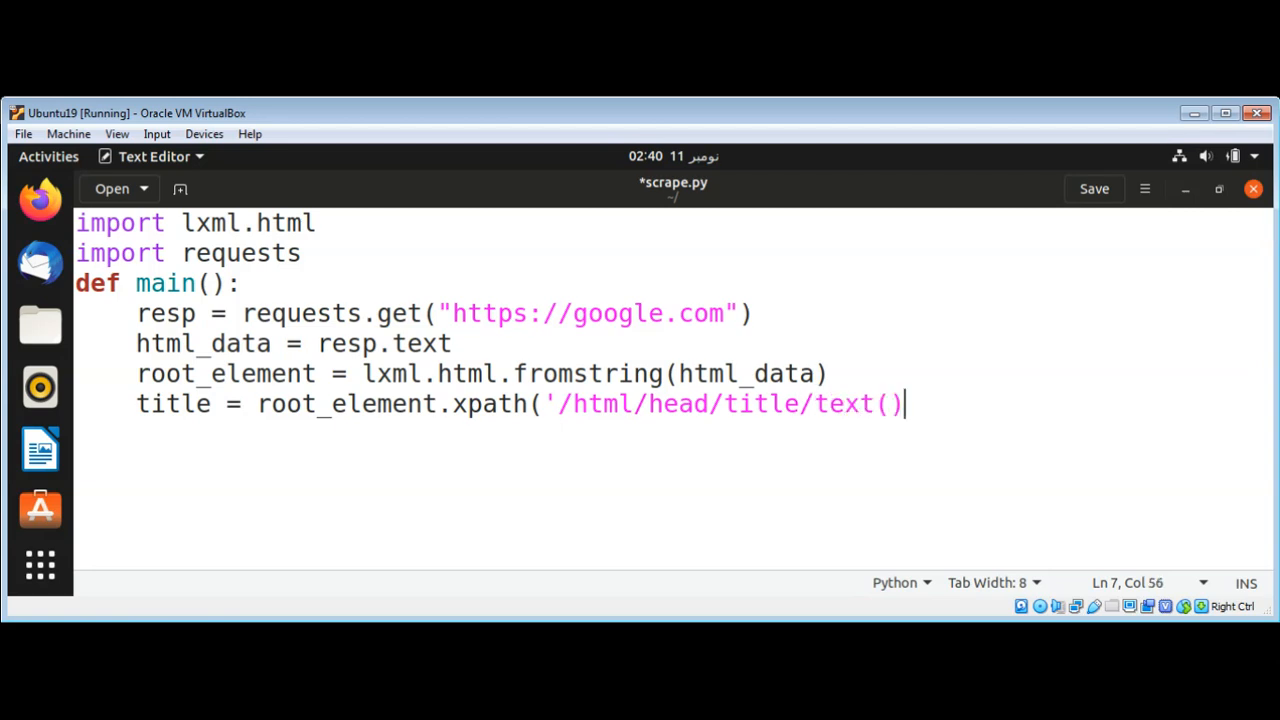
{"action": "type", "text": "')"}
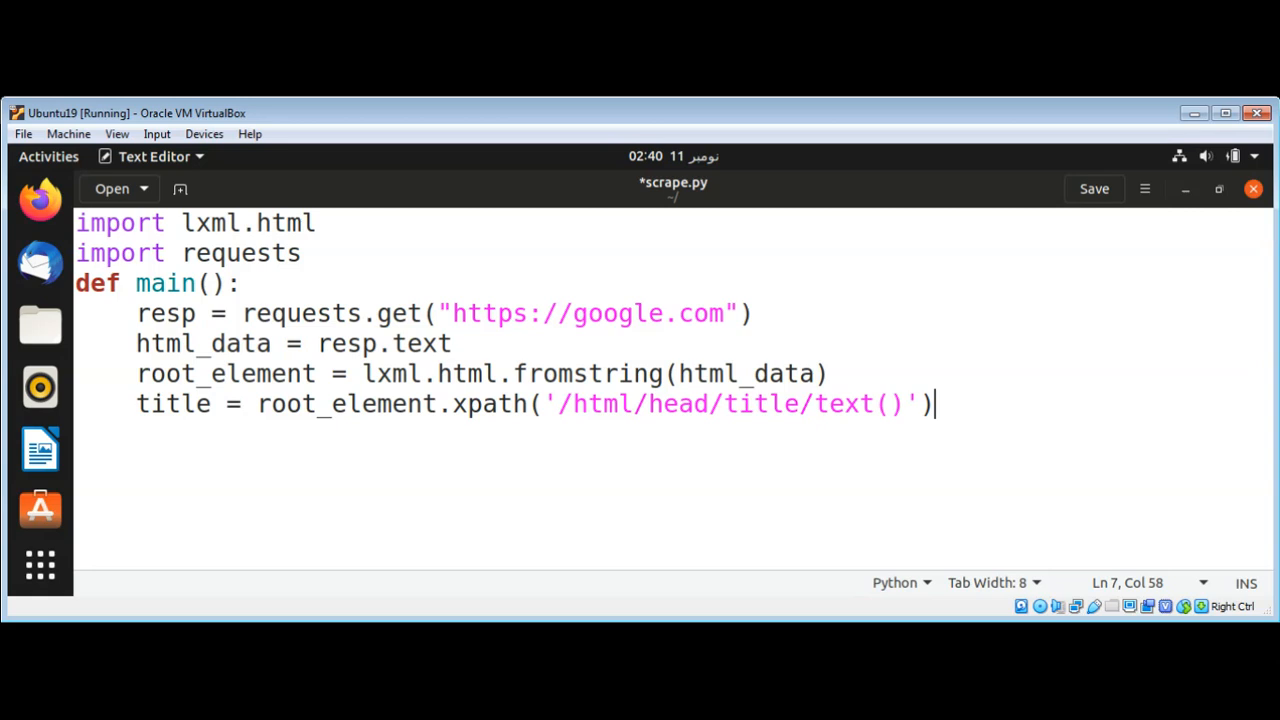
{"action": "type", "text": "[0]"}
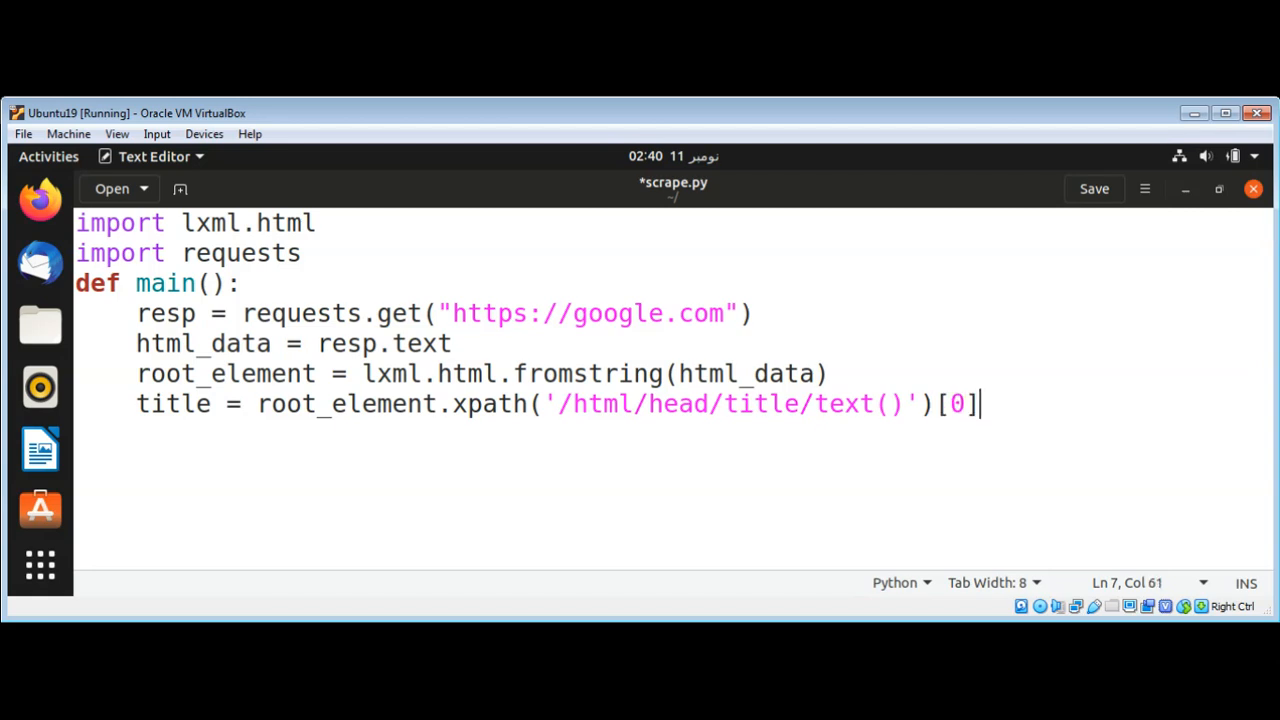
{"action": "key", "text": "Return"}
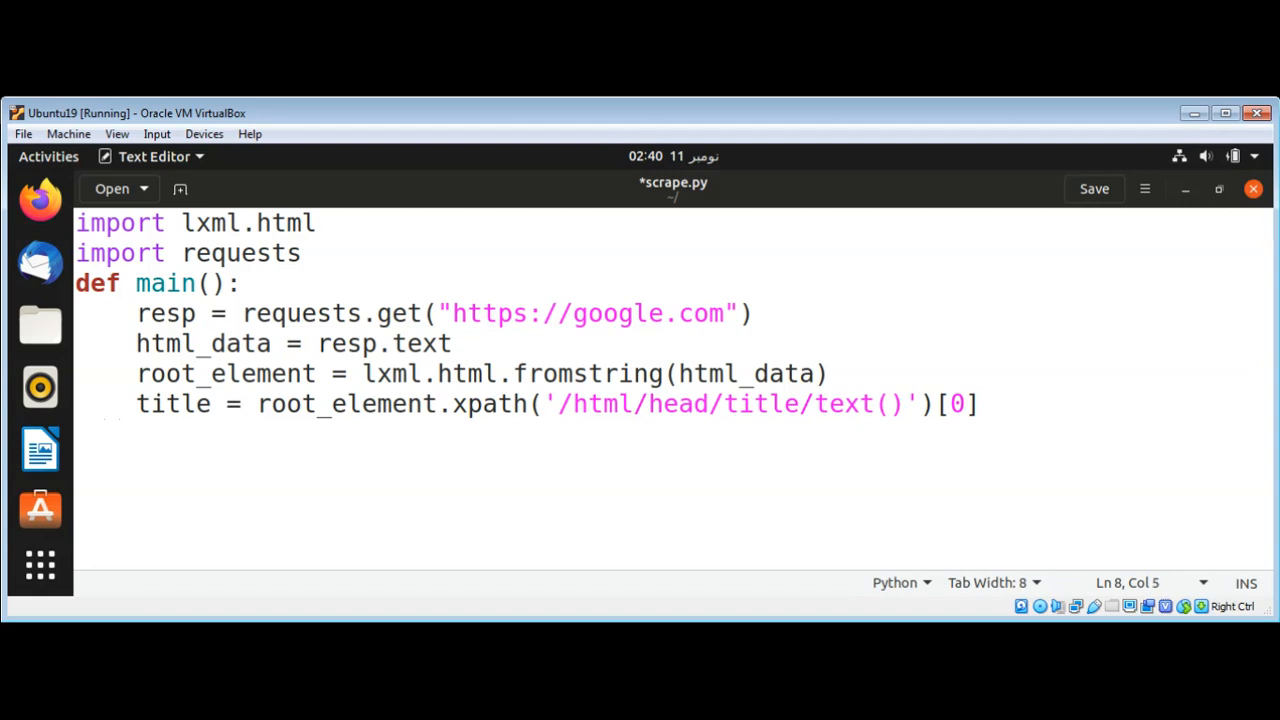
Step: Add print(title) as the last line of main
{"action": "key", "text": "Return"}
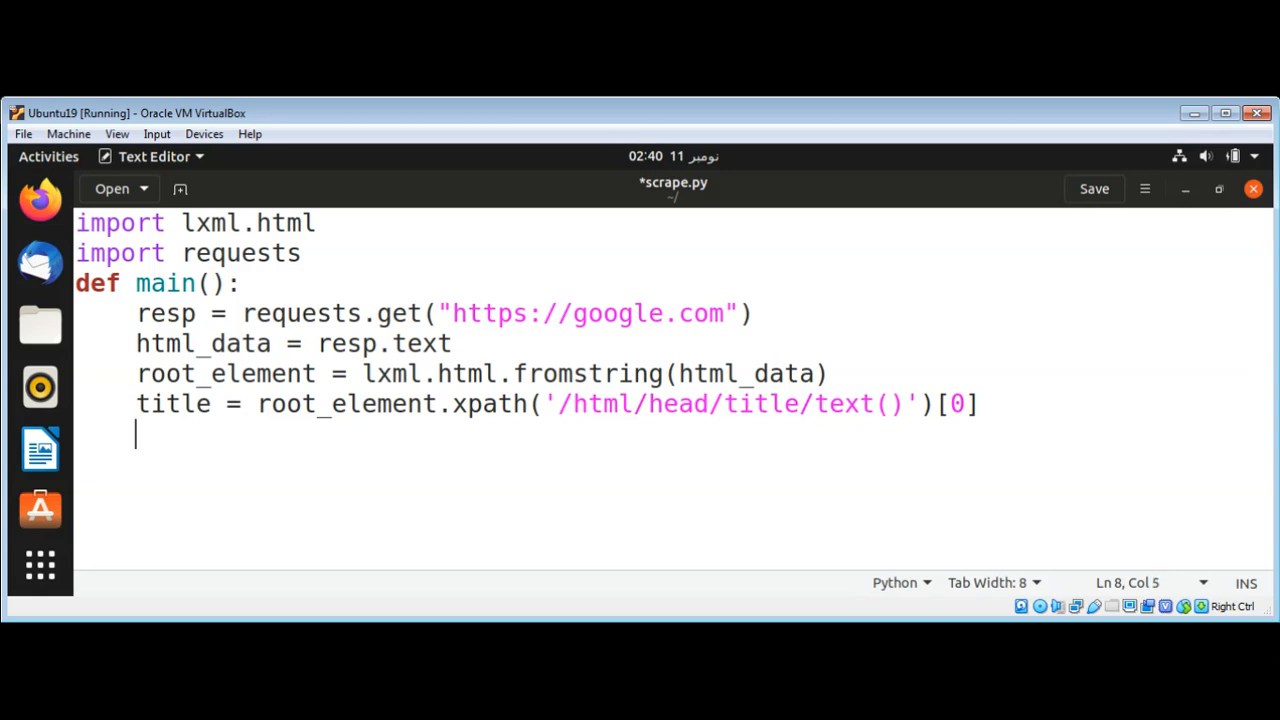
{"action": "type", "text": "print"}
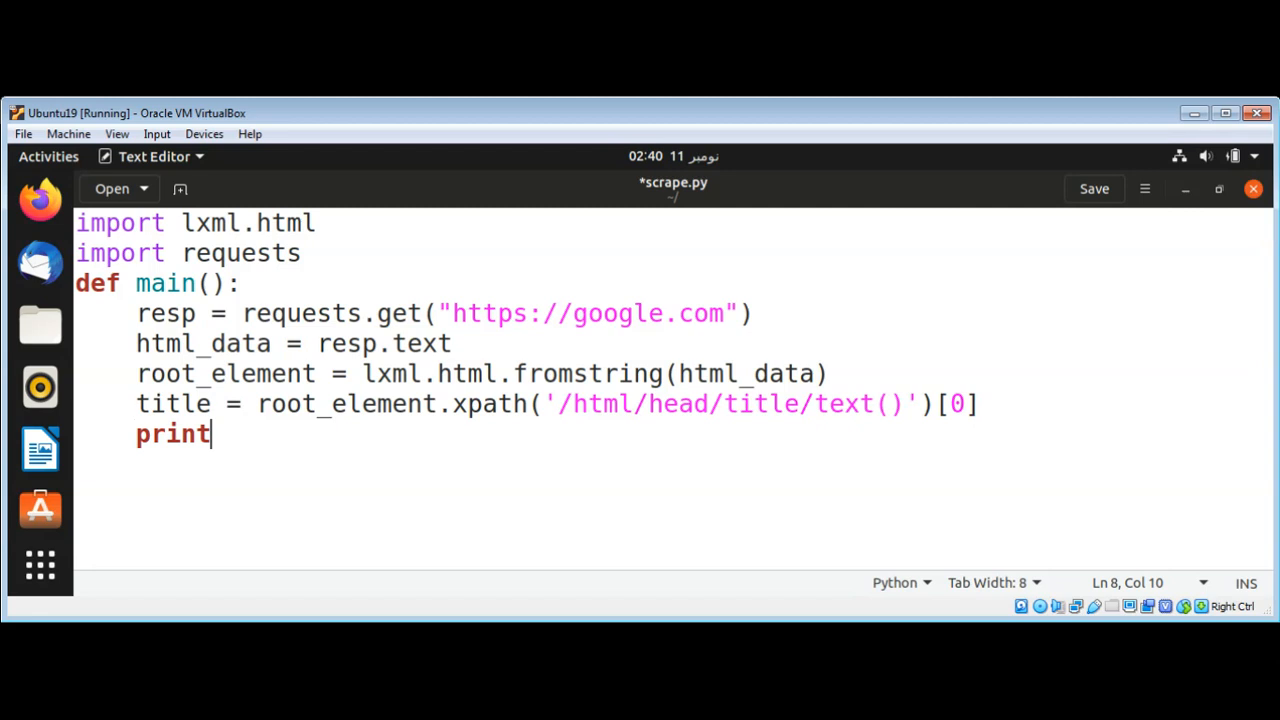
{"action": "type", "text": "(title"}
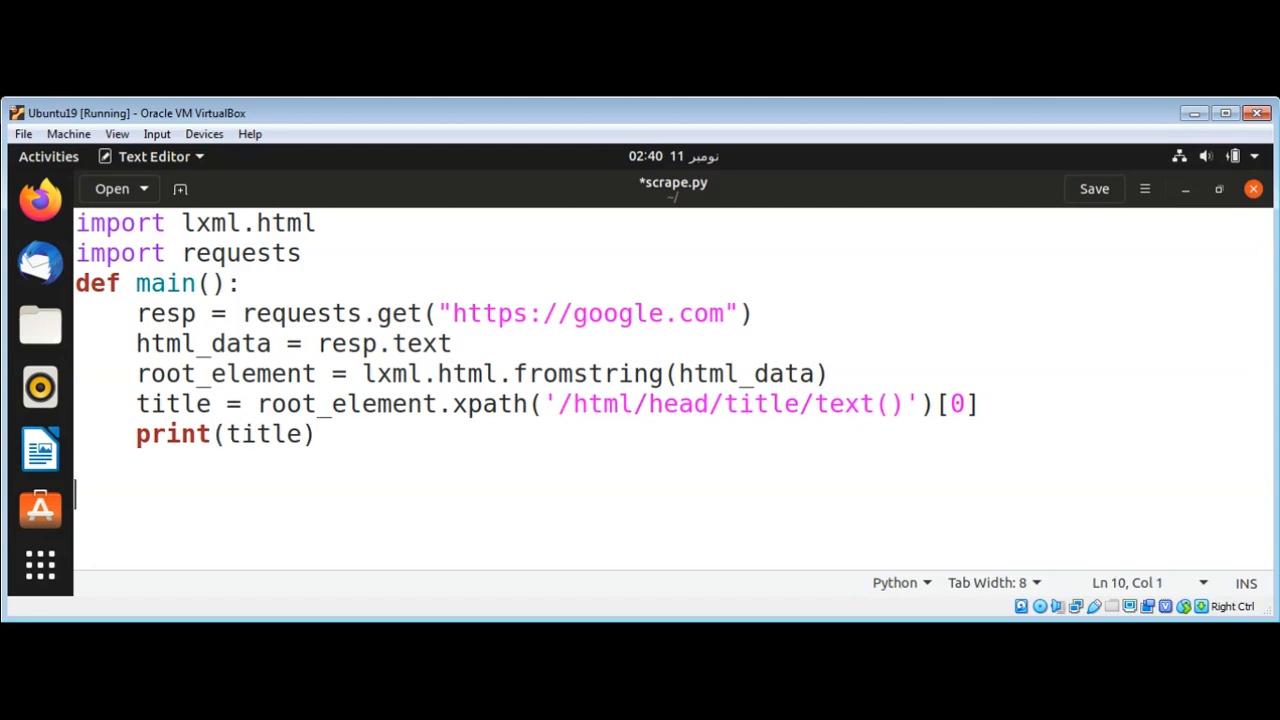
{"action": "mouse_move", "coordinate": [304, 122]}
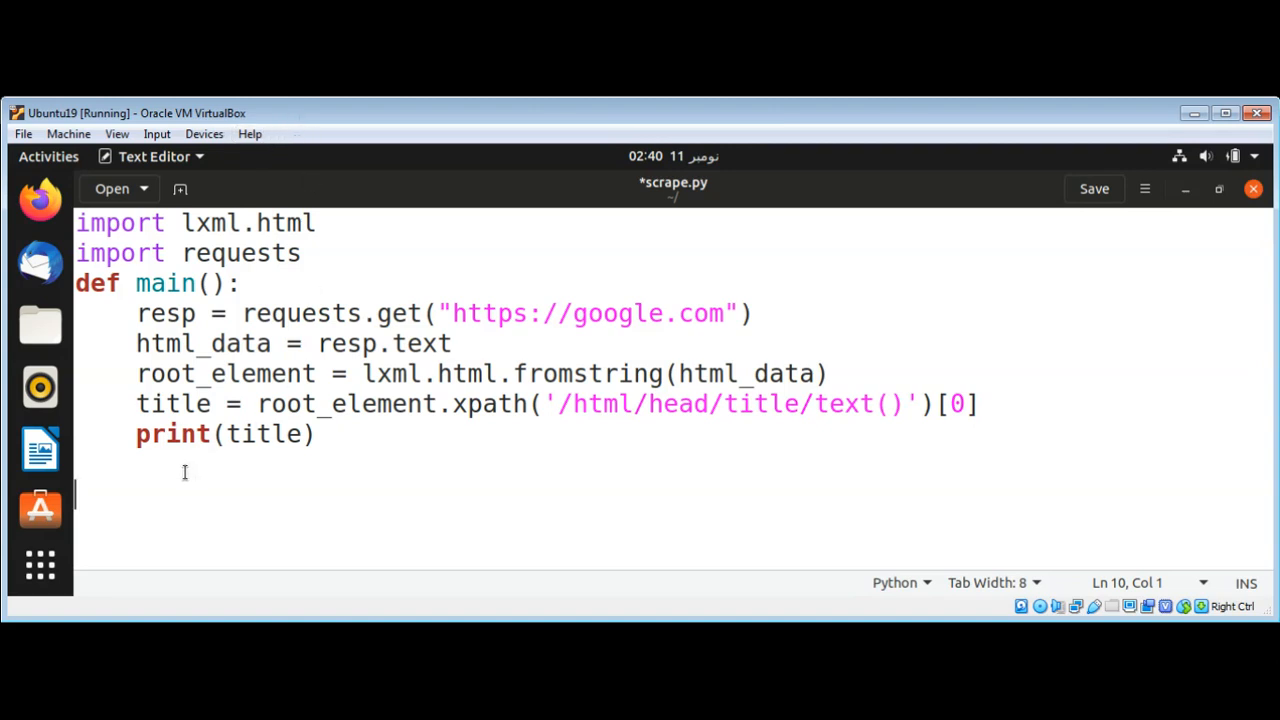
Step: Write the guard line if __name__ == '__main__':
{"action": "type", "text": "if"}
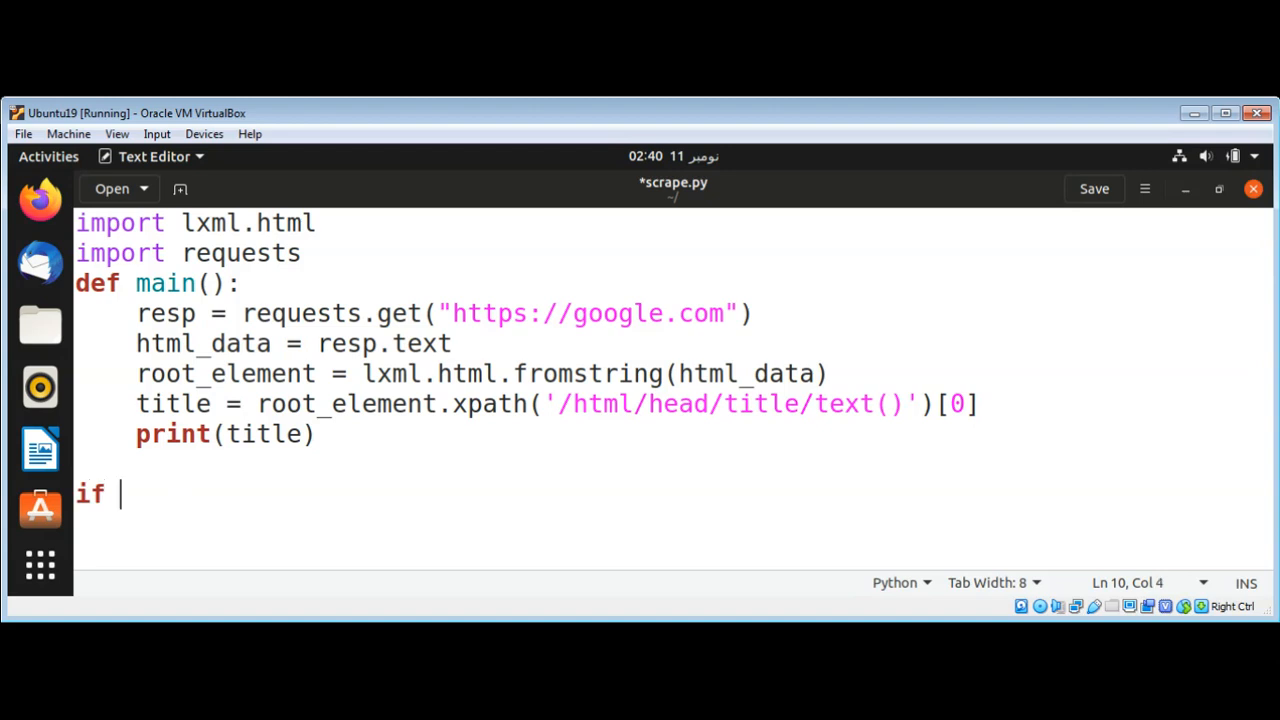
{"action": "type", "text": "__name"}
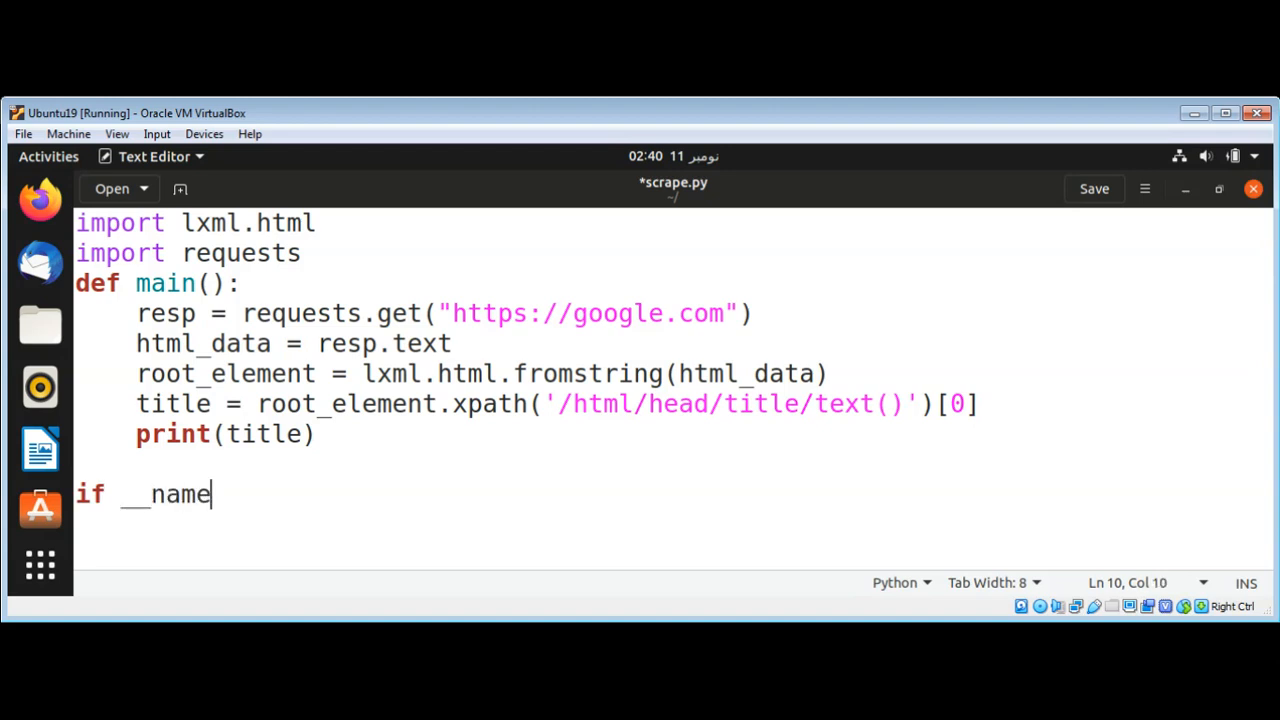
{"action": "type", "text": "__ ="}
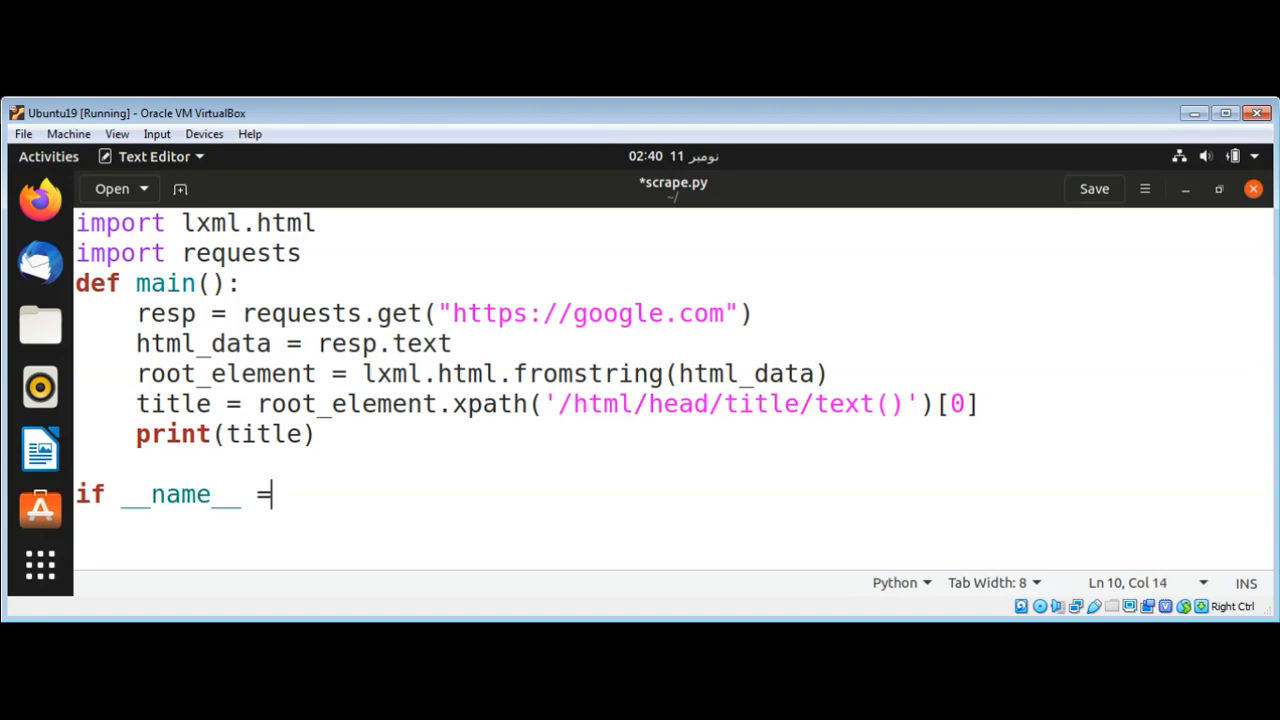
{"action": "type", "text": "='"}
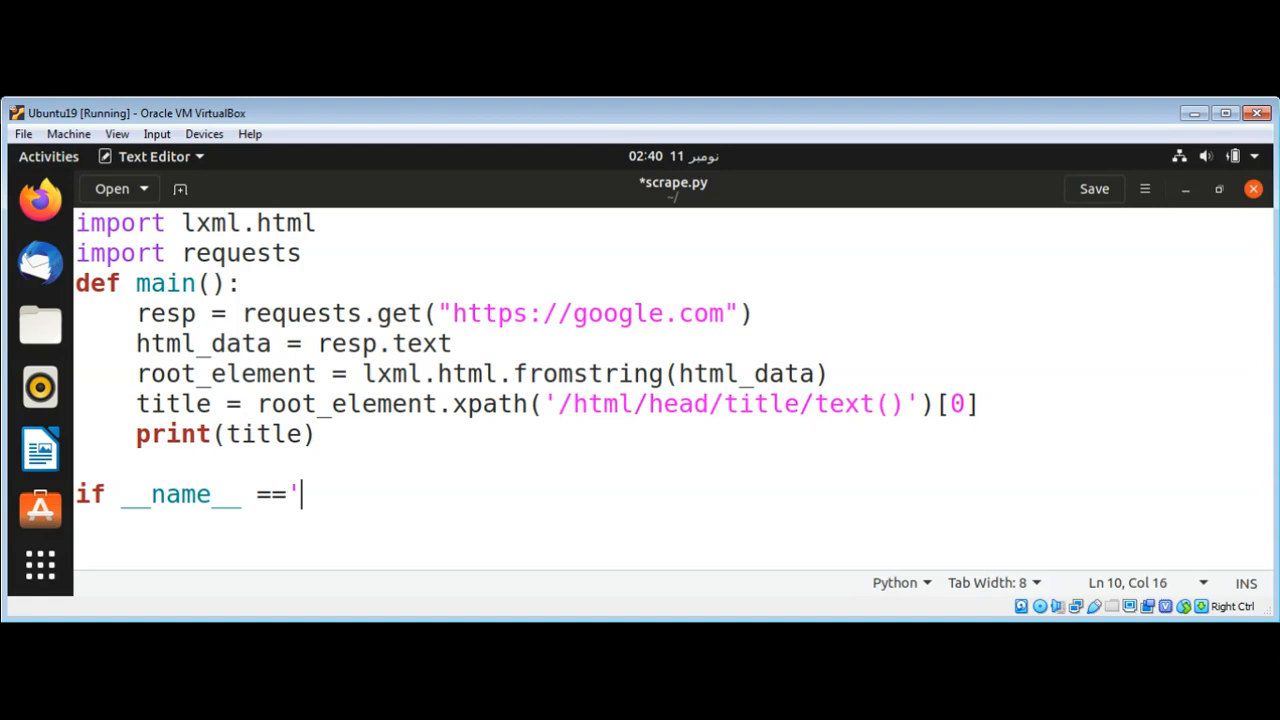
{"action": "type", "text": "__main"}
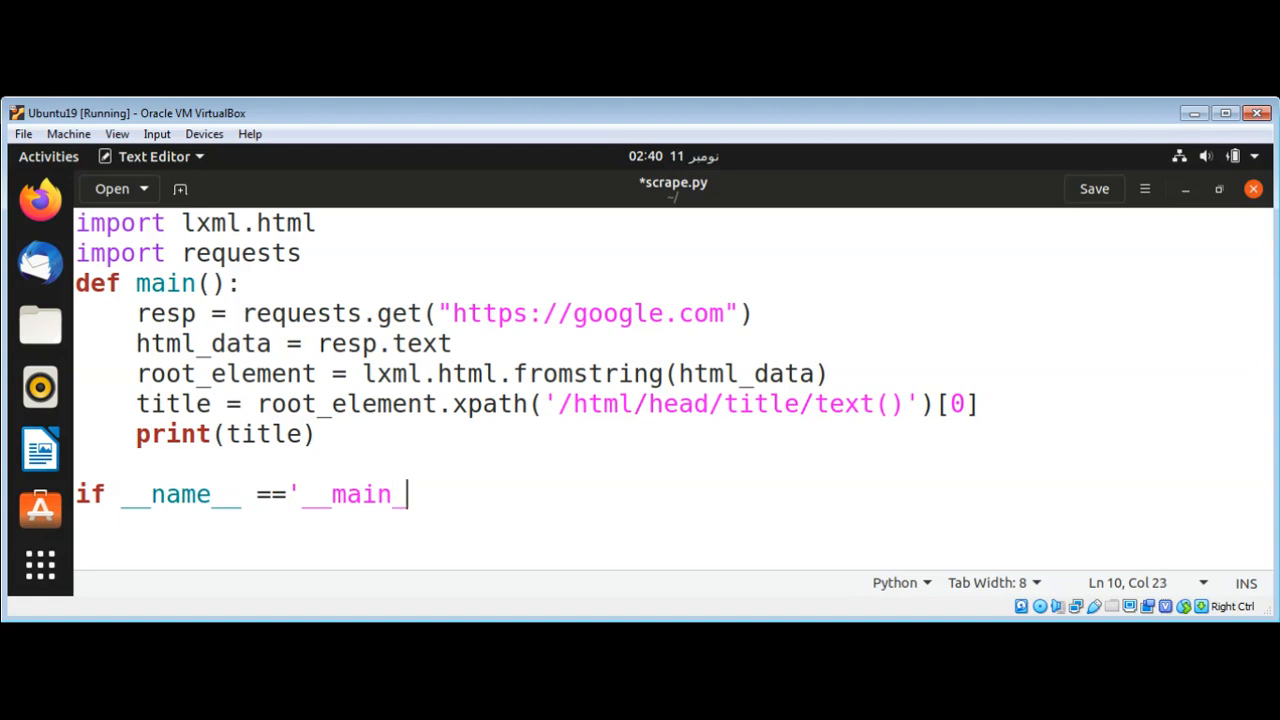
{"action": "type", "text": "_'"}
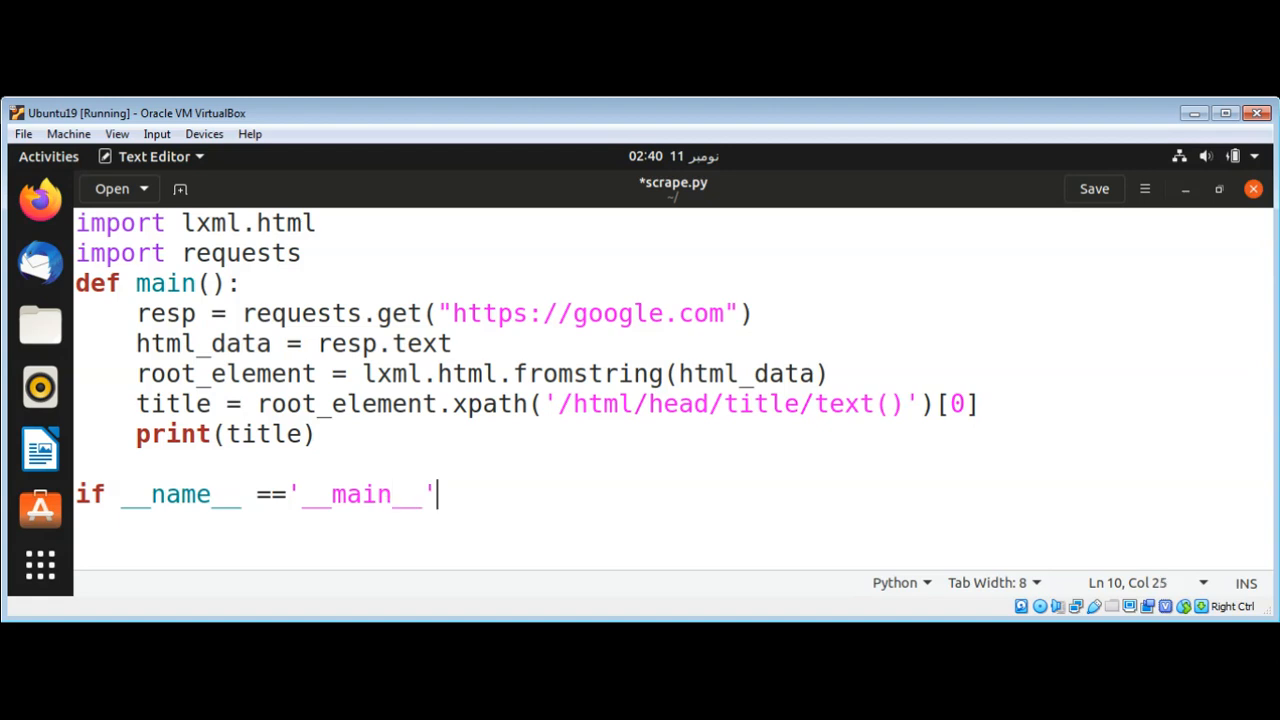
Step: Call main() inside the guard and save scrape.py
{"action": "key", "text": "Return"}
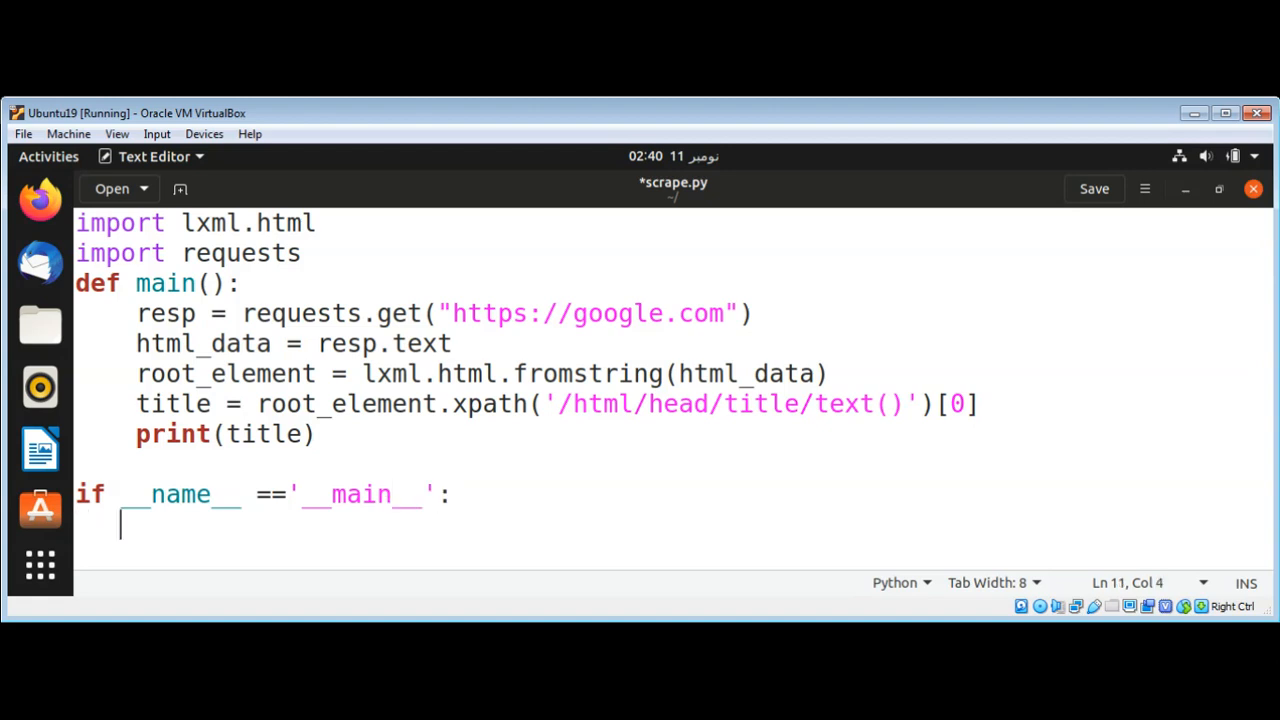
{"action": "type", "text": "main"}
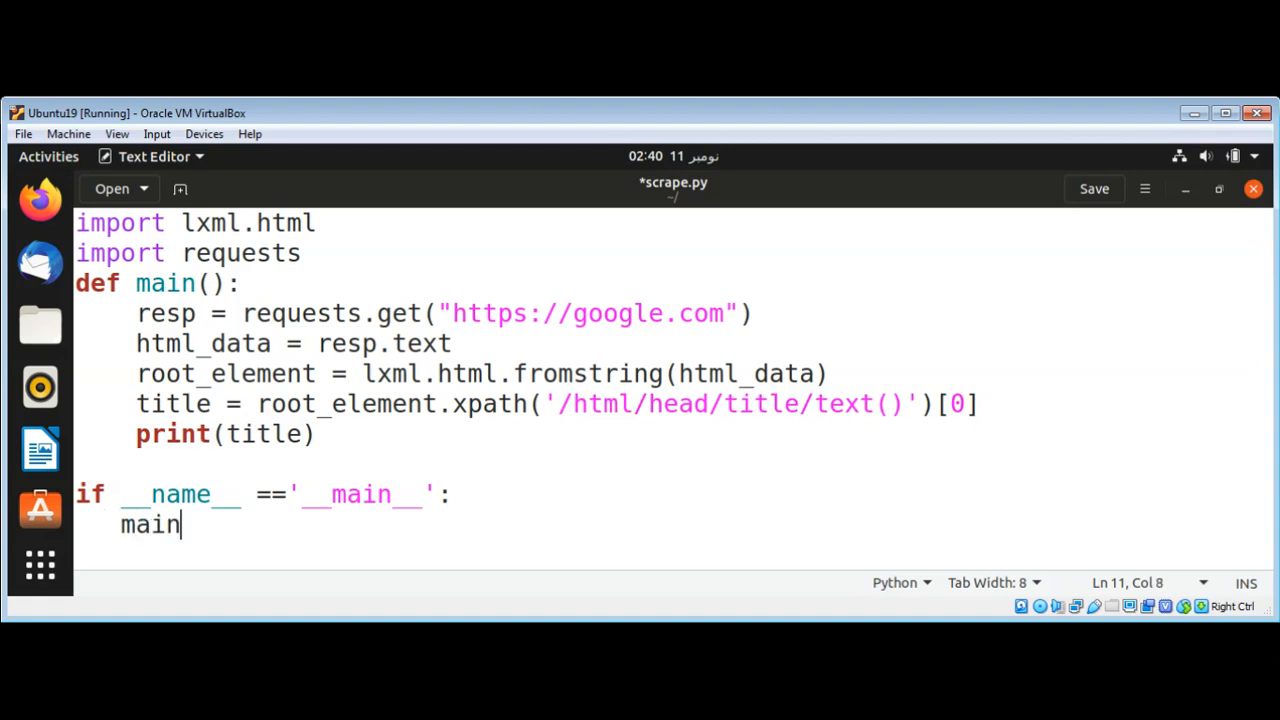
{"action": "type", "text": "()"}
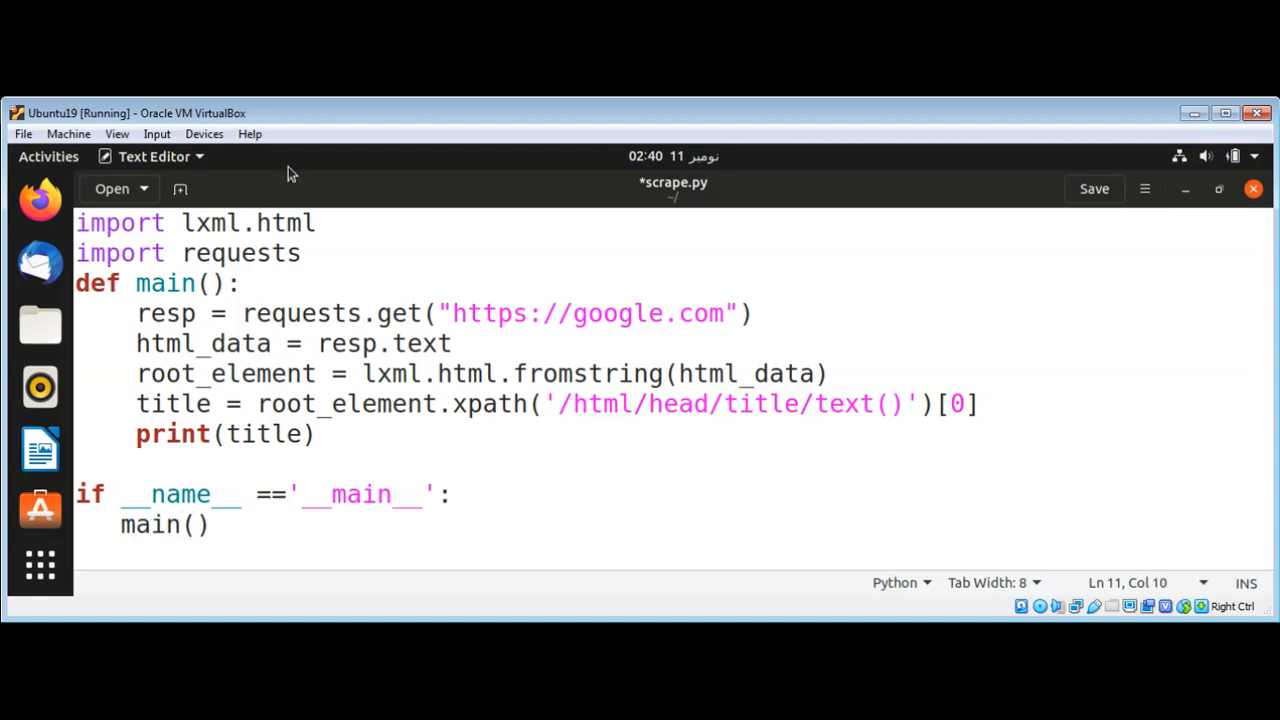
{"action": "mouse_move", "coordinate": [316, 120]}
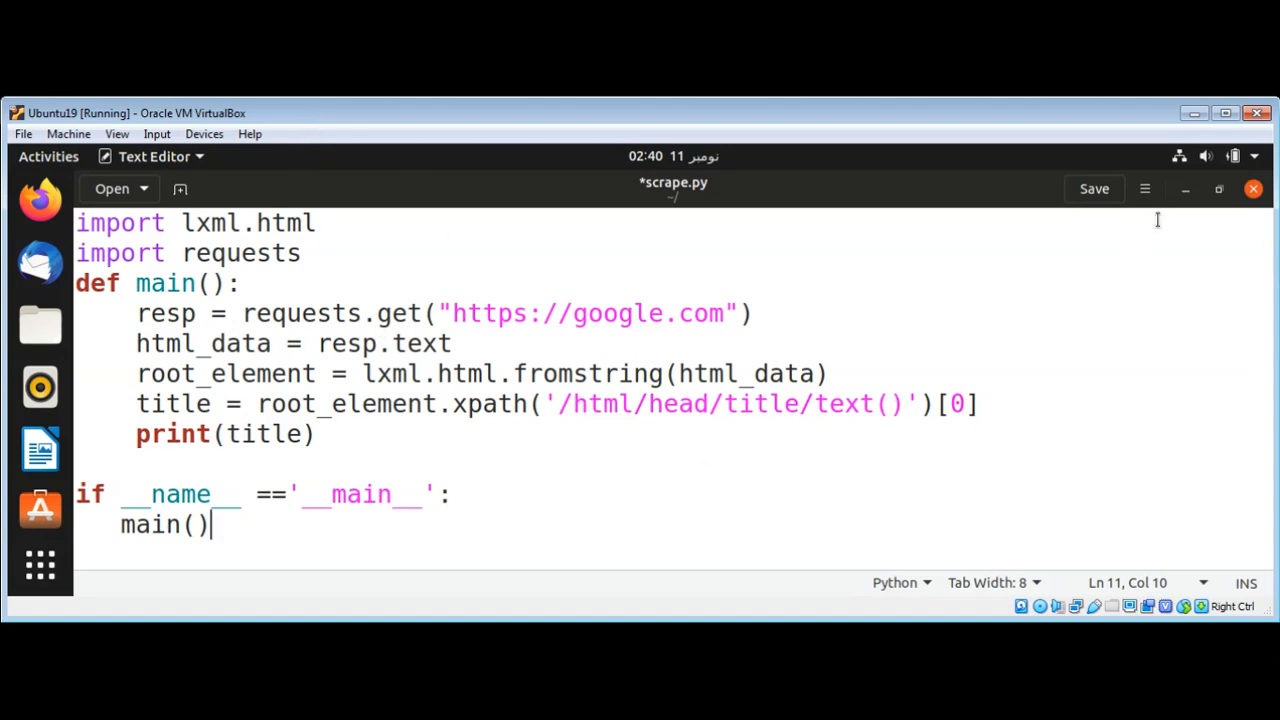
{"action": "left_click", "coordinate": [1094, 188]}
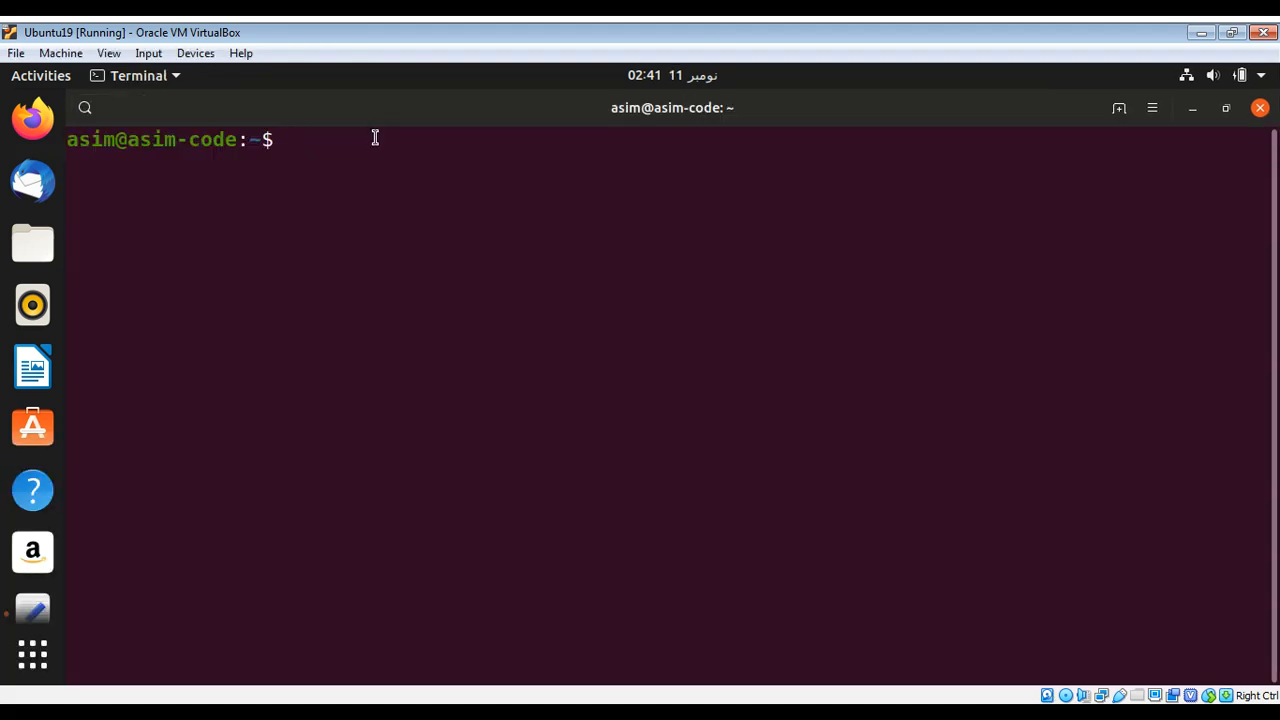
Step: Run python3 scrape.py, which prints Google, then return to the text editor
{"action": "type", "text": "python3"}
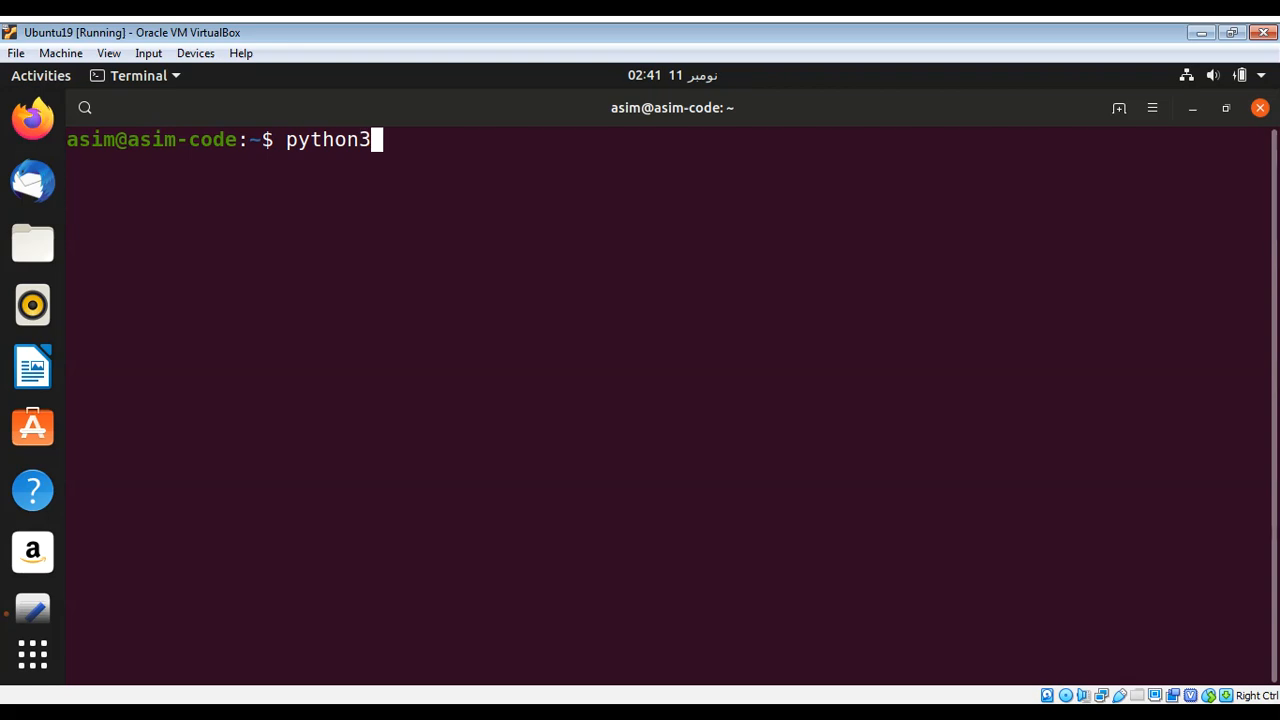
{"action": "type", "text": "s"}
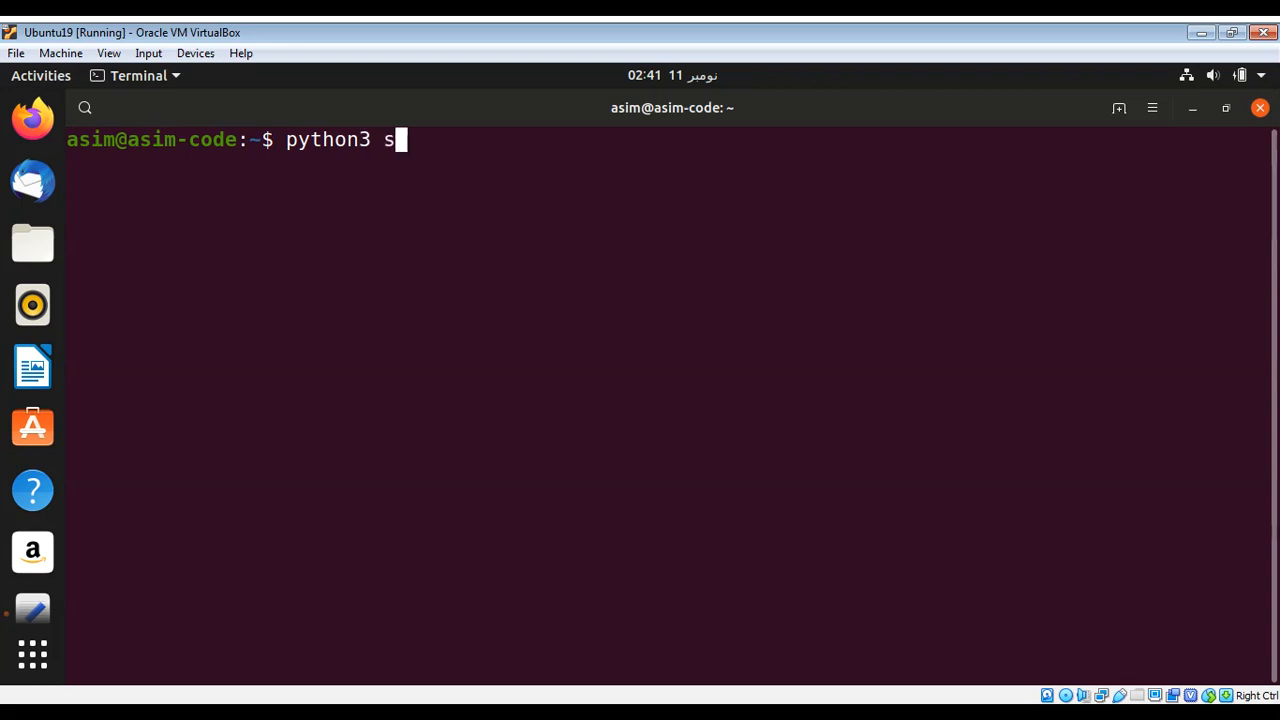
{"action": "type", "text": "crape"}
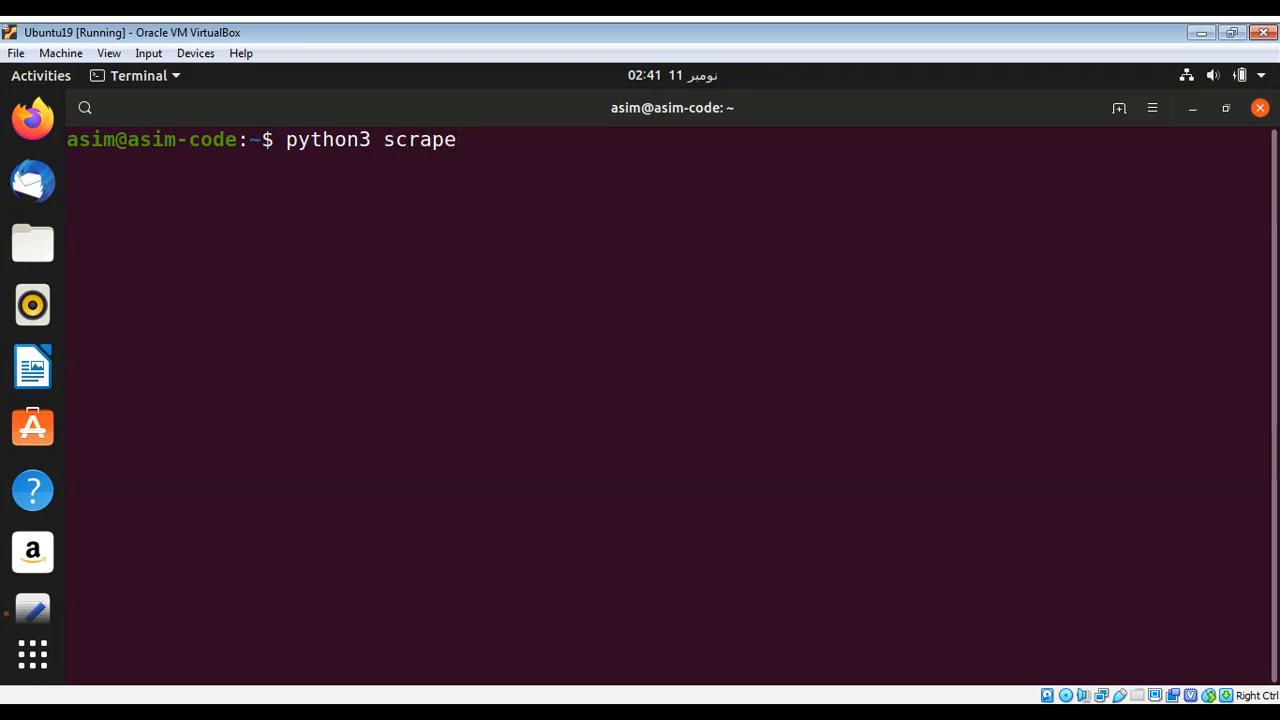
{"action": "type", "text": ".py"}
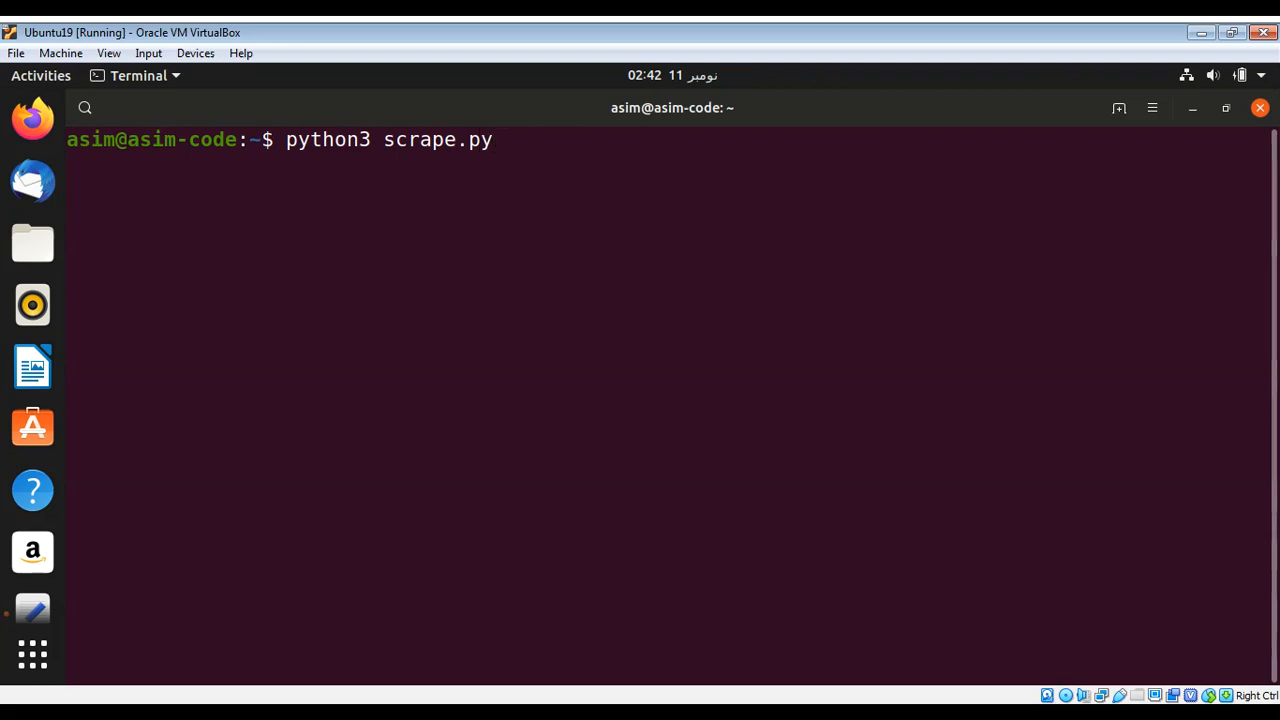
{"action": "key", "text": "Return"}
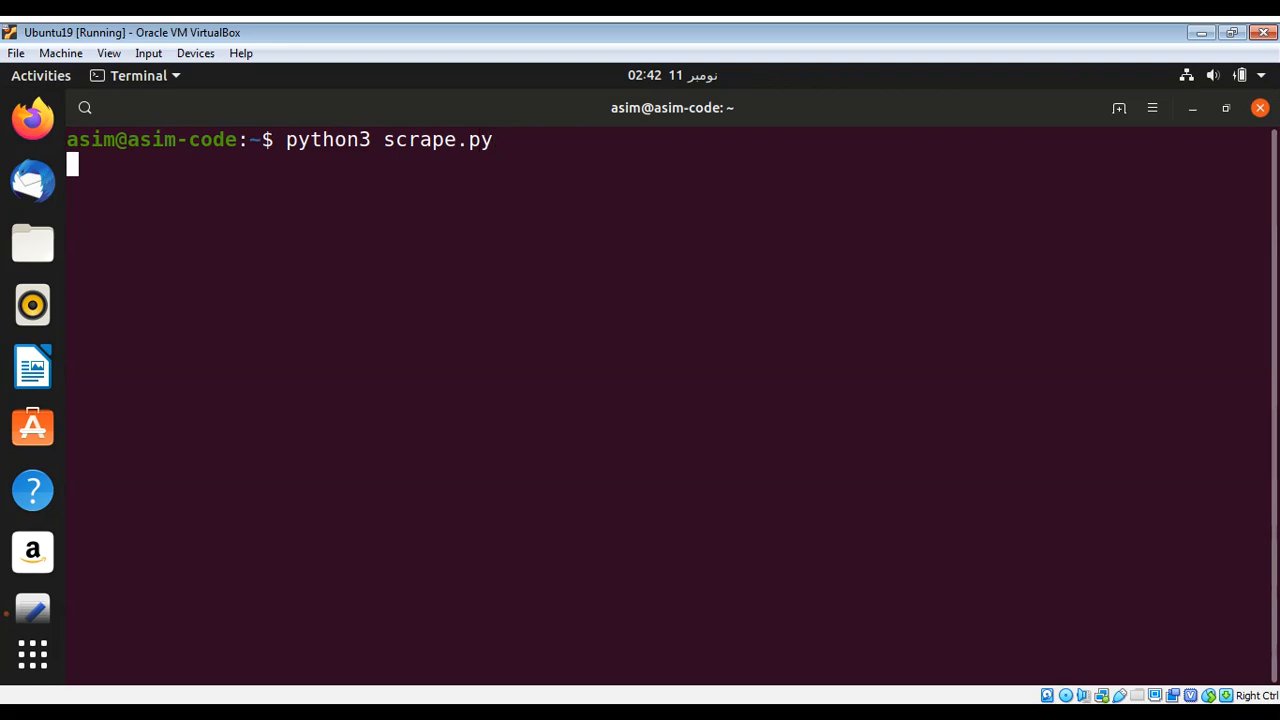
{"action": "key", "text": "Return"}
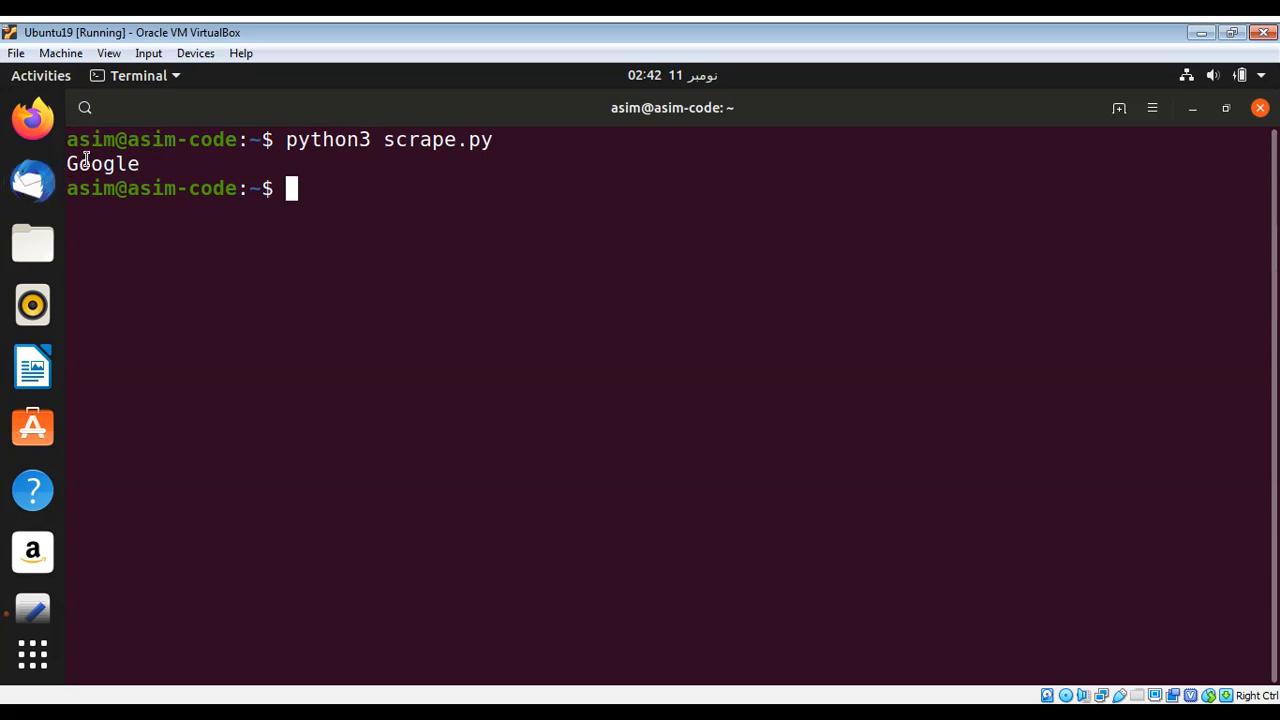
{"action": "mouse_move", "coordinate": [148, 176]}
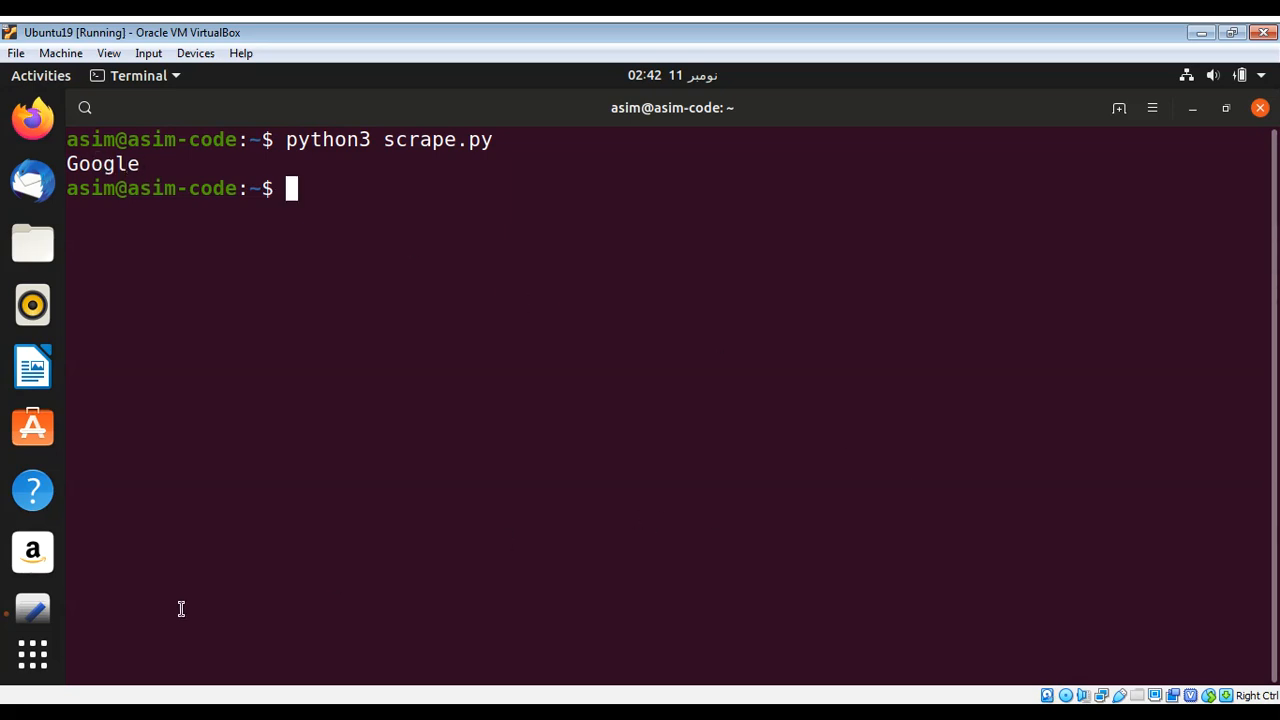
{"action": "left_click", "coordinate": [32, 610]}
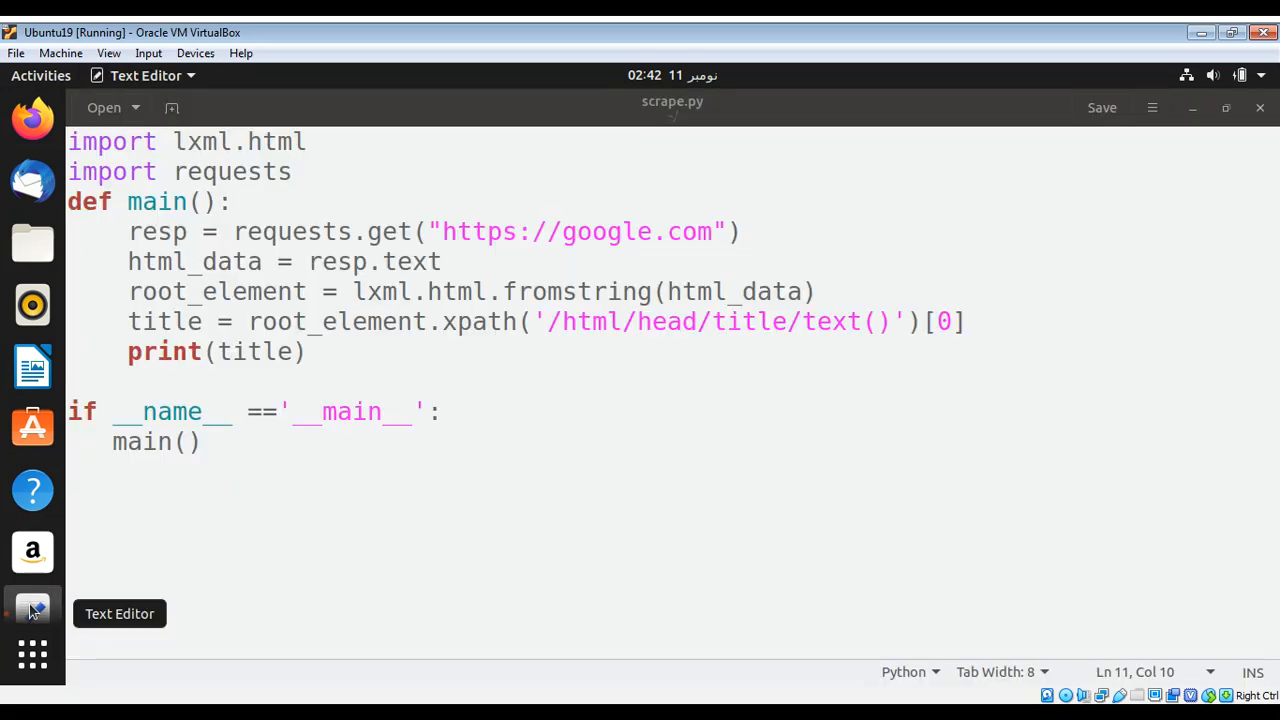